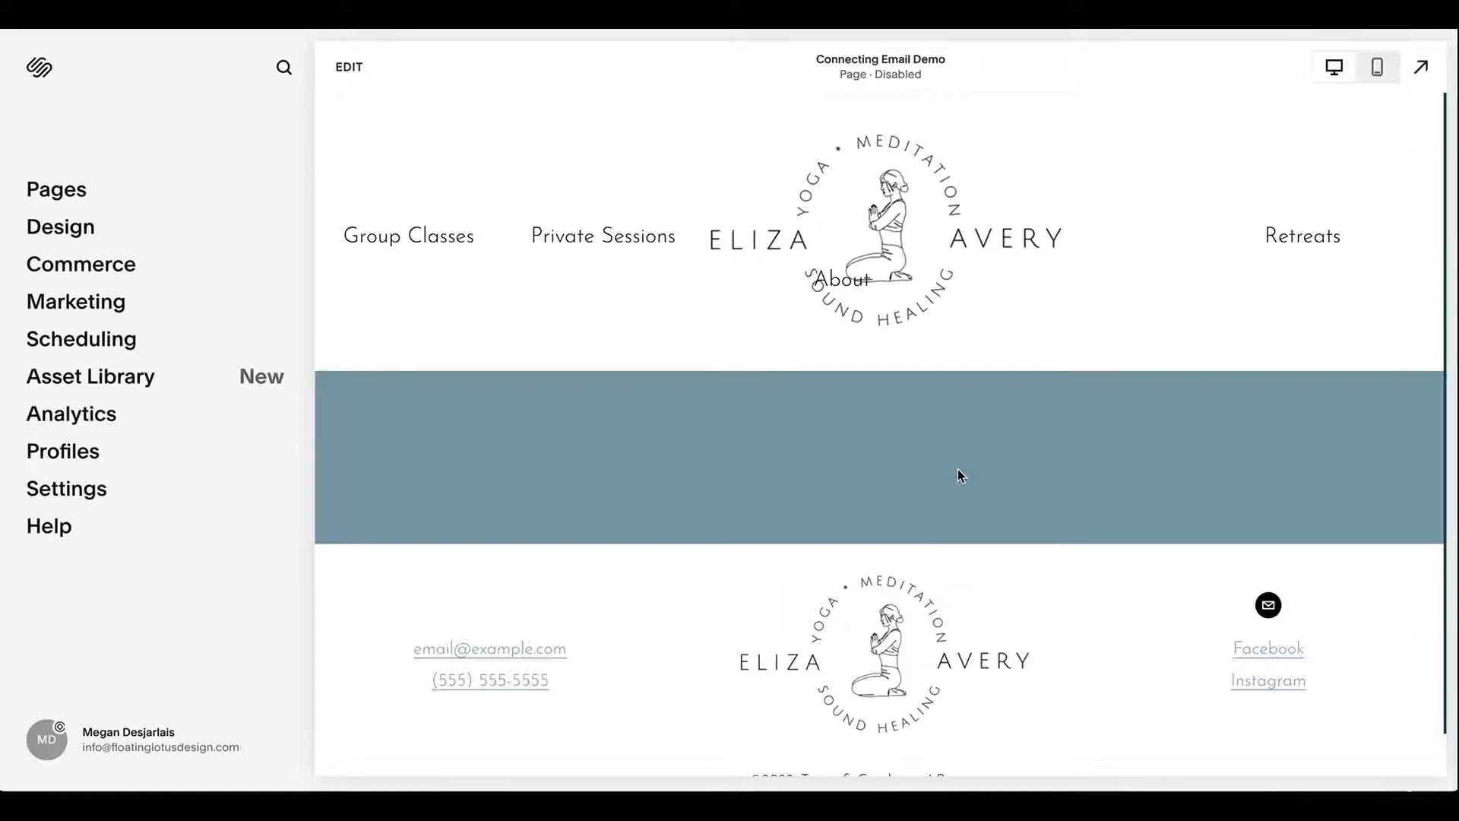
{"action": "mouse_move", "coordinate": [353, 72]}
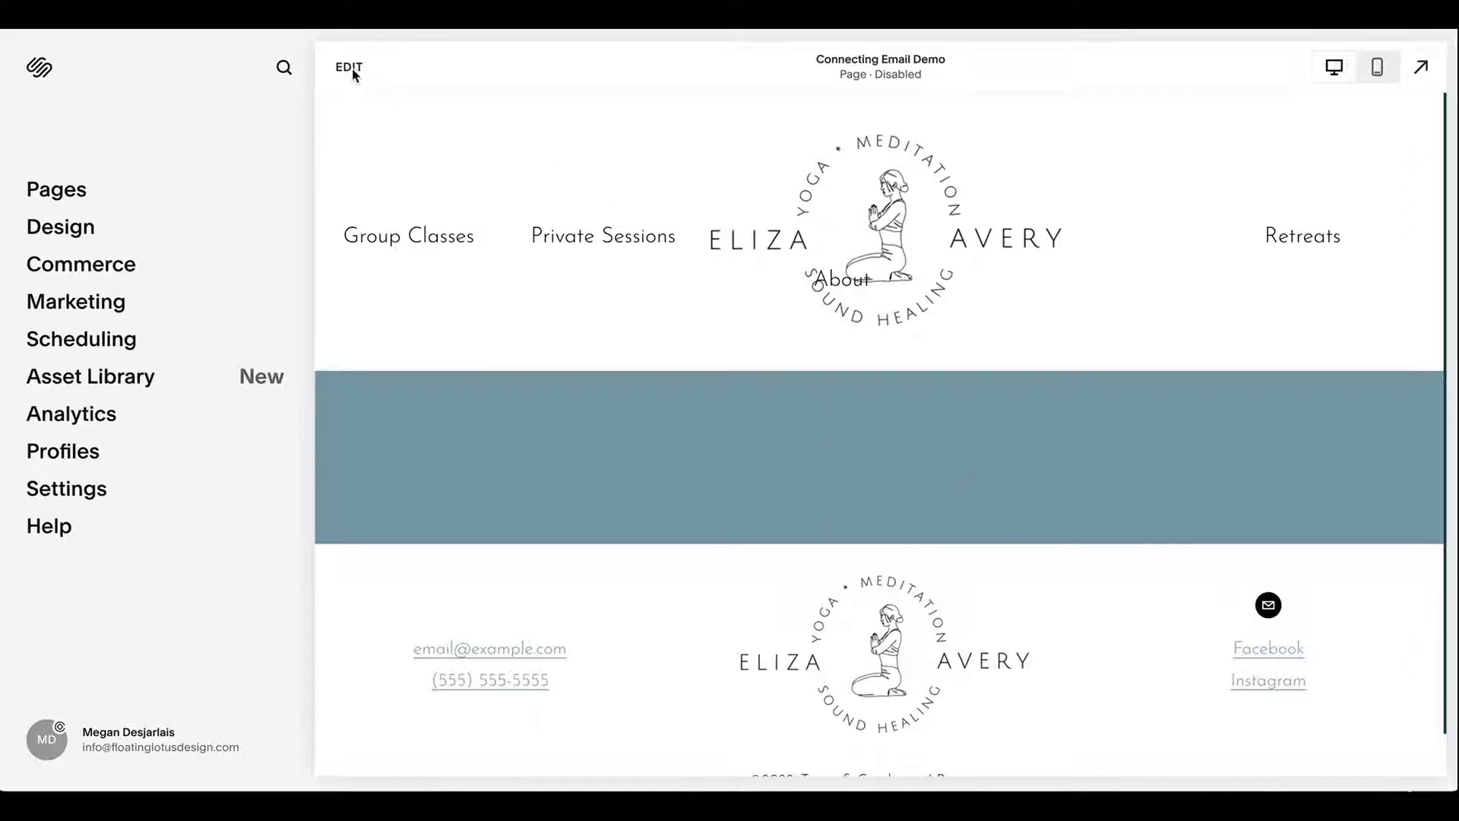
Enter edit mode on the Connecting Email Demo page using the EDIT button.
{"action": "left_click", "coordinate": [347, 67]}
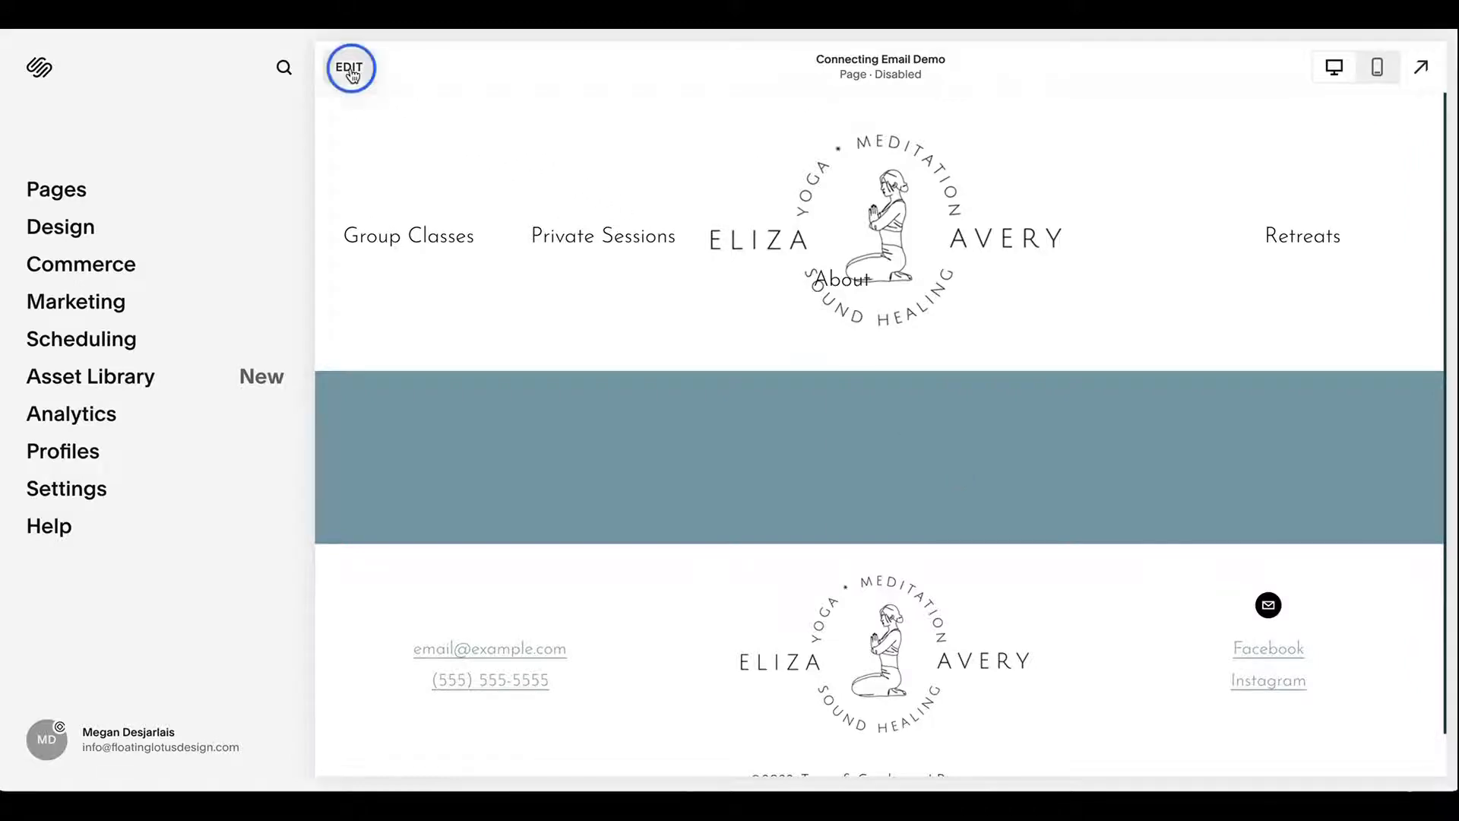
{"action": "left_click", "coordinate": [352, 68]}
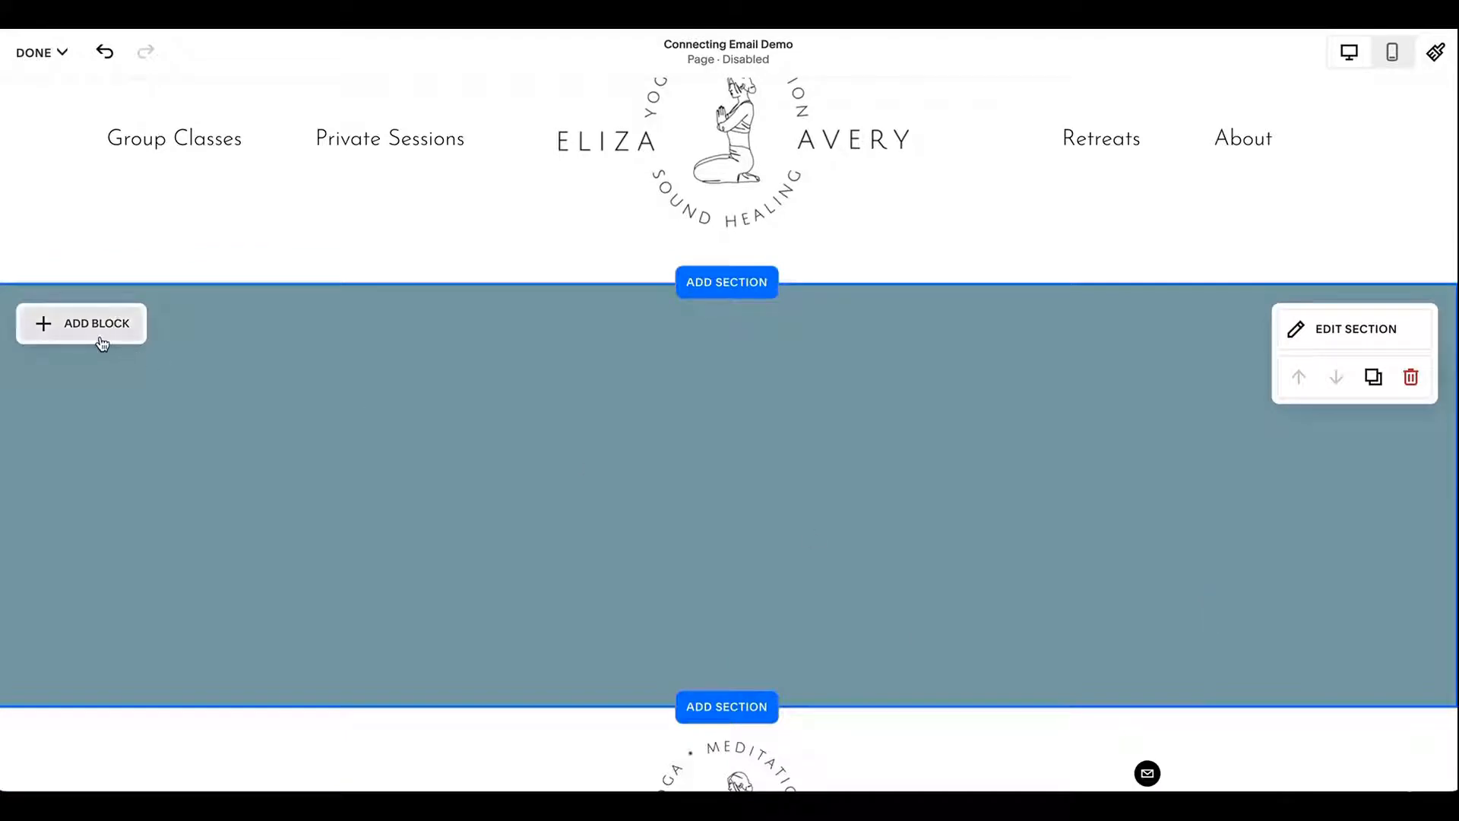
Insert a Newsletter block and drag its edges to widen it across the section's middle.
{"action": "left_click", "coordinate": [93, 323]}
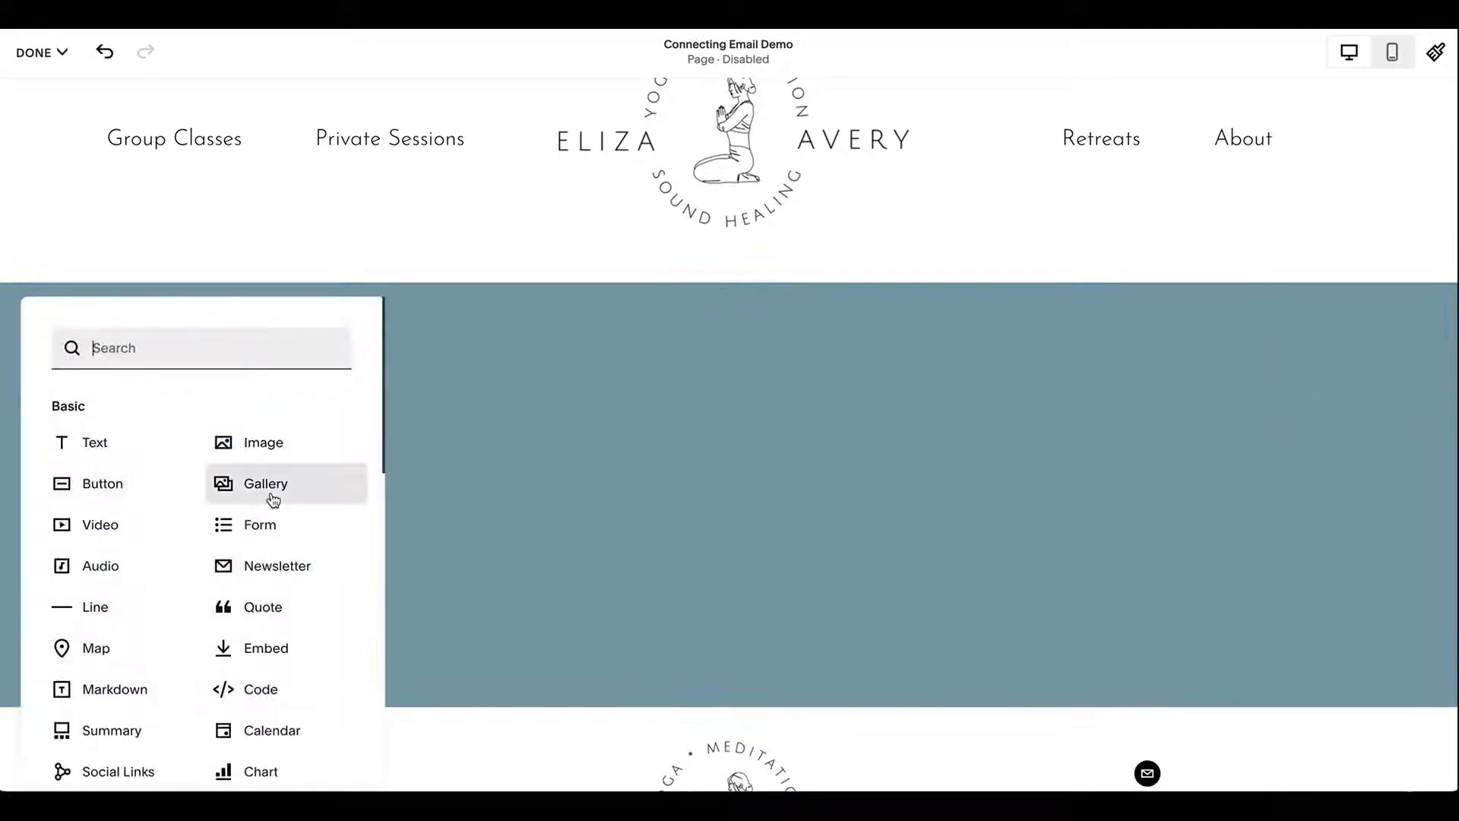
{"action": "mouse_move", "coordinate": [294, 583]}
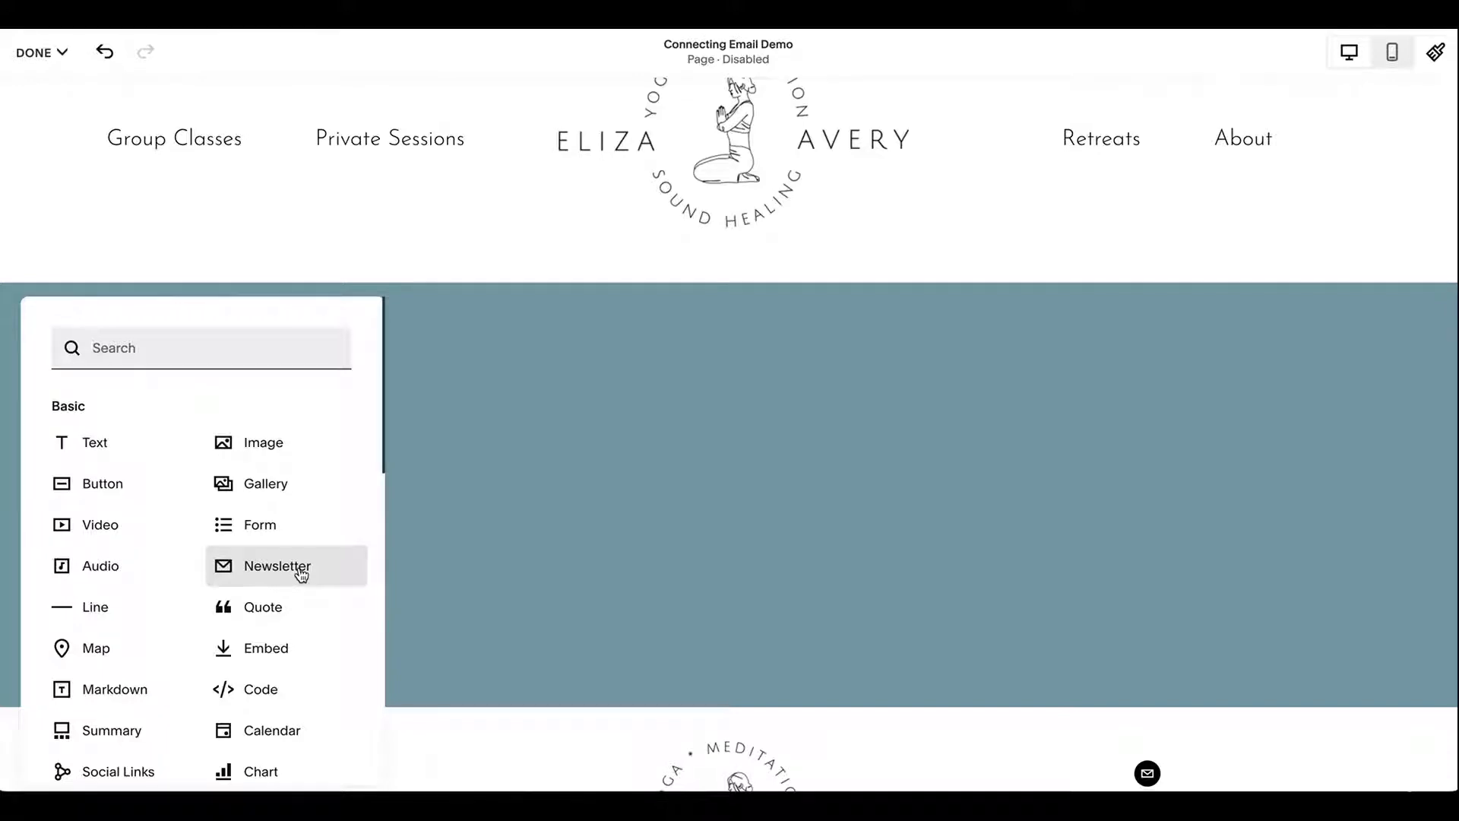
{"action": "left_click", "coordinate": [277, 566]}
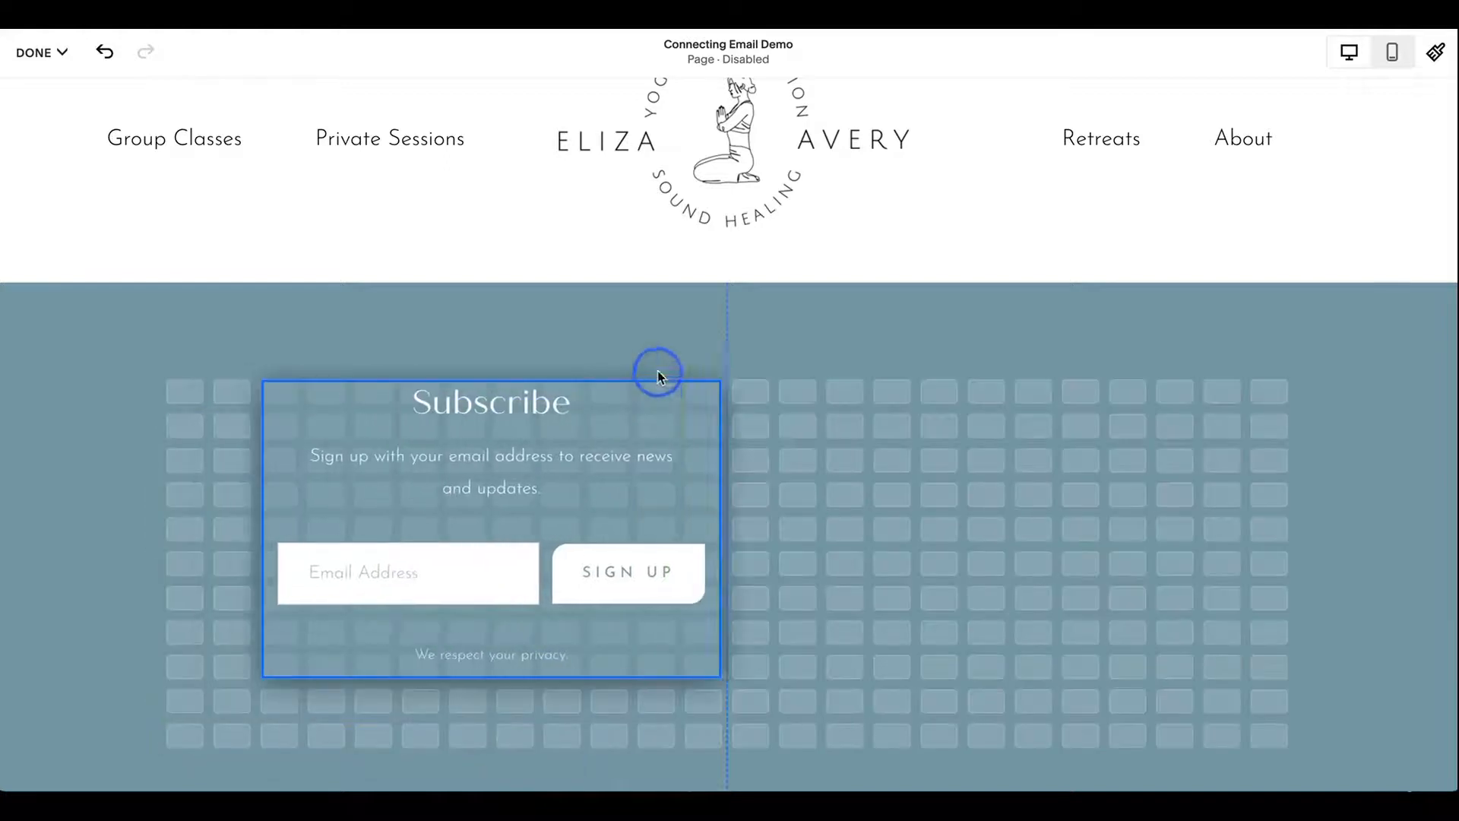
{"action": "left_click_drag", "start_coordinate": [657, 370], "coordinate": [938, 524]}
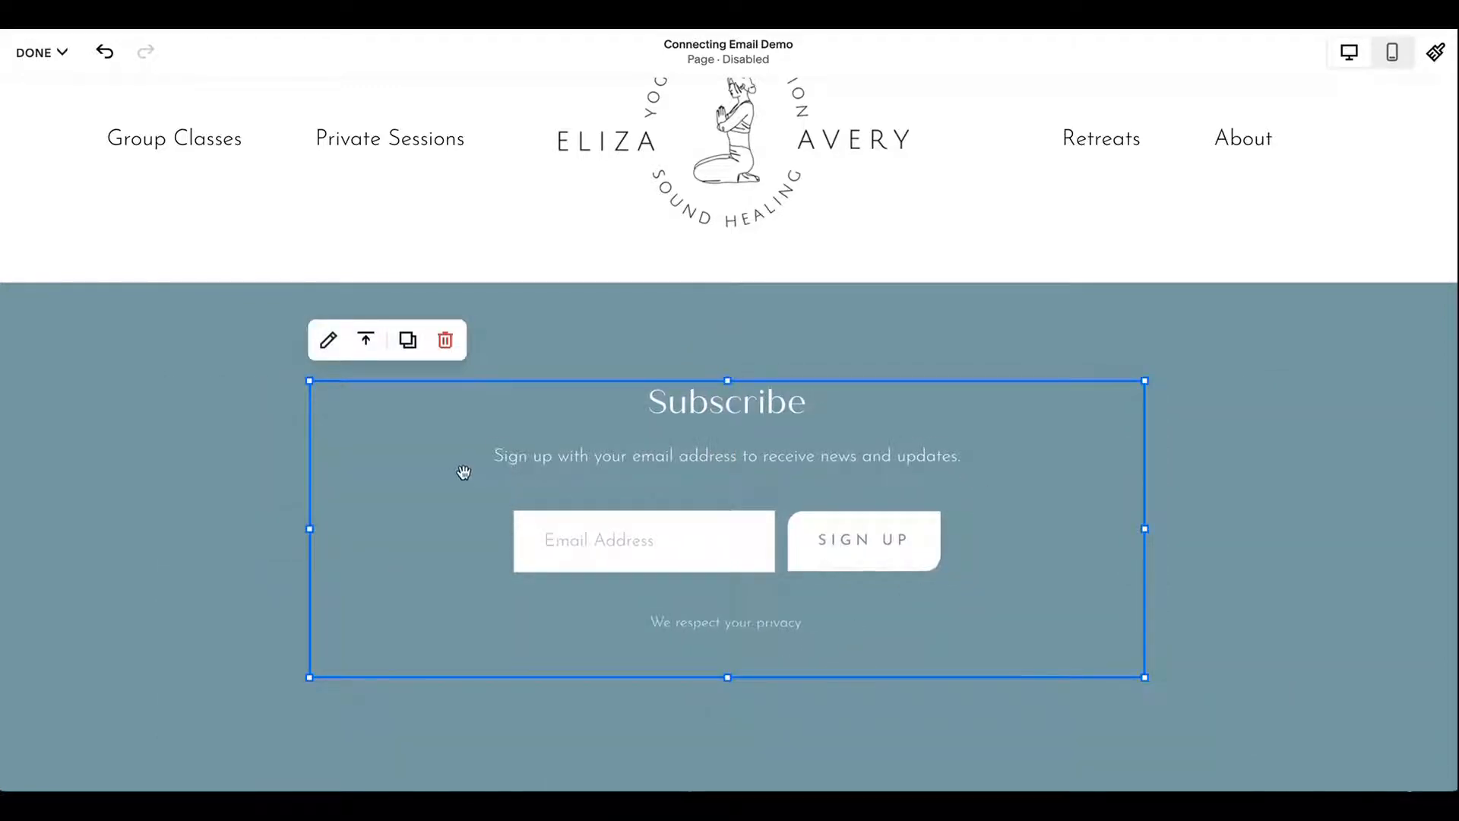
{"action": "mouse_move", "coordinate": [423, 509]}
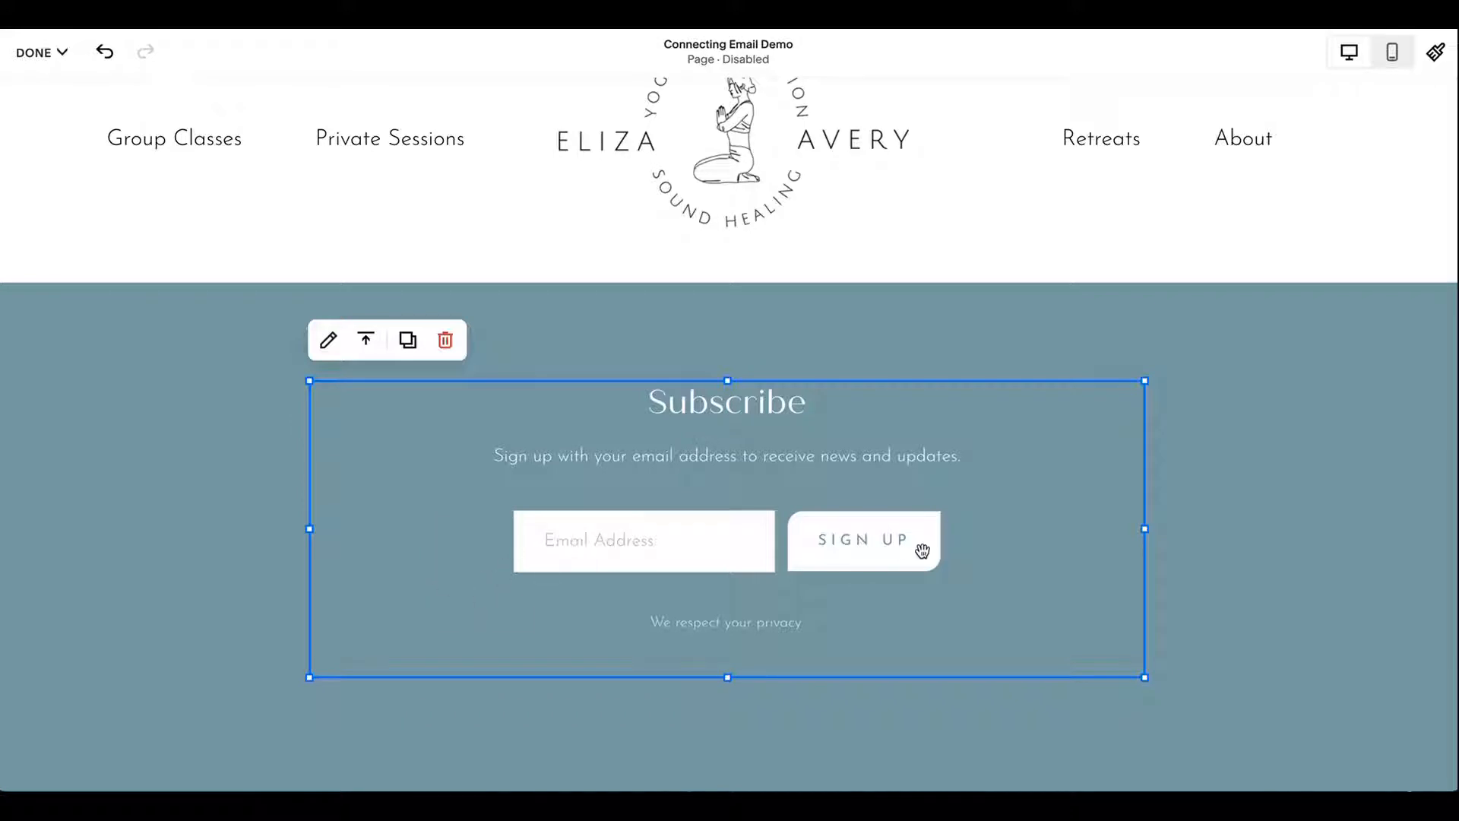
{"action": "mouse_move", "coordinate": [478, 422]}
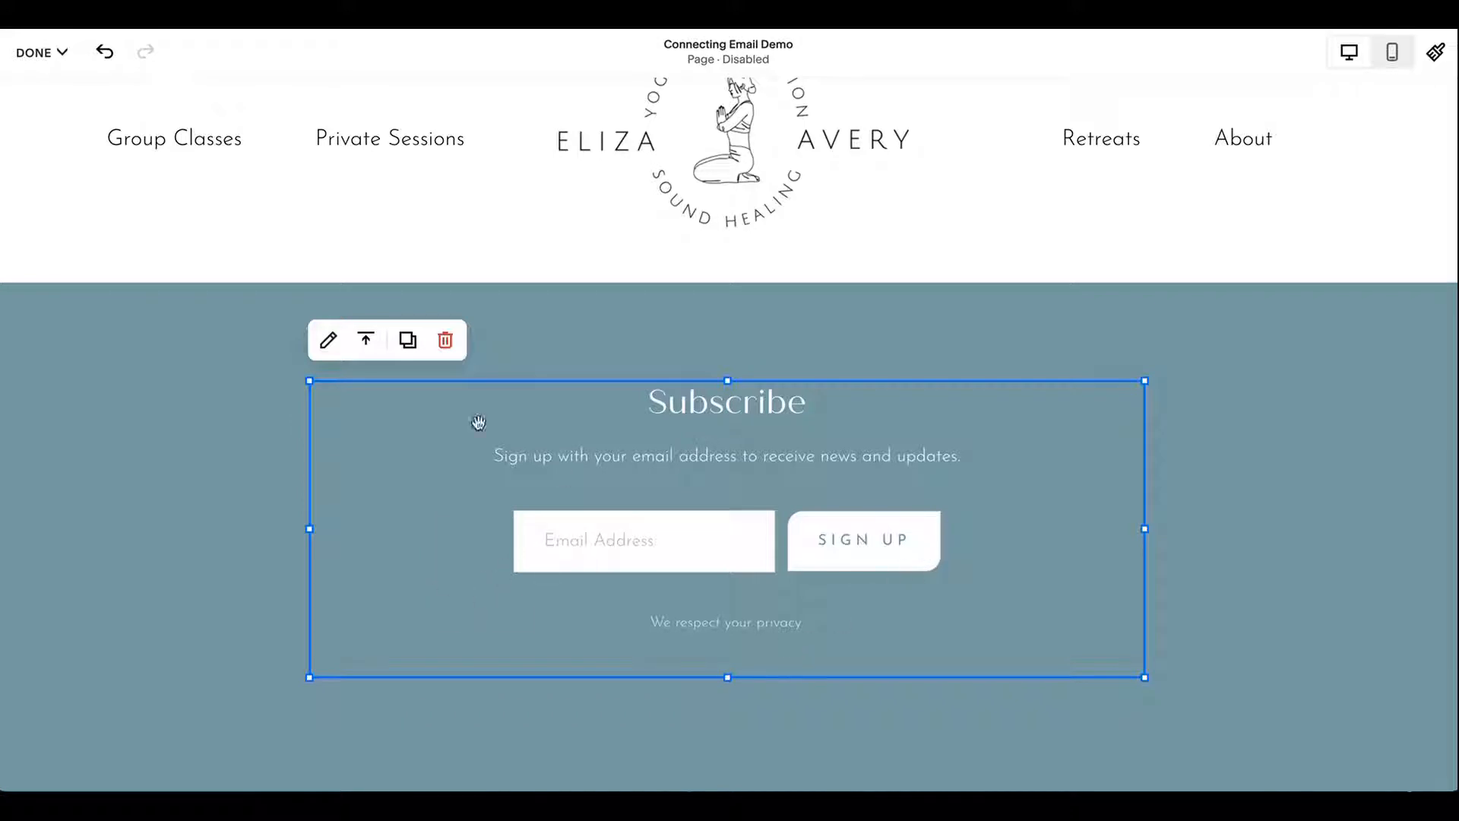
{"action": "left_click", "coordinate": [365, 340]}
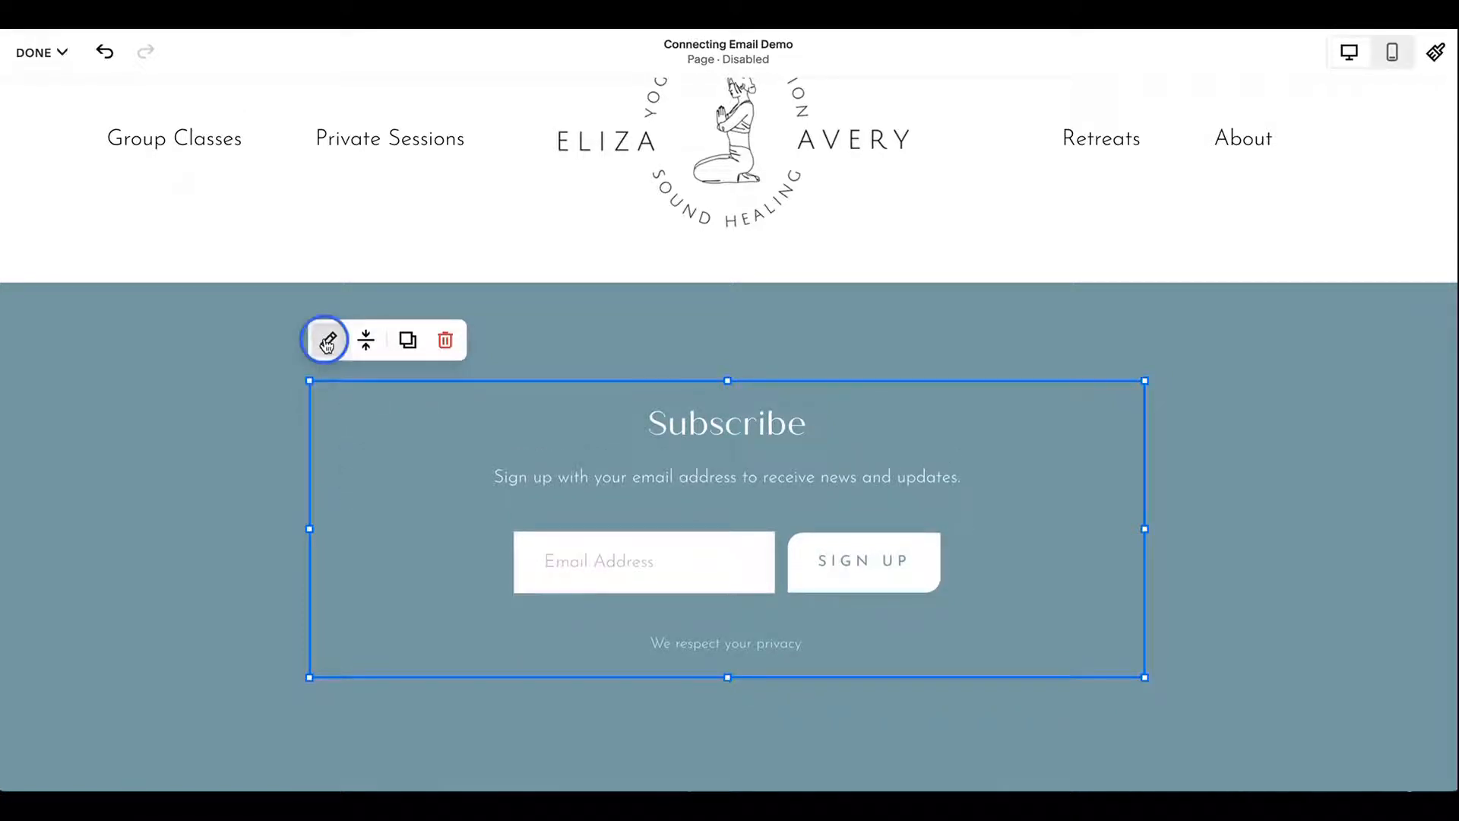
Change the newsletter form's title to 'Stay In Touch!'.
{"action": "left_click", "coordinate": [326, 339]}
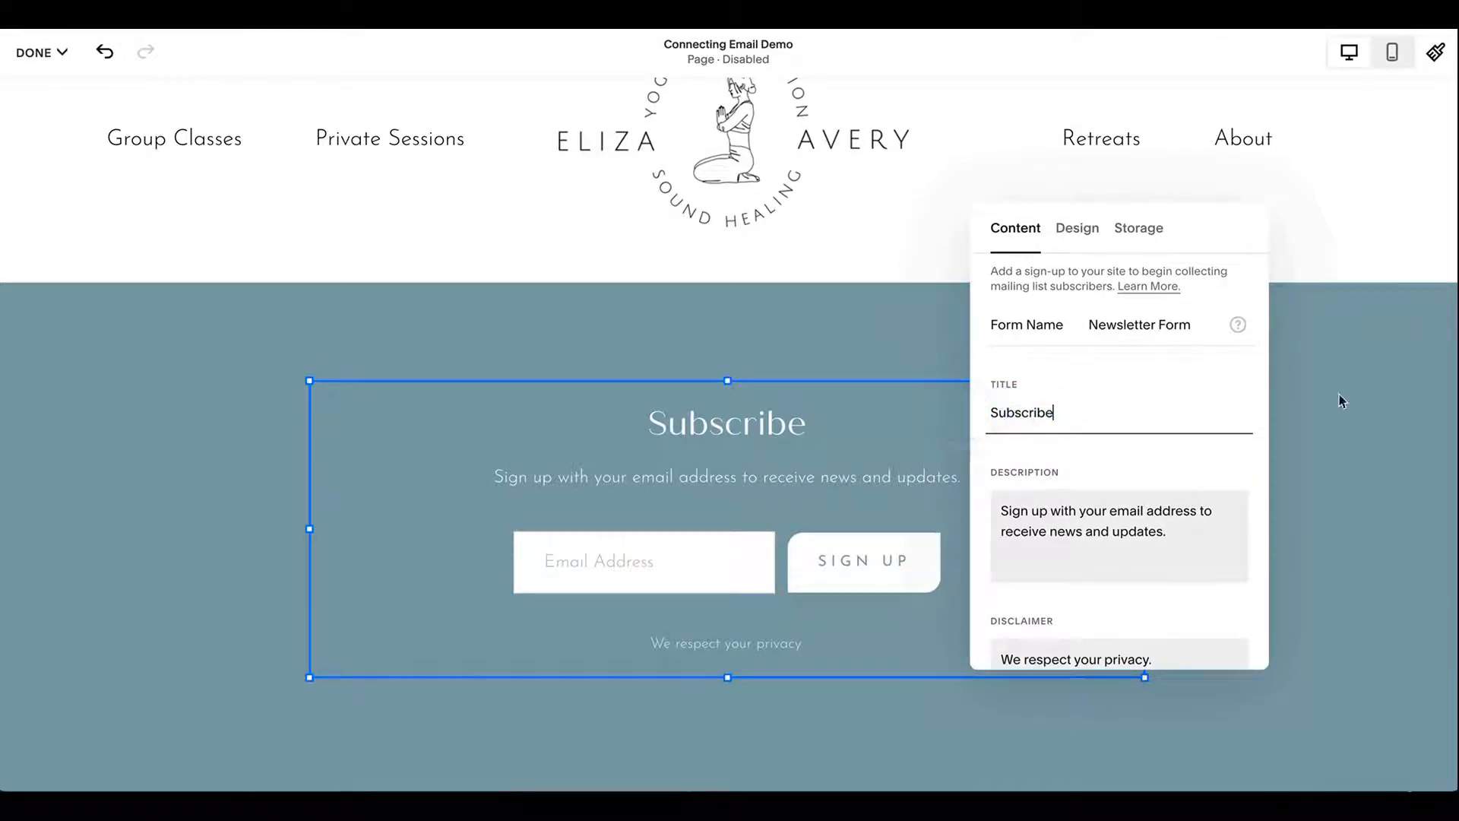
{"action": "type", "text": "Stay In Touch!"}
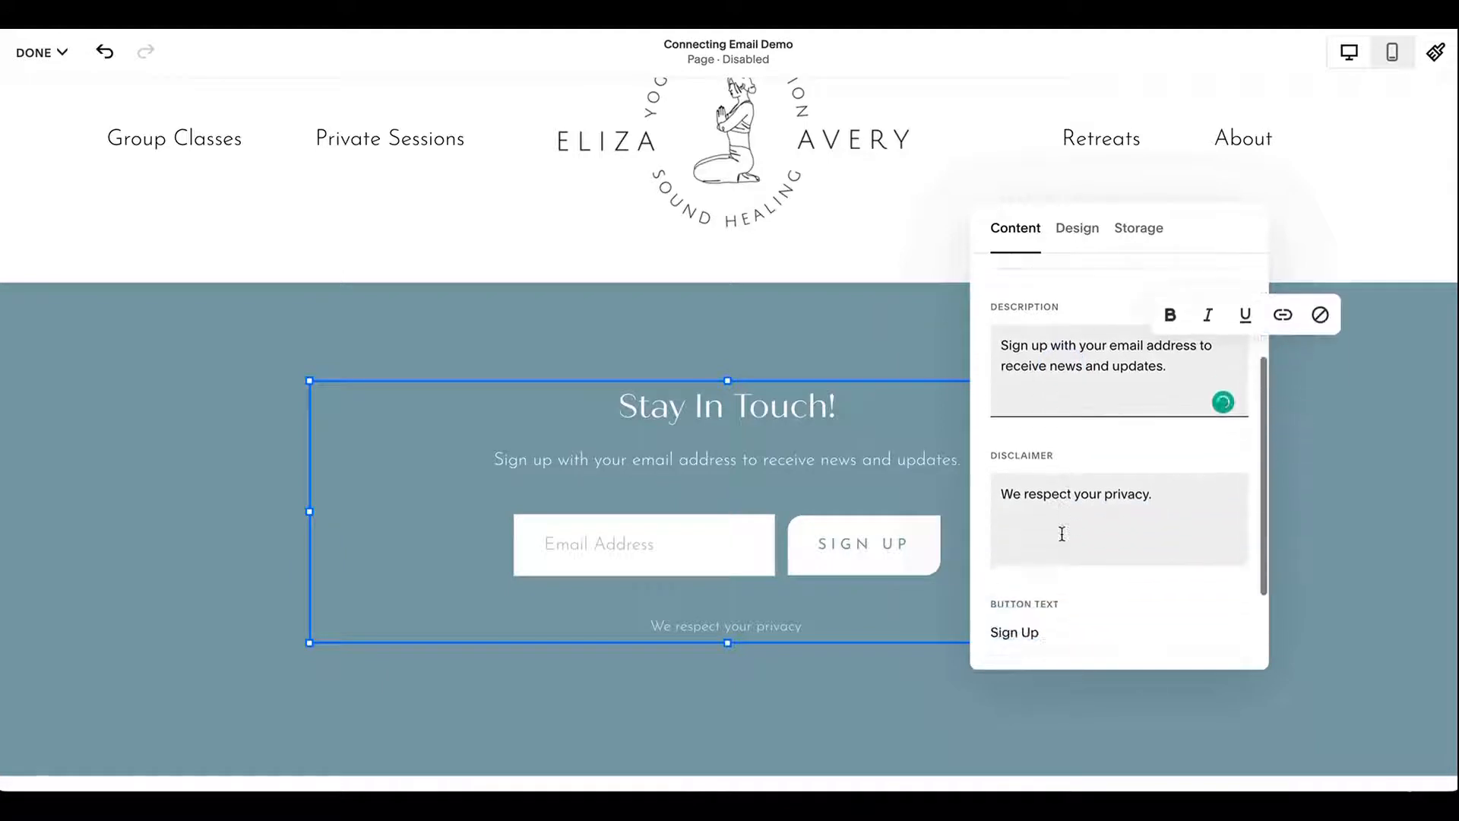
{"action": "scroll", "scroll_direction": "down", "scroll_amount": 3}
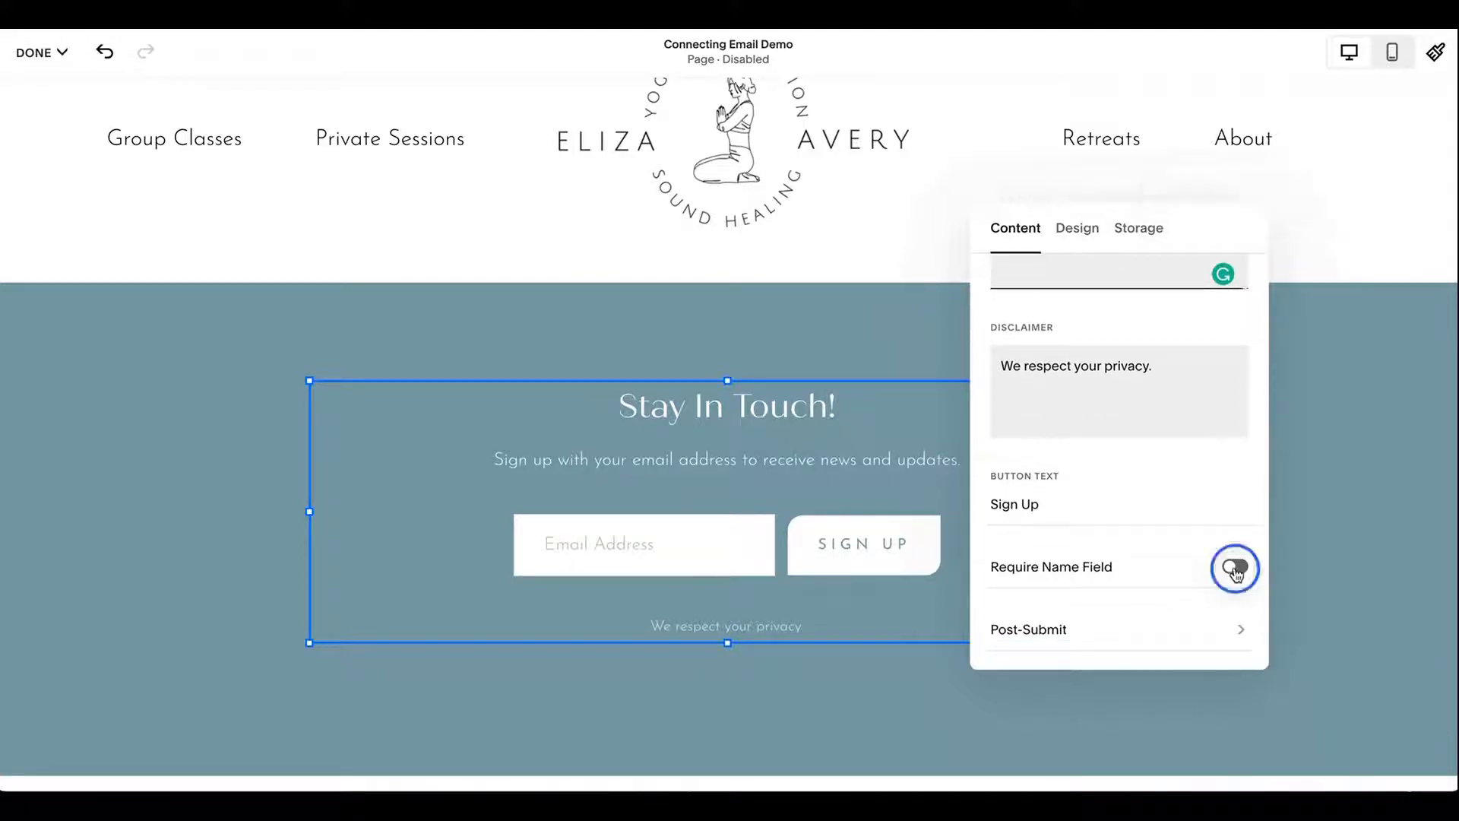
Require the name field and review the Post-Submit redirect options.
{"action": "left_click", "coordinate": [1234, 567]}
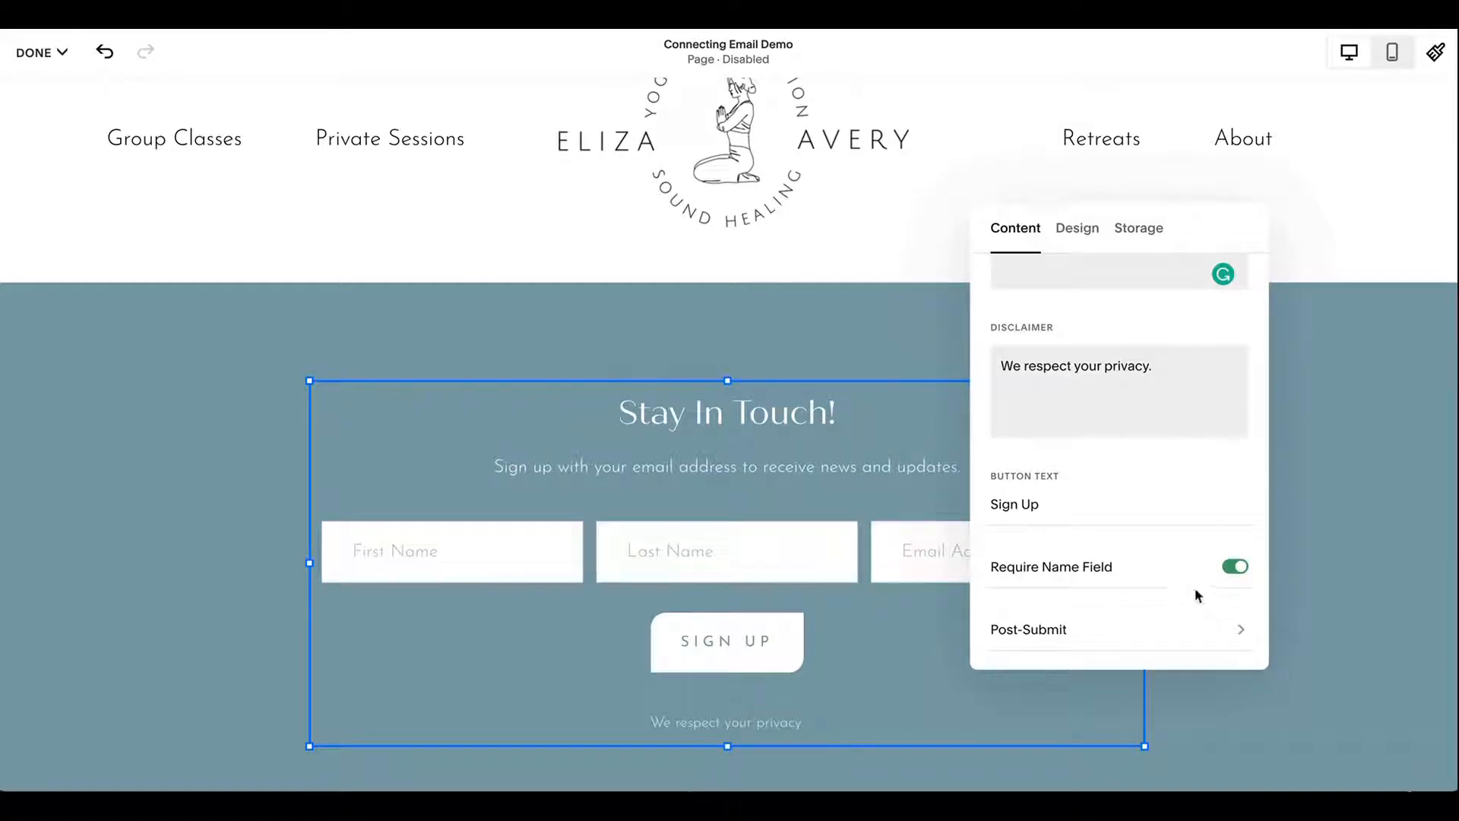
{"action": "left_click", "coordinate": [1029, 629]}
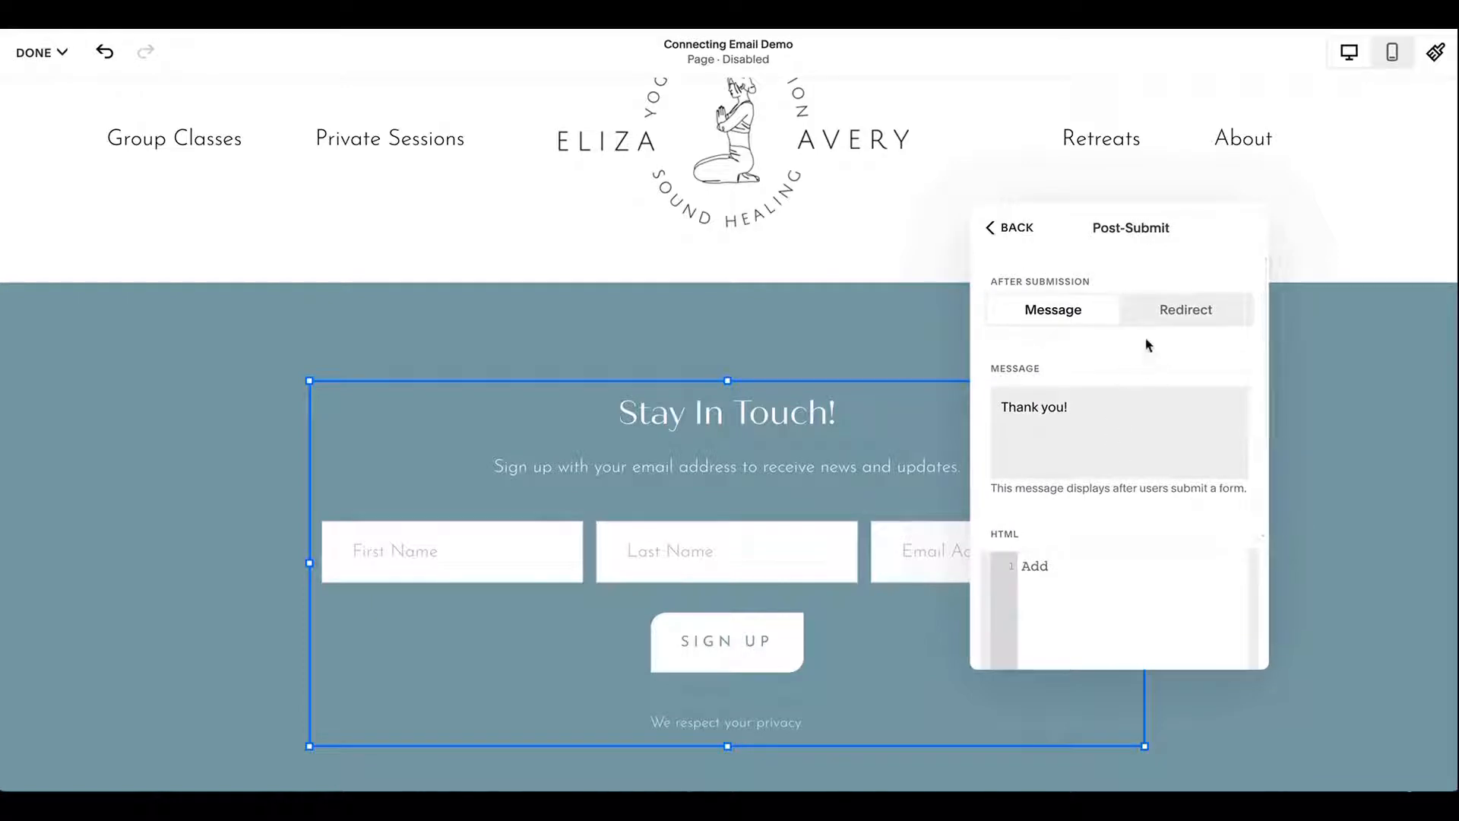
{"action": "left_click", "coordinate": [1185, 309]}
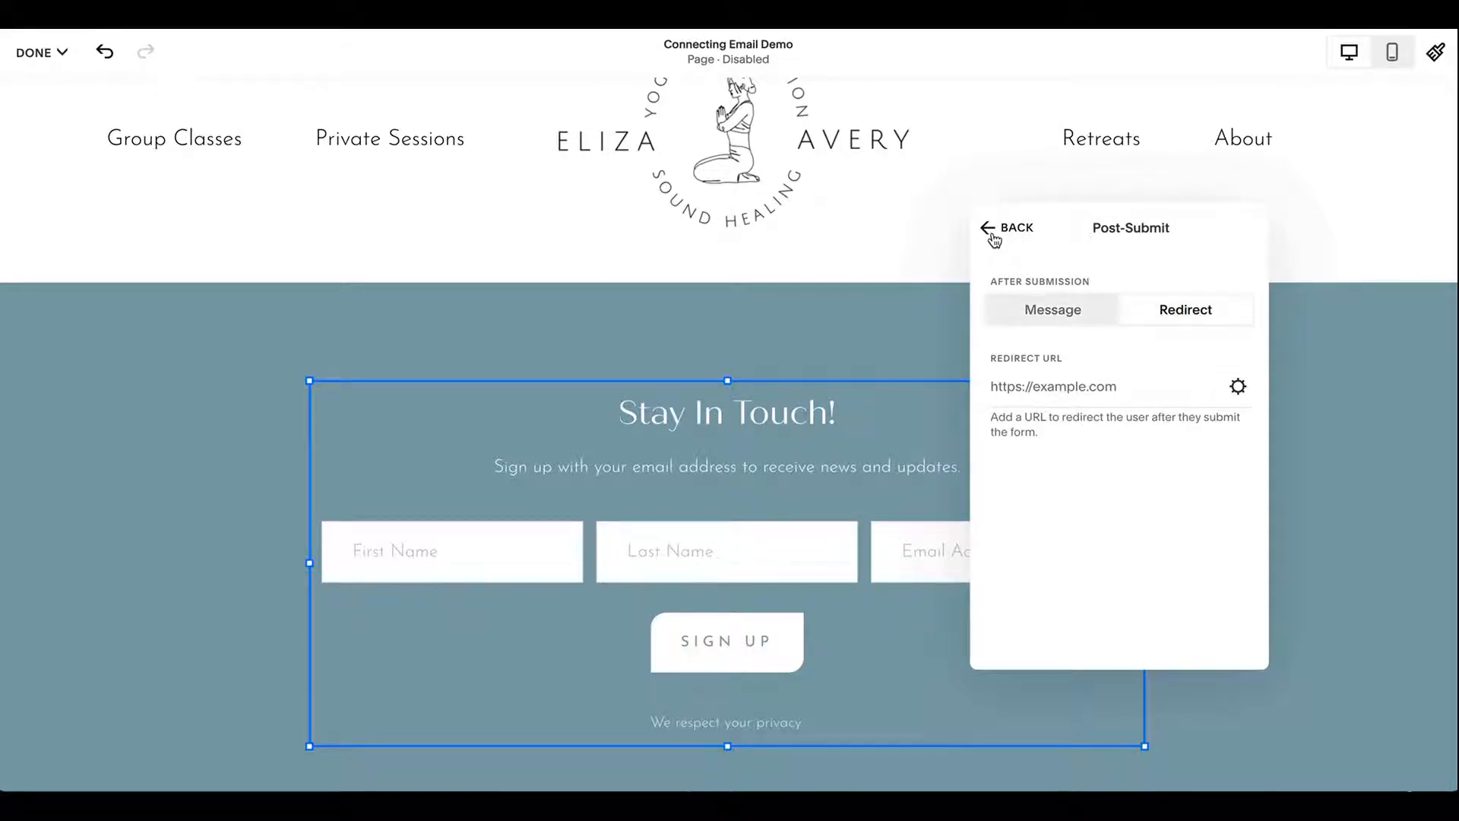
{"action": "left_click", "coordinate": [996, 229]}
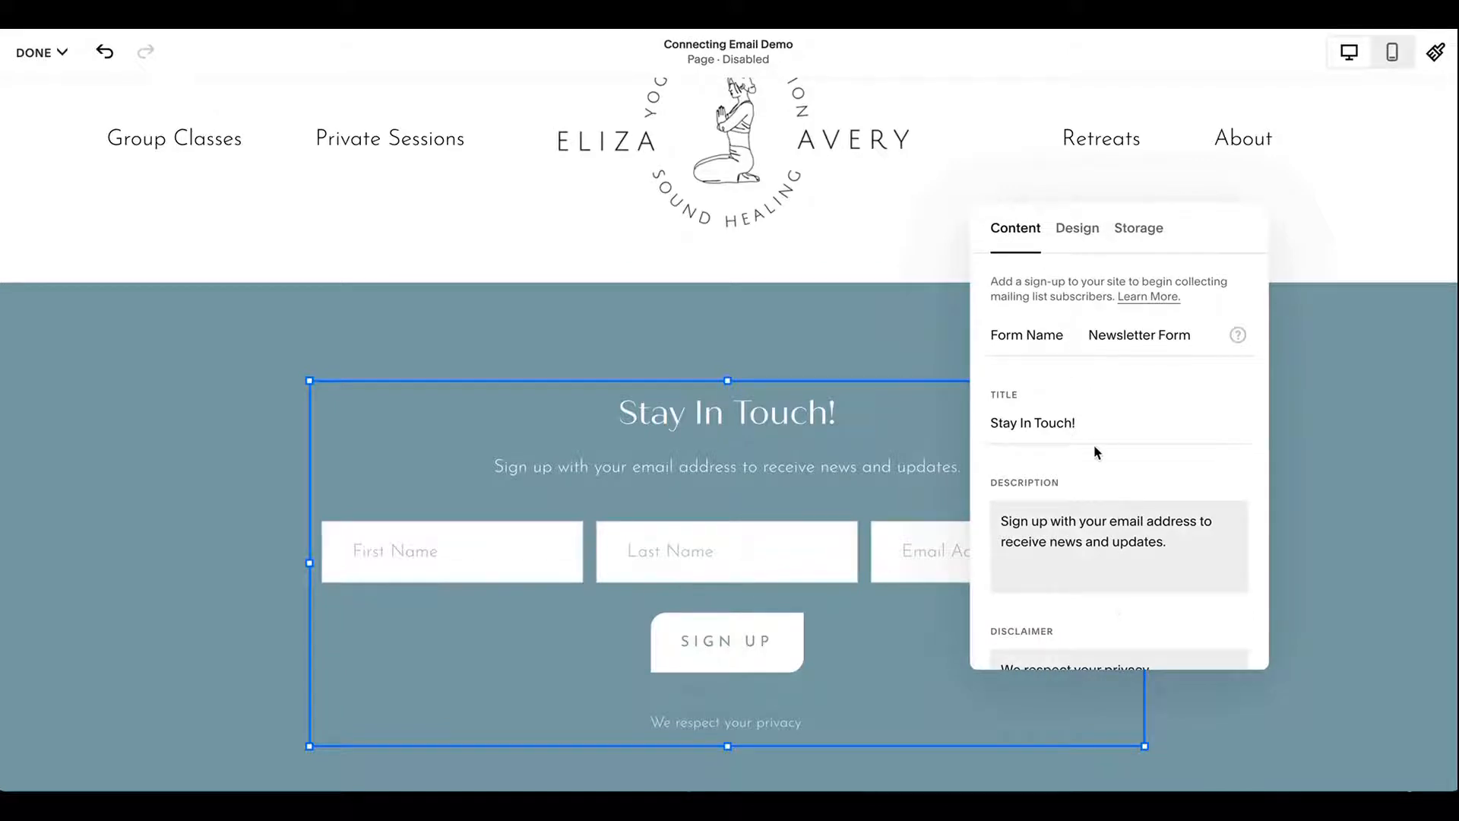
{"action": "scroll", "scroll_direction": "down", "scroll_amount": 3}
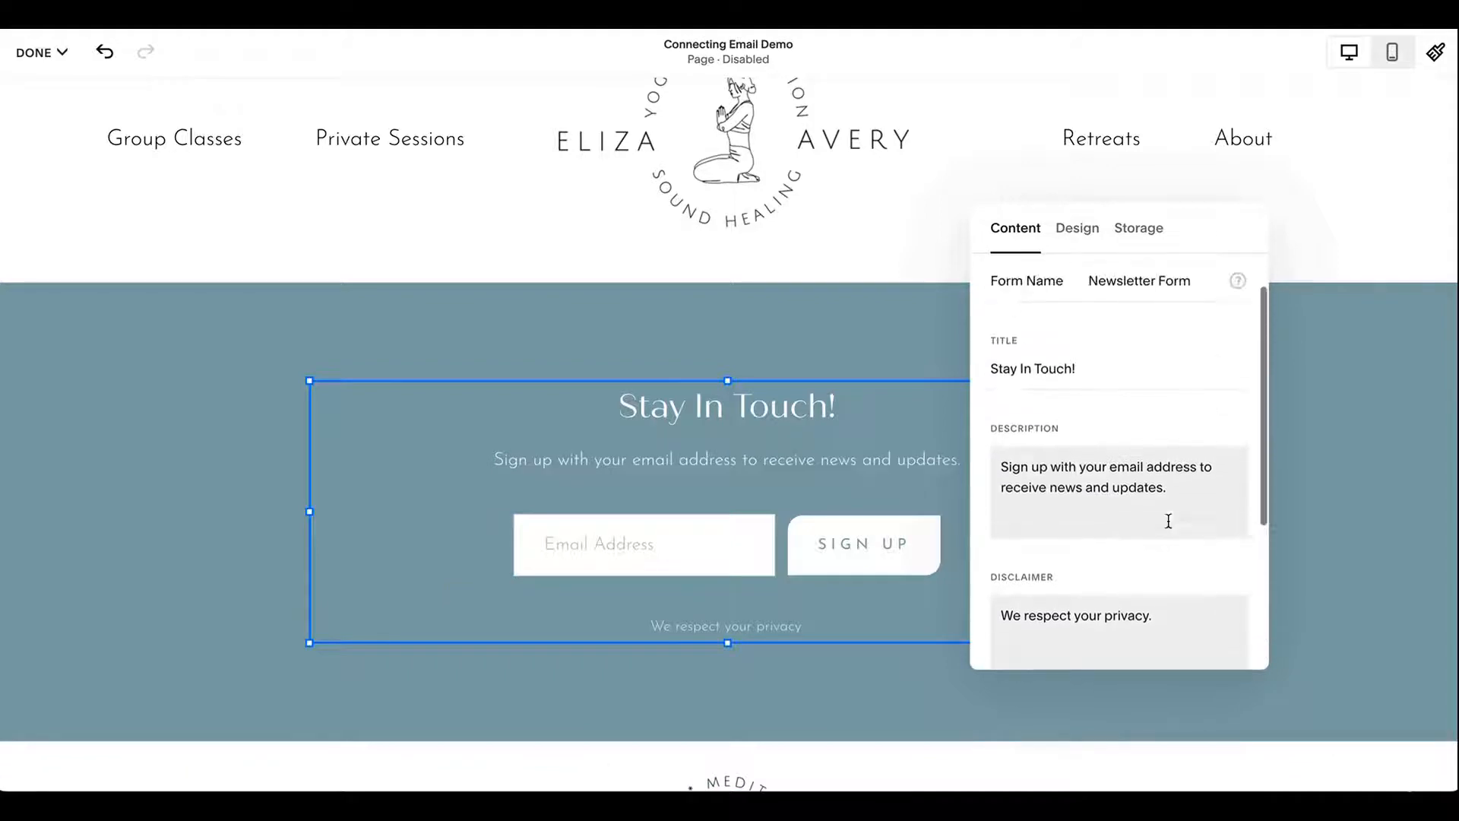
Try the Stack layout, keep content centred, and enable a background with S padding.
{"action": "left_click", "coordinate": [1077, 228]}
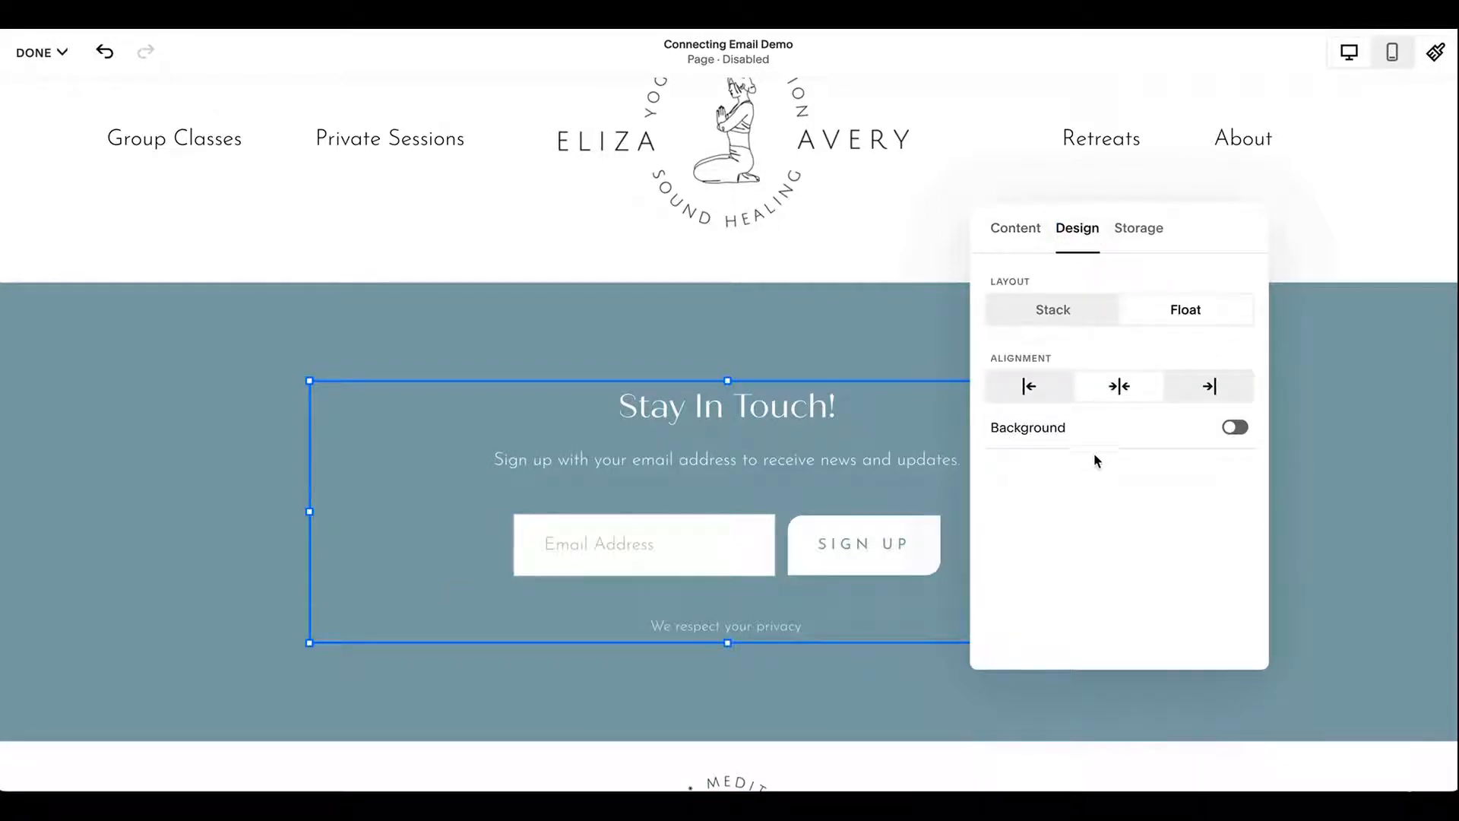
{"action": "mouse_move", "coordinate": [1165, 238]}
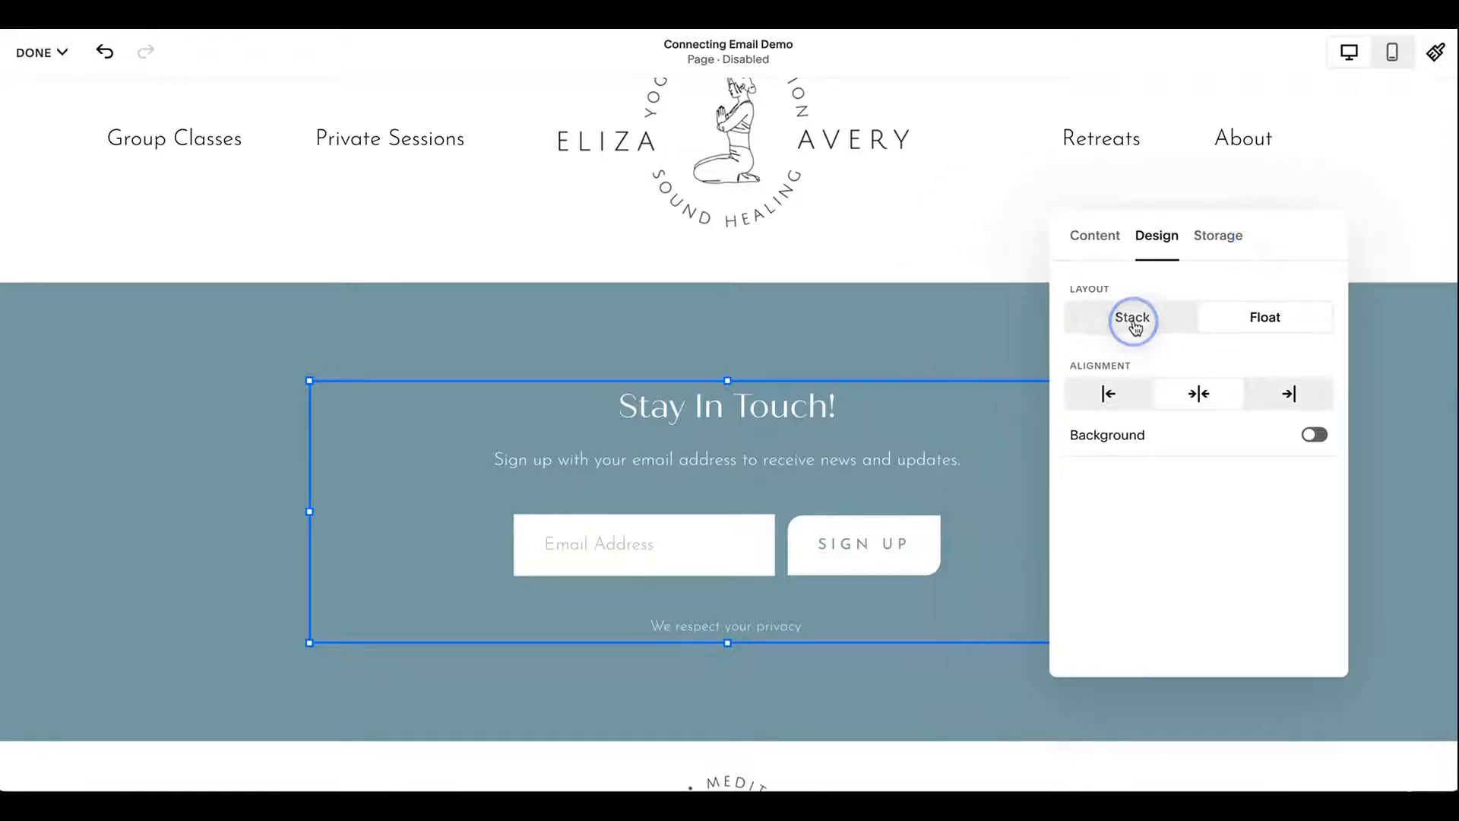
{"action": "left_click", "coordinate": [1132, 317]}
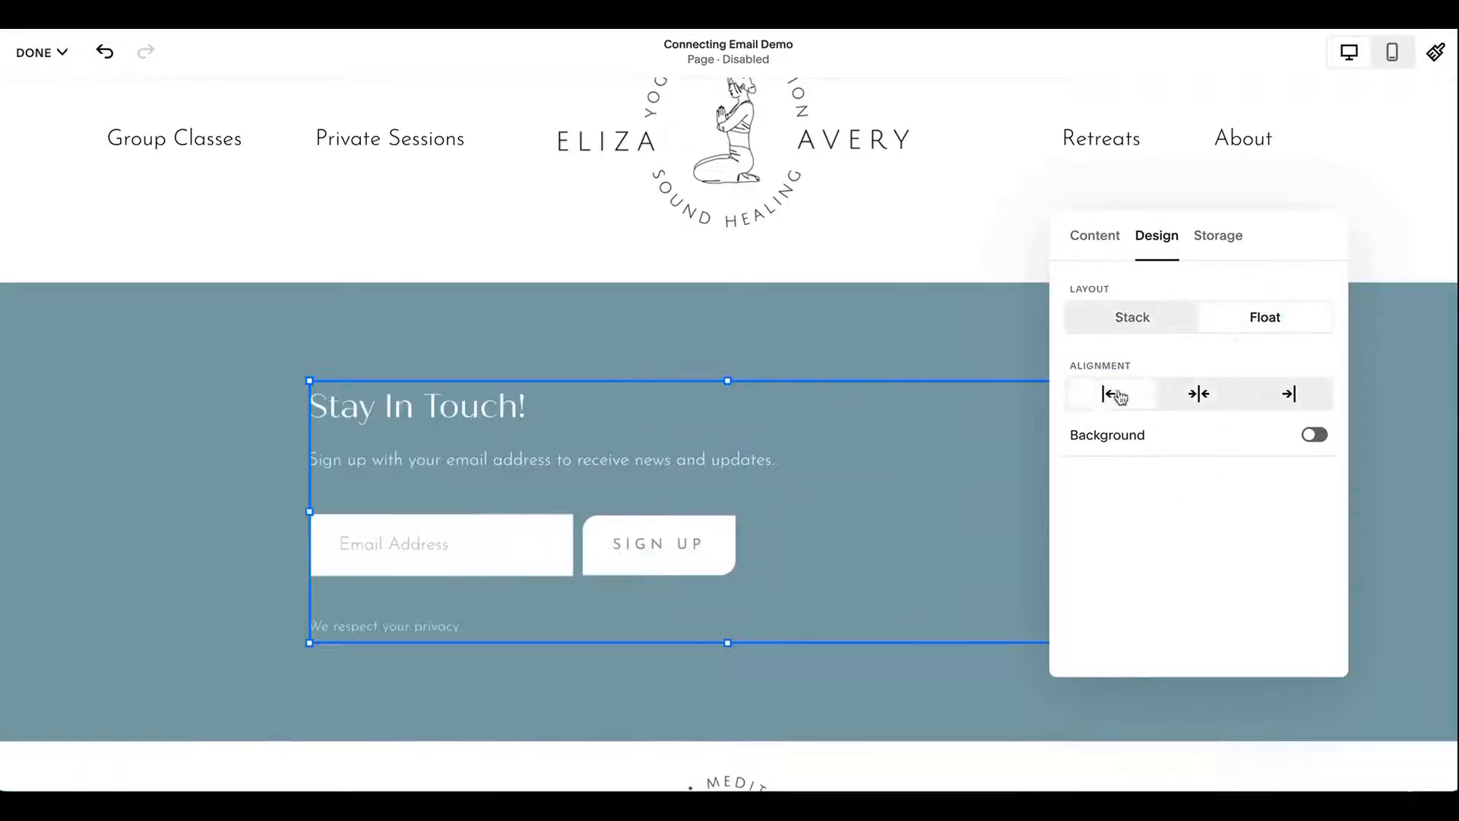
{"action": "left_click", "coordinate": [1198, 394]}
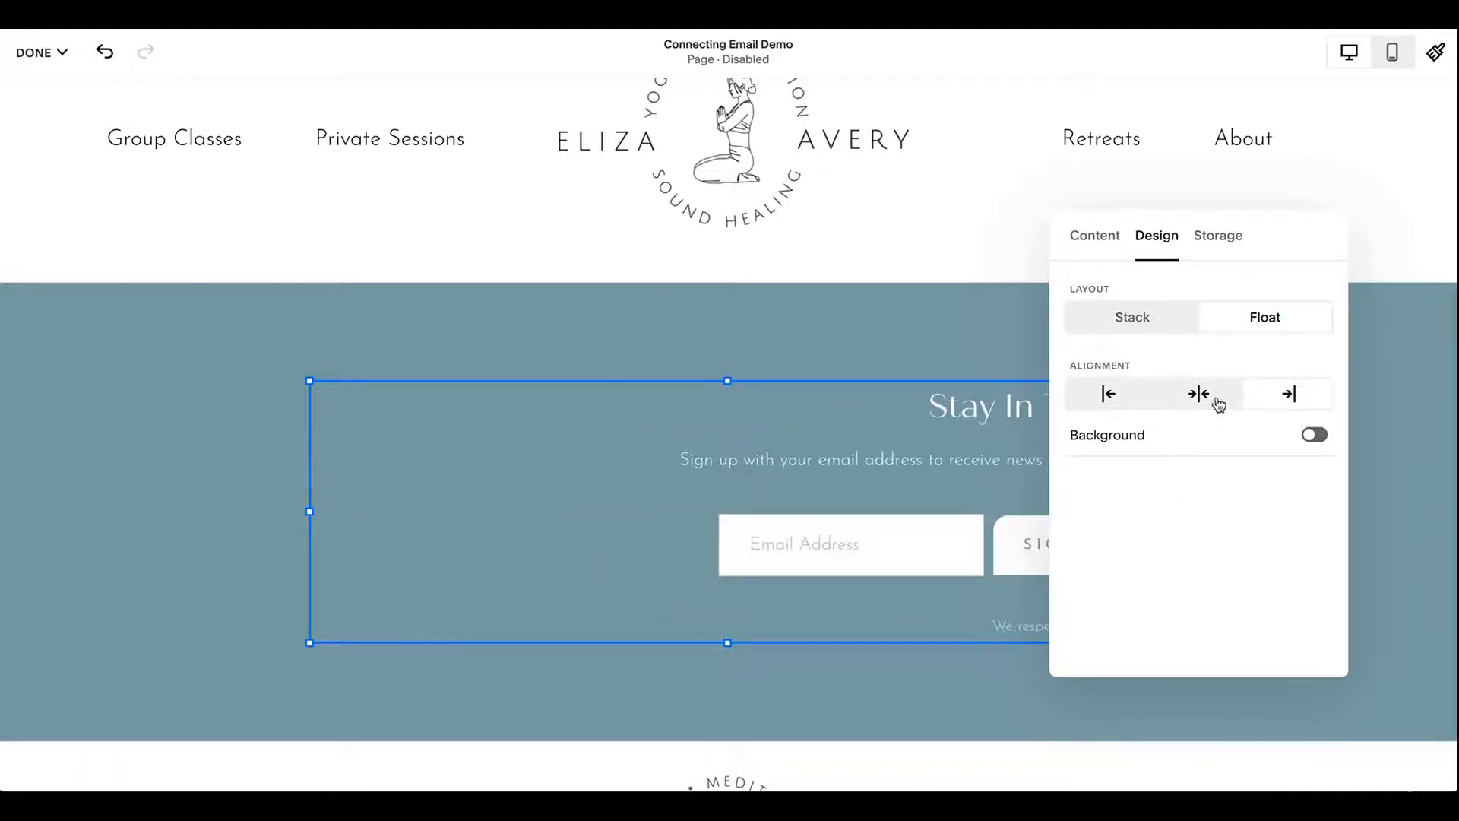
{"action": "left_click", "coordinate": [1198, 394]}
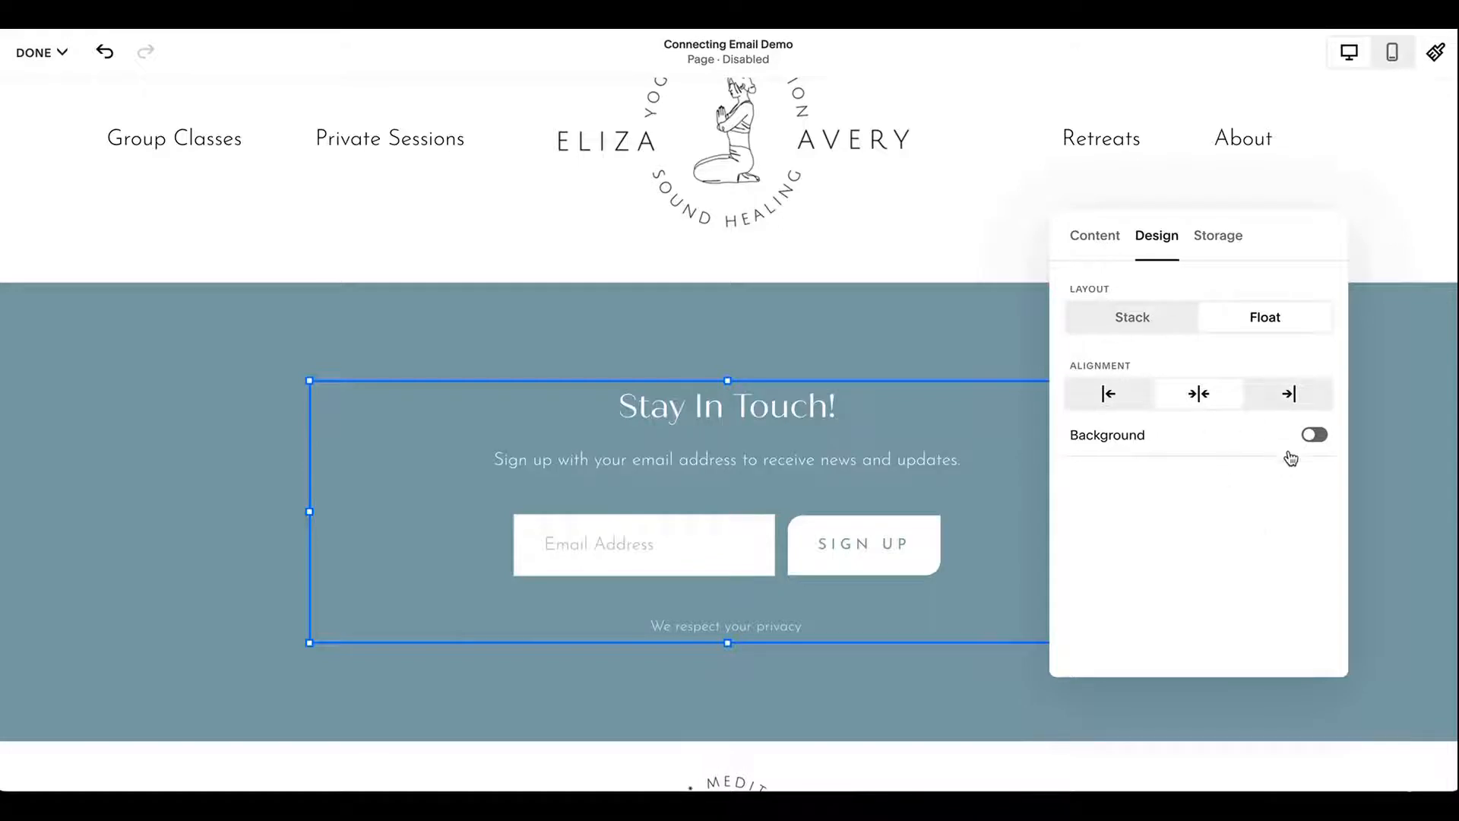
{"action": "left_click", "coordinate": [1313, 435]}
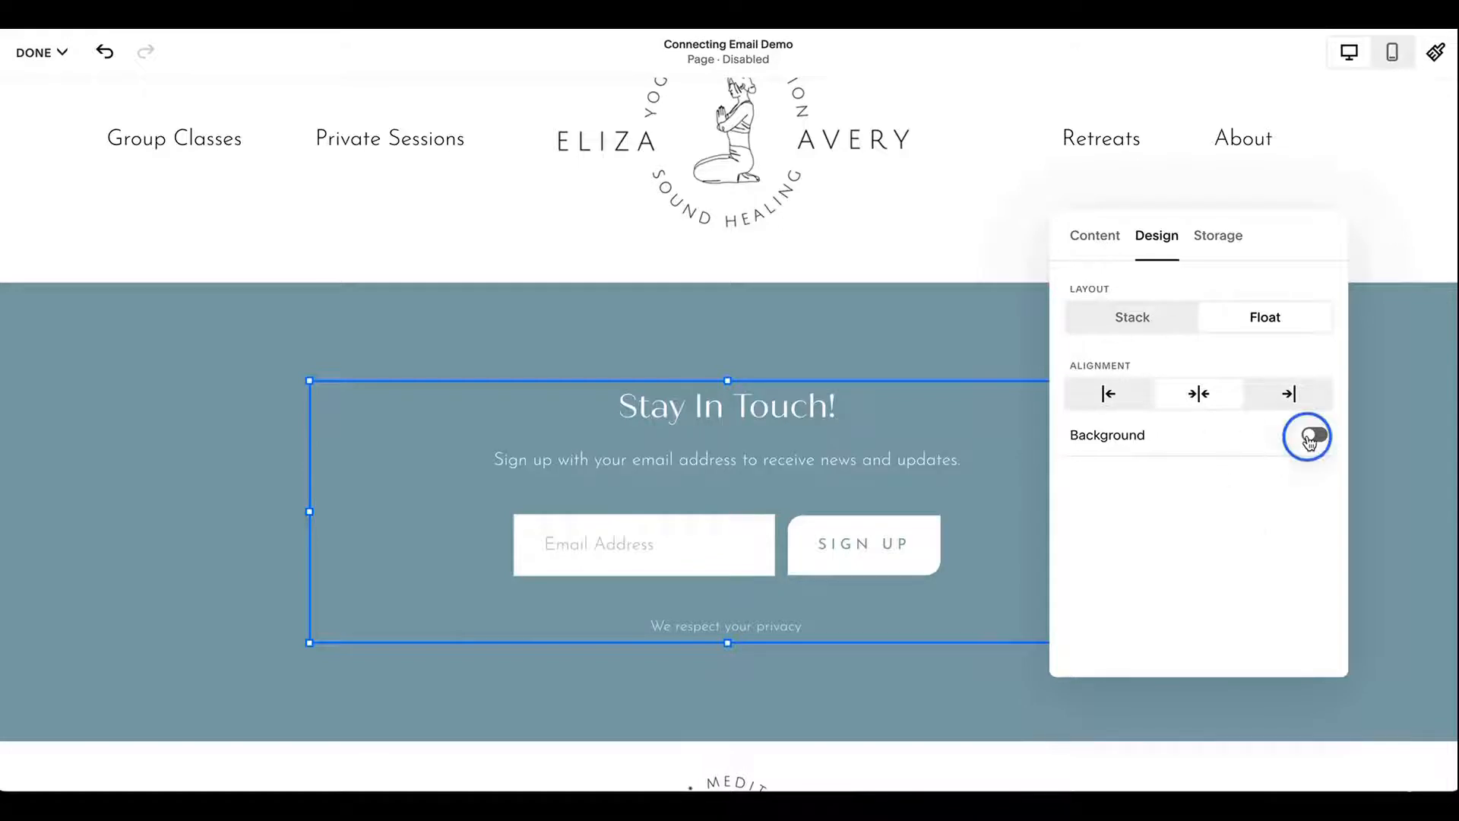
{"action": "left_click", "coordinate": [1309, 437]}
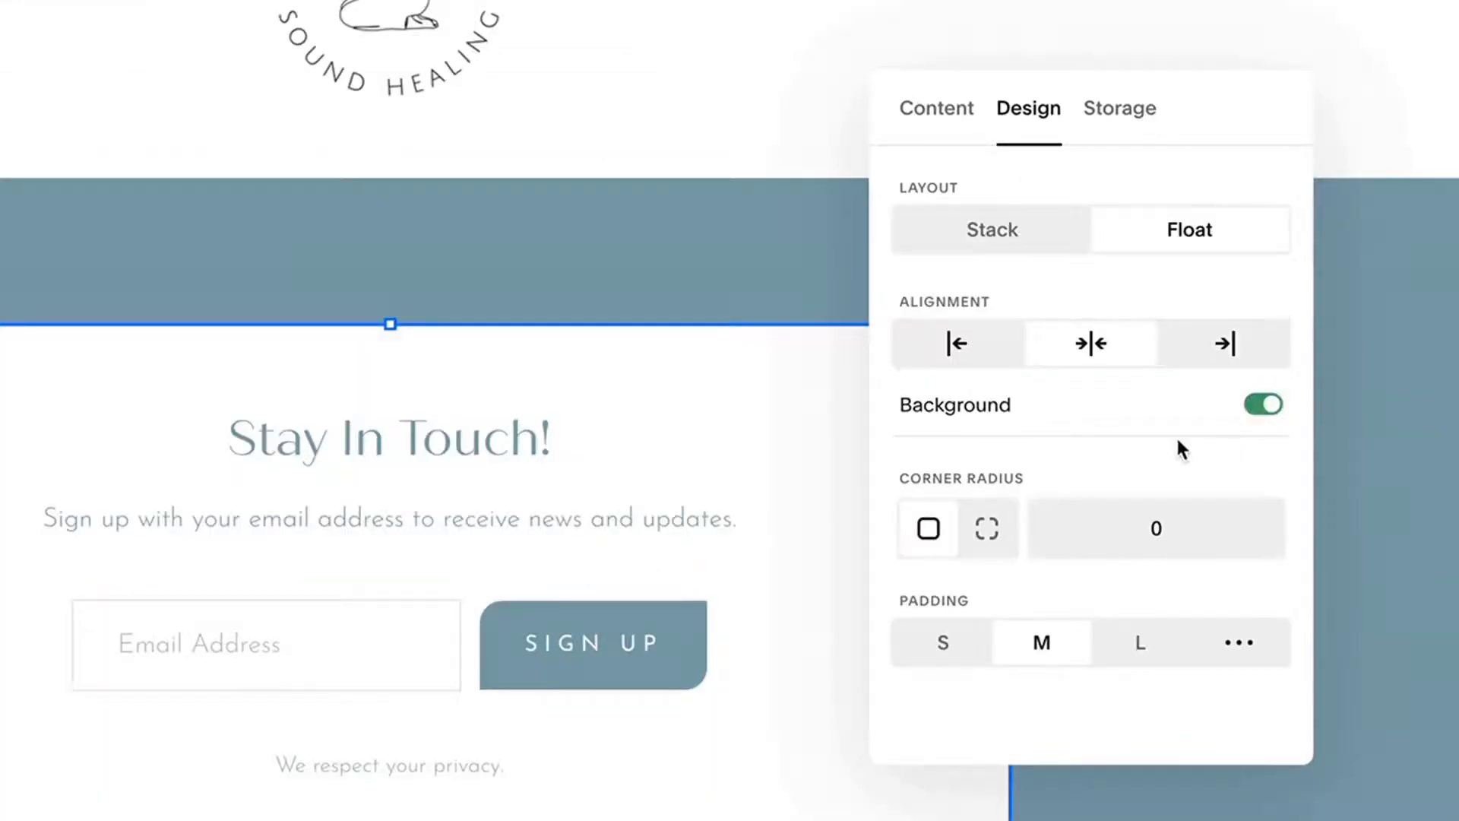
{"action": "mouse_move", "coordinate": [361, 444]}
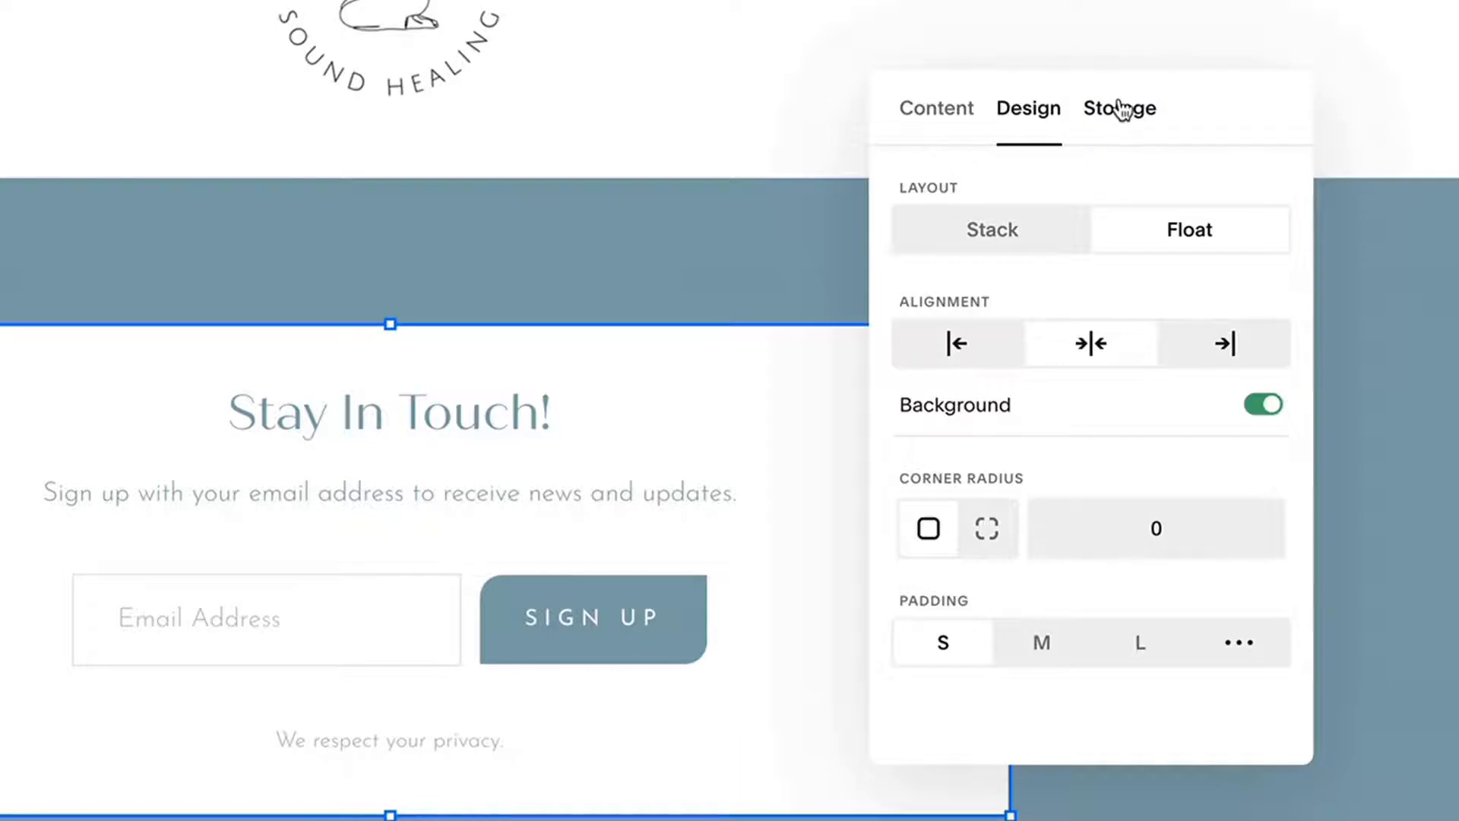
Browse the Storage tab's other options: MailChimp, Zapier and Google Drive.
{"action": "left_click", "coordinate": [1118, 108]}
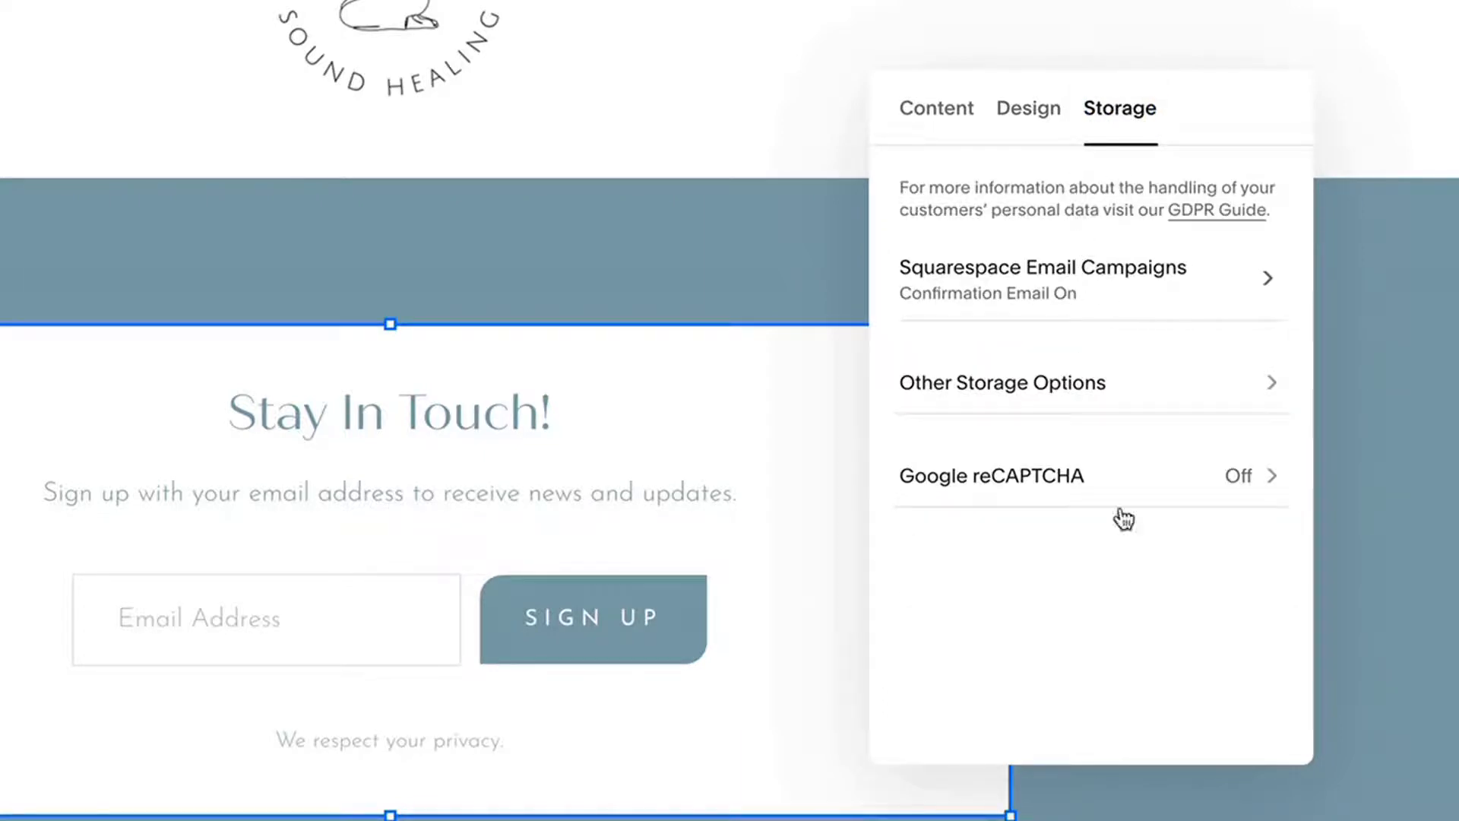
{"action": "mouse_move", "coordinate": [982, 324]}
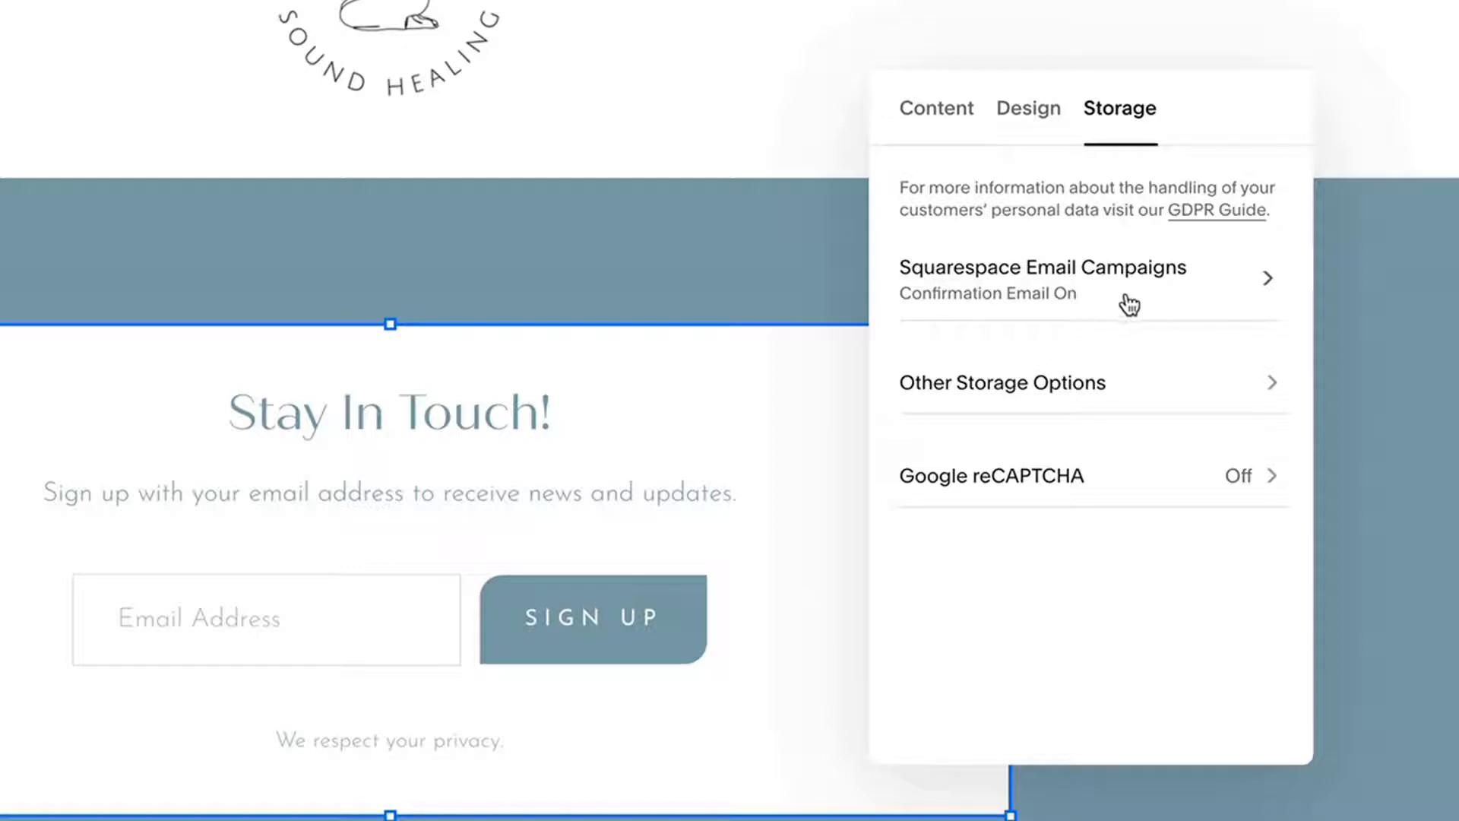
{"action": "left_click", "coordinate": [1080, 267]}
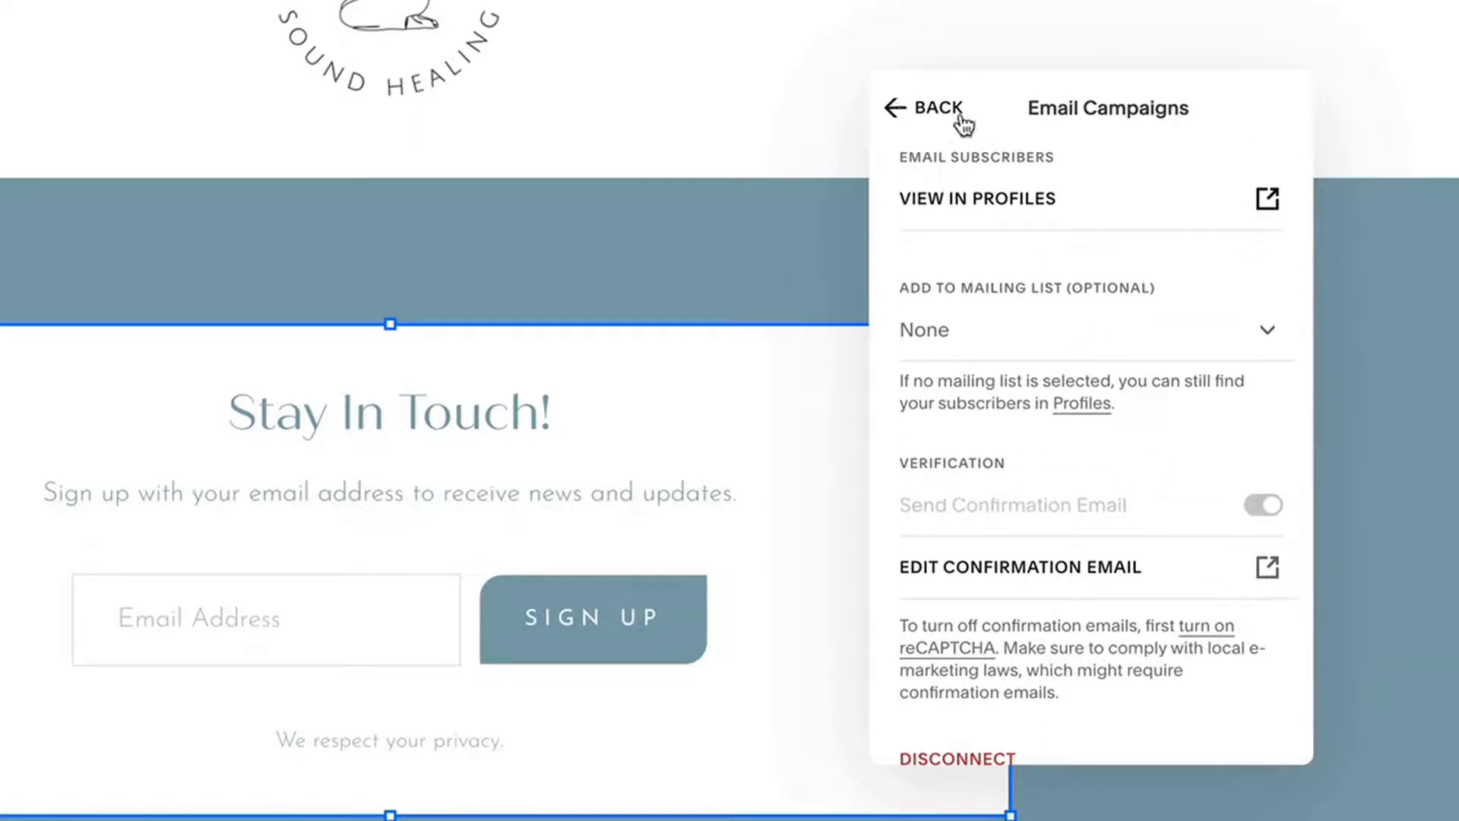
{"action": "left_click", "coordinate": [932, 108]}
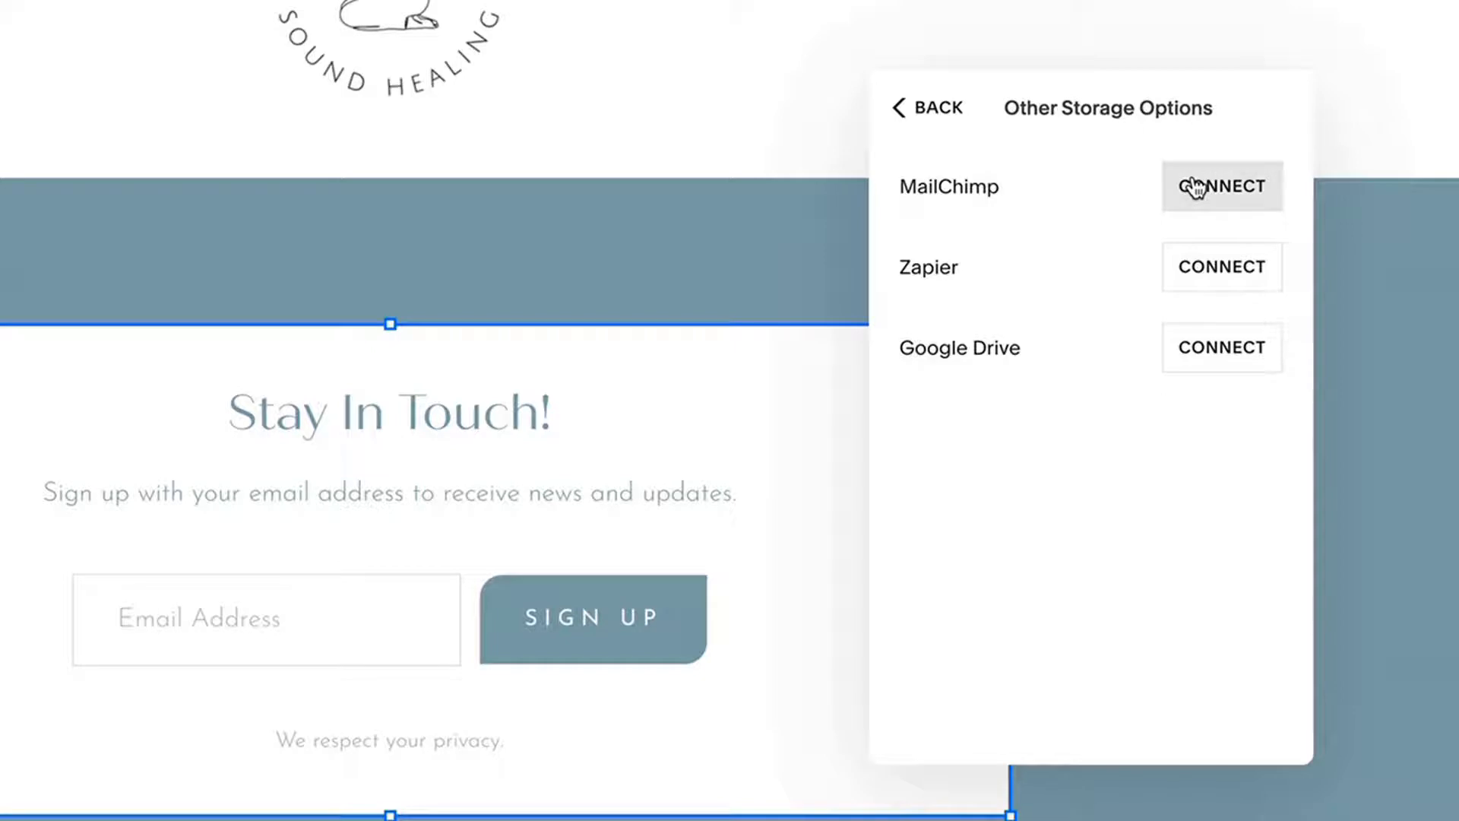
{"action": "mouse_move", "coordinate": [1016, 282]}
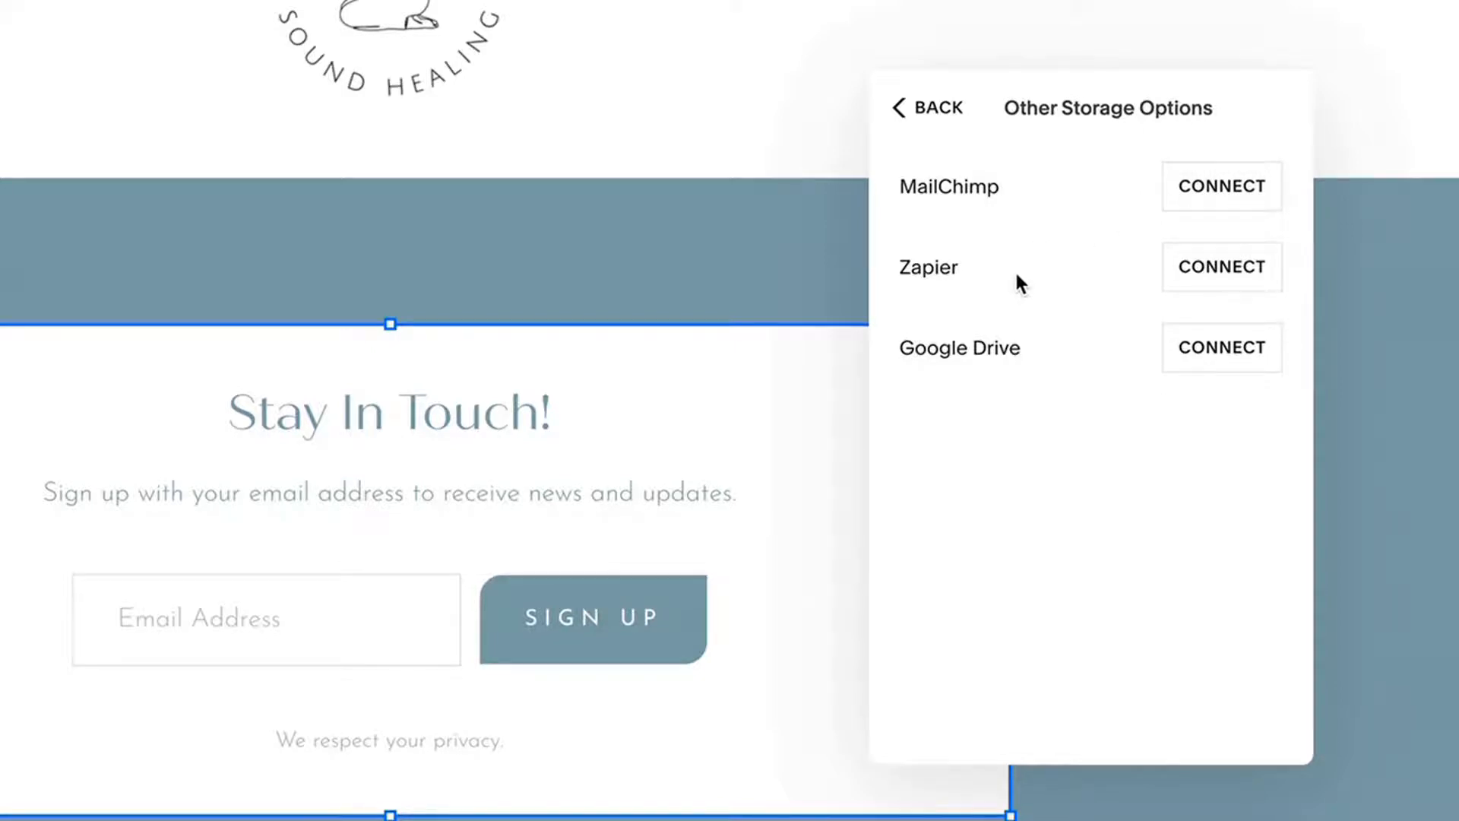
{"action": "mouse_move", "coordinate": [1163, 282]}
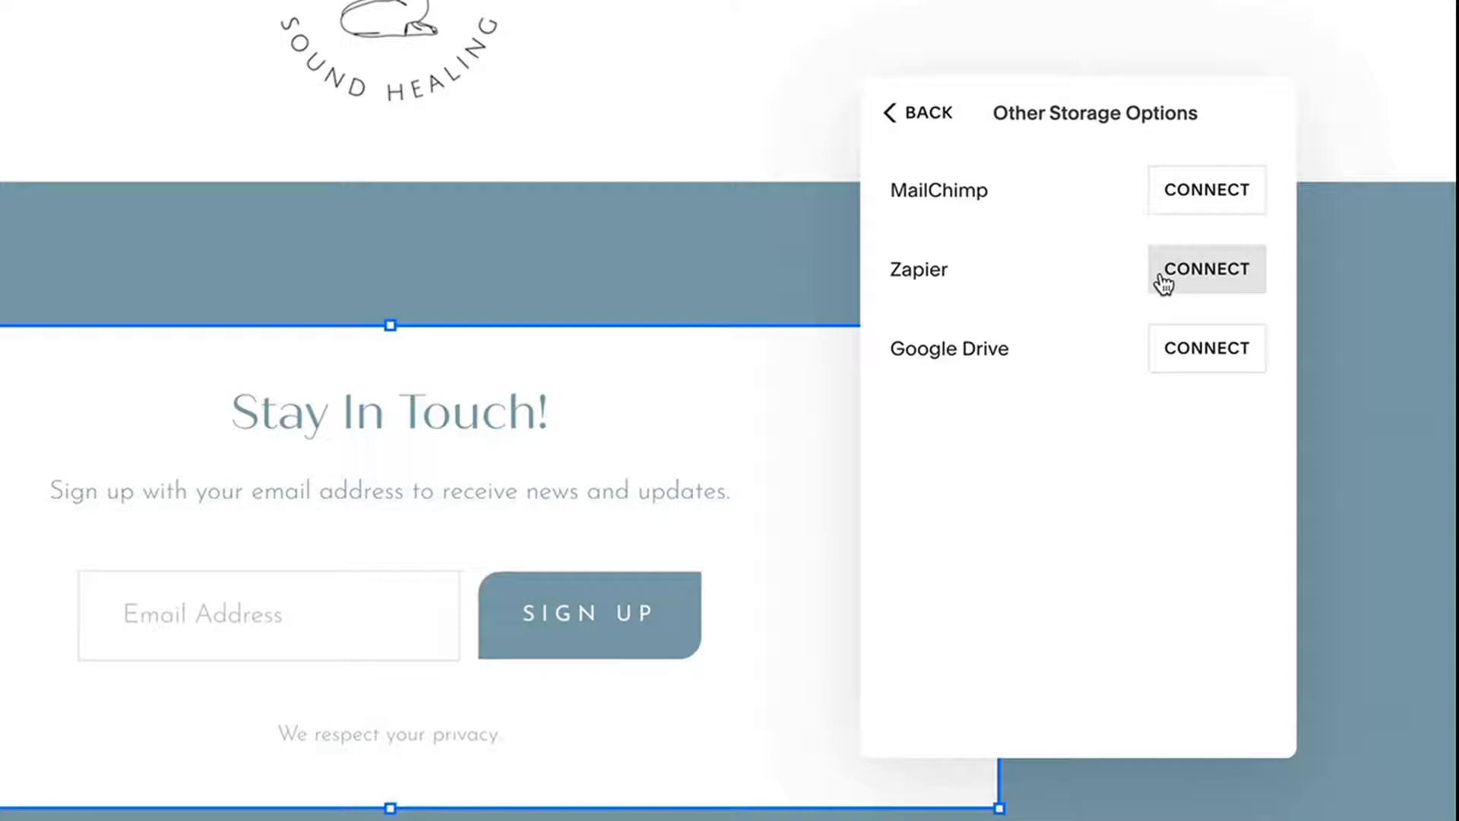
{"action": "mouse_move", "coordinate": [1084, 285]}
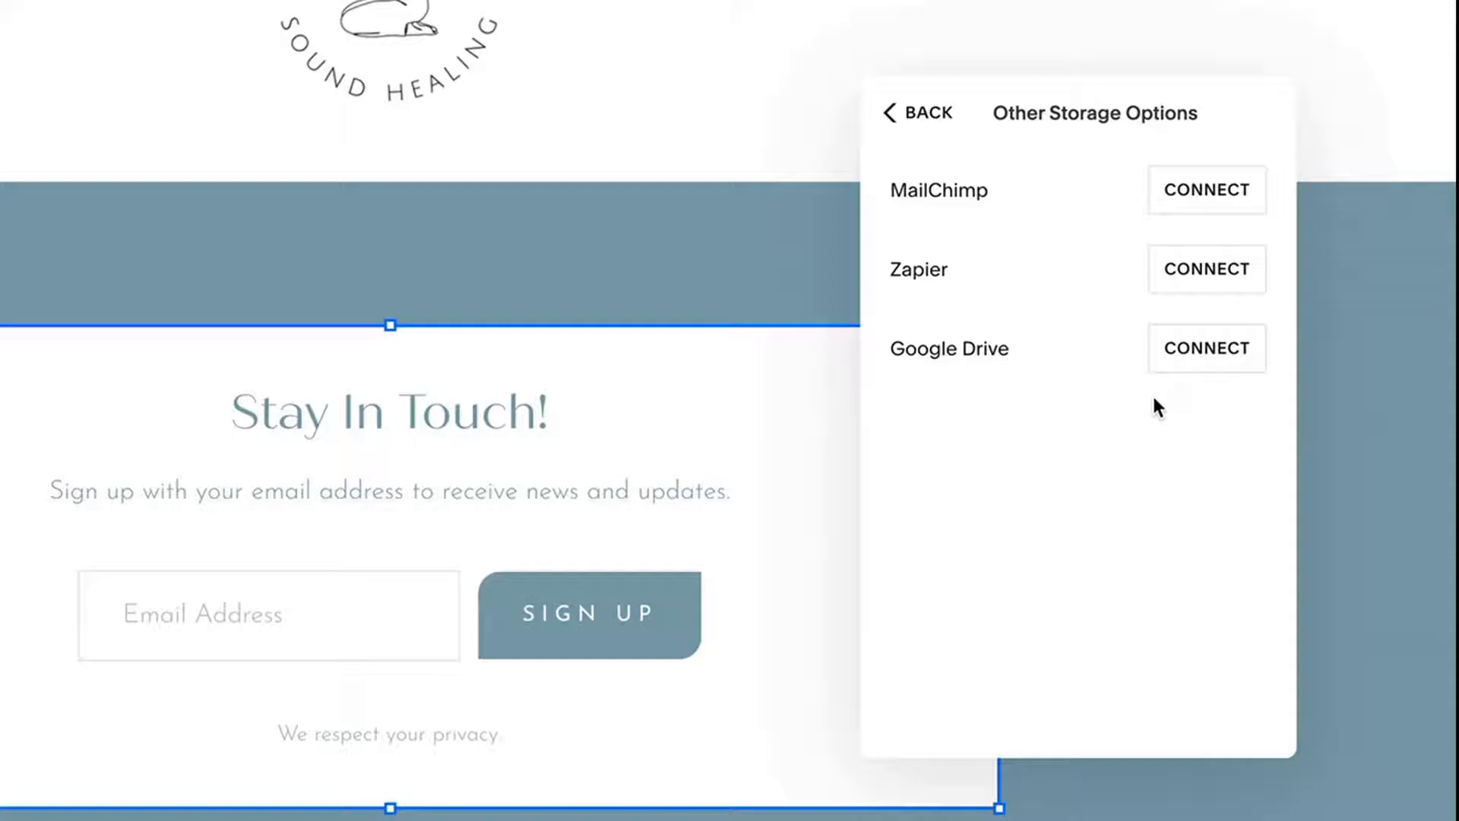
{"action": "mouse_move", "coordinate": [924, 129]}
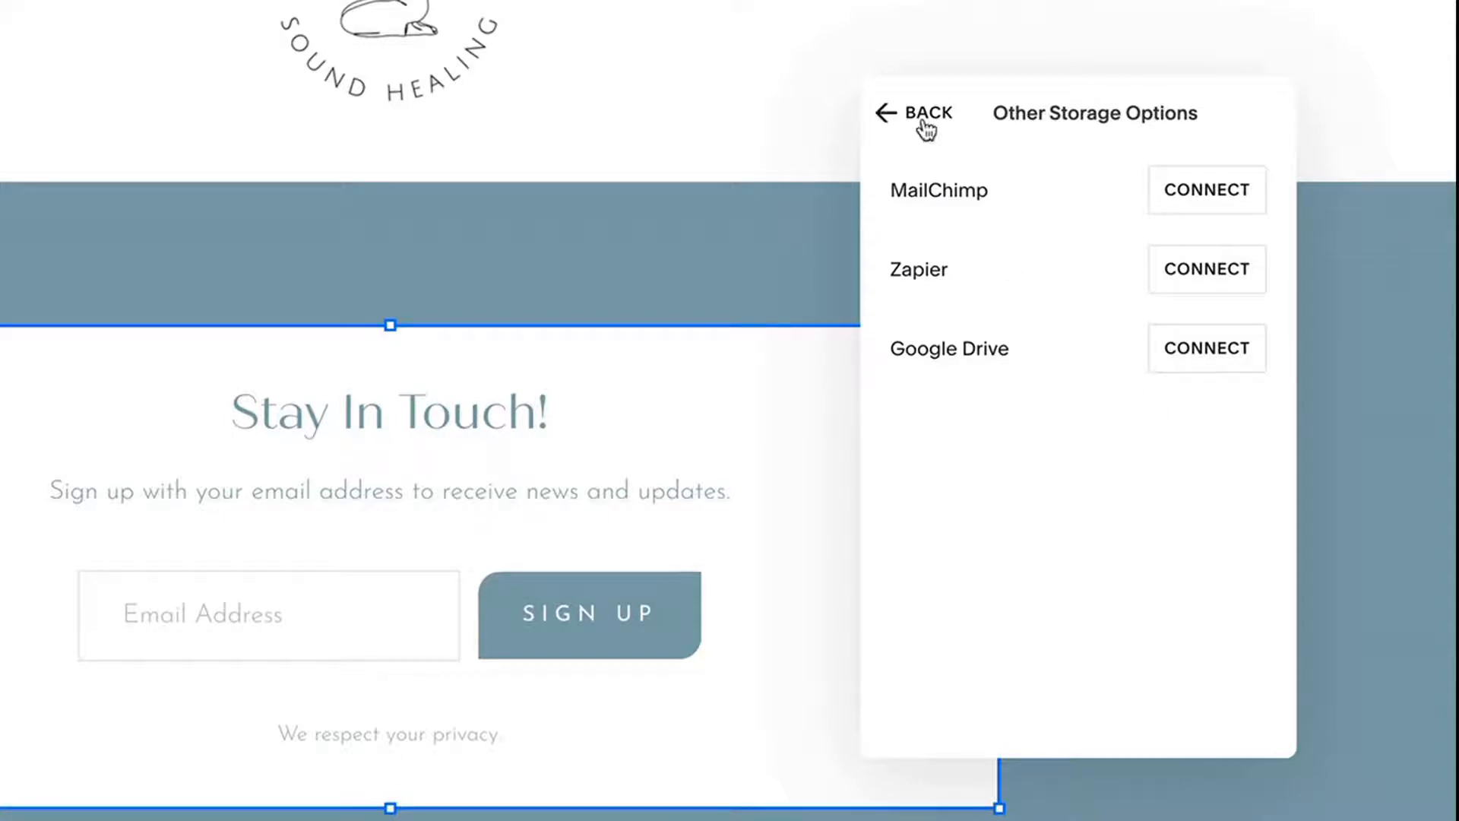
Leave the storage settings and delete the Stay In Touch newsletter block.
{"action": "left_click", "coordinate": [925, 114]}
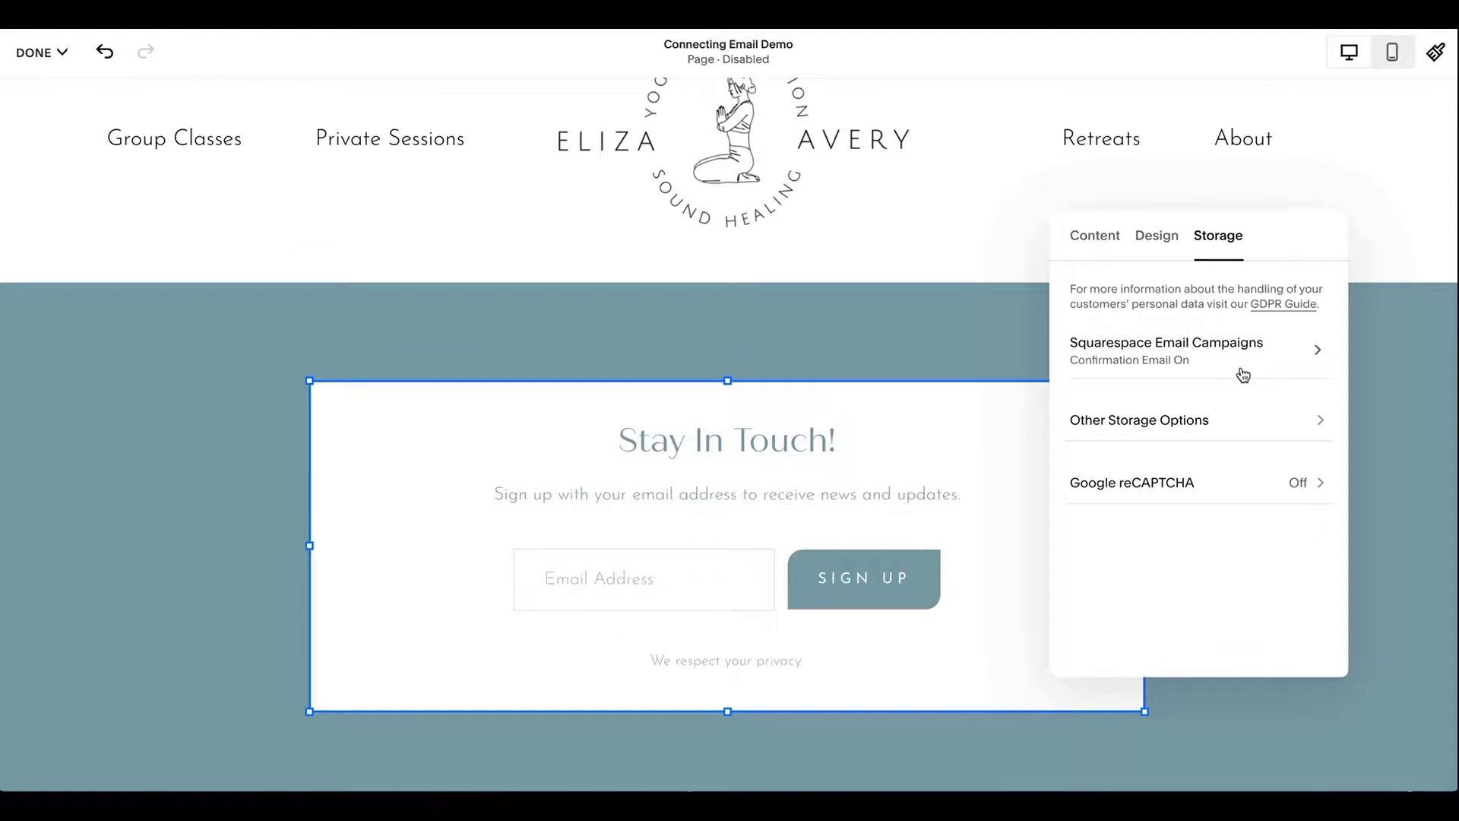
{"action": "mouse_move", "coordinate": [1106, 382]}
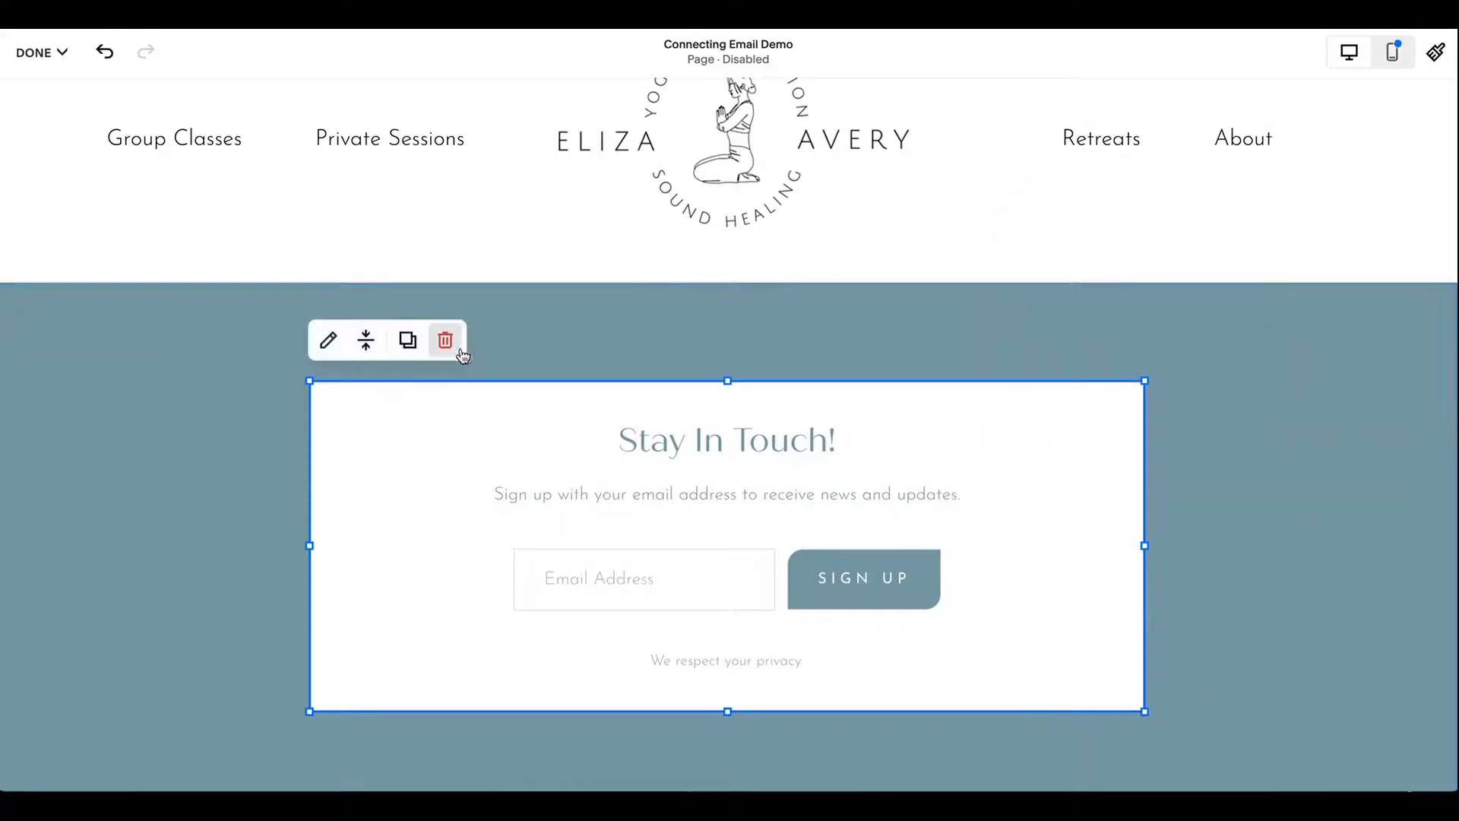
{"action": "left_click", "coordinate": [445, 339]}
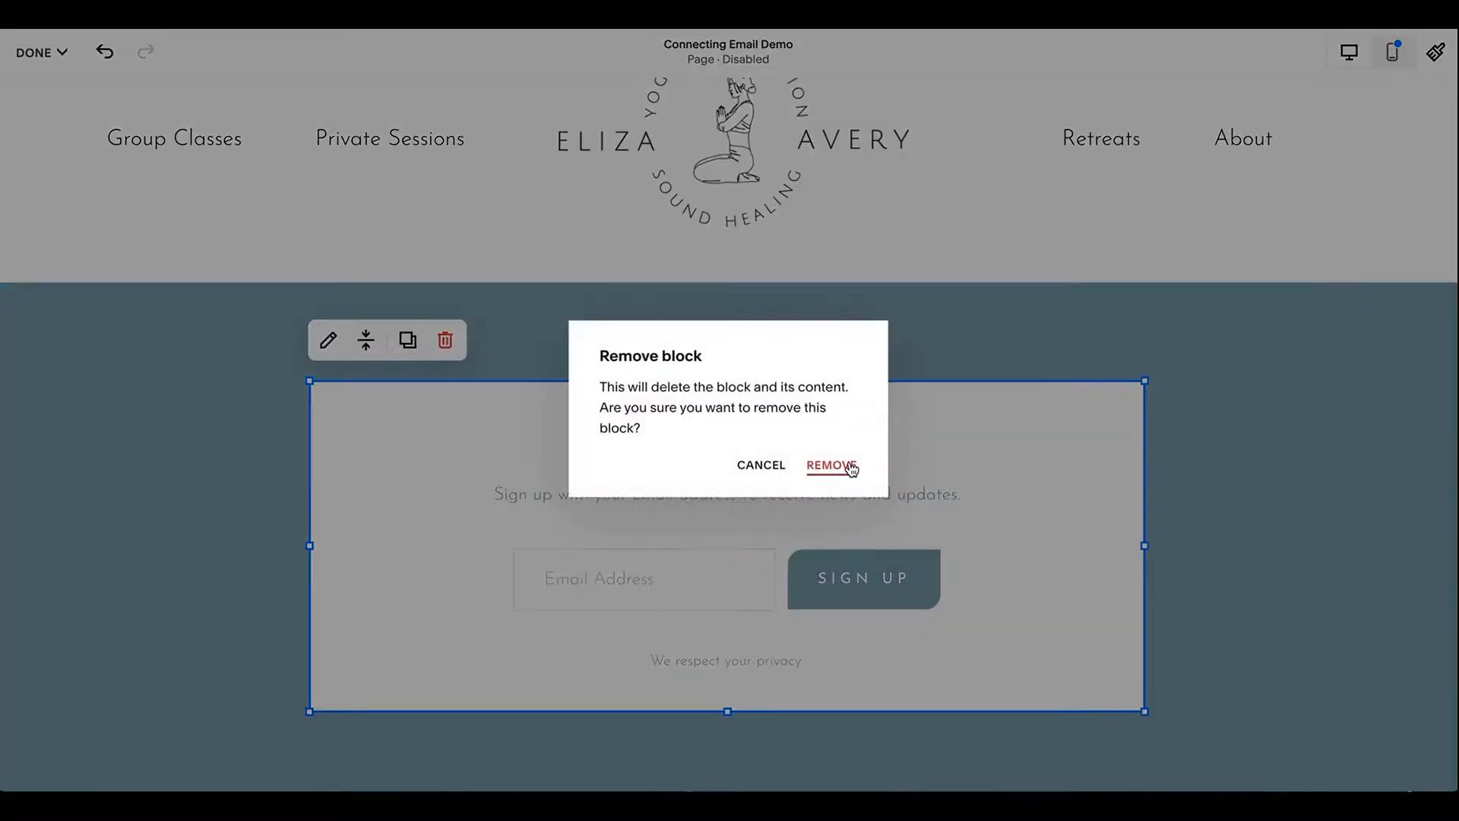
{"action": "left_click", "coordinate": [831, 465]}
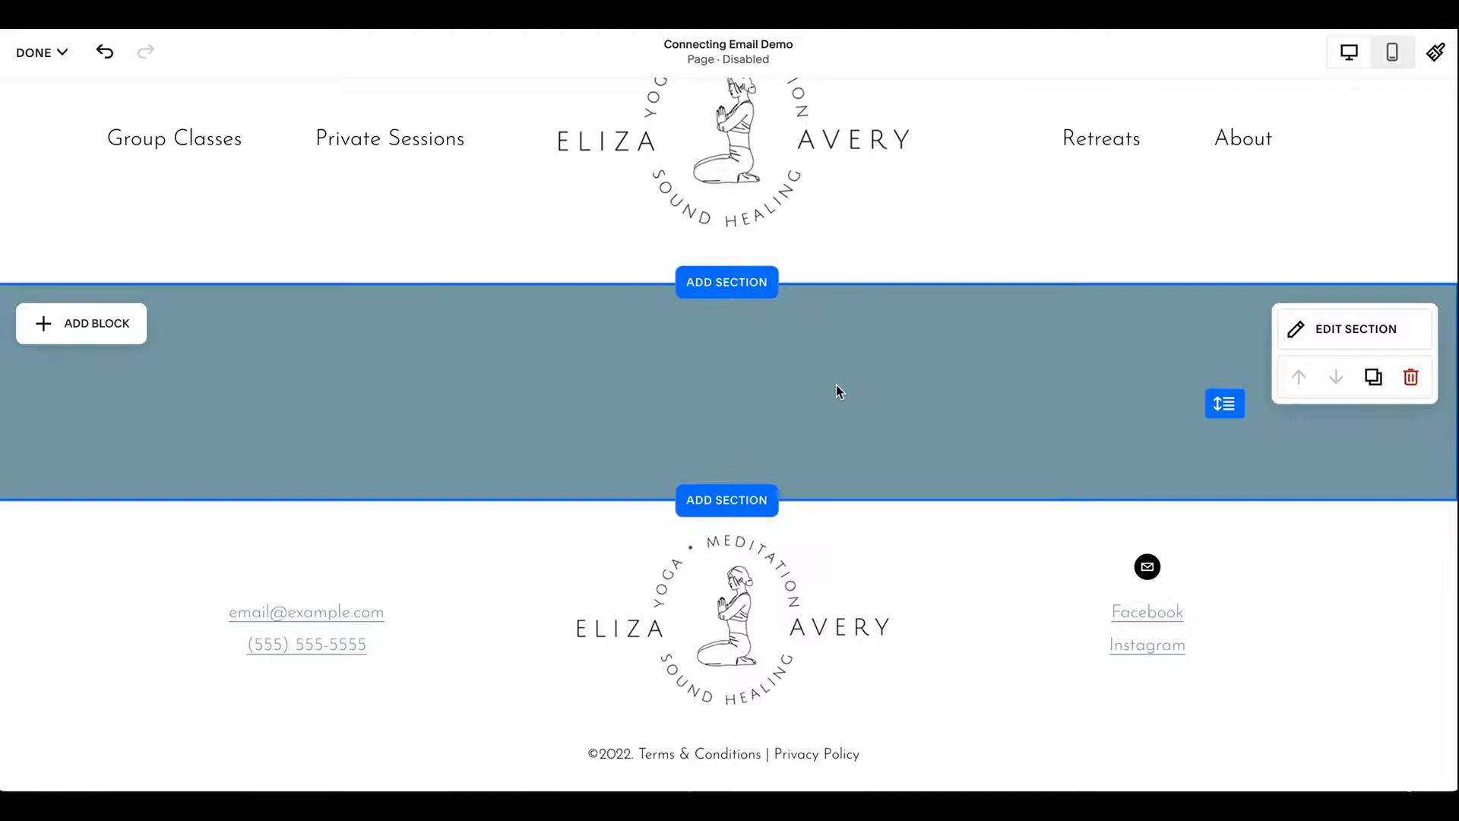
{"action": "mouse_move", "coordinate": [467, 432]}
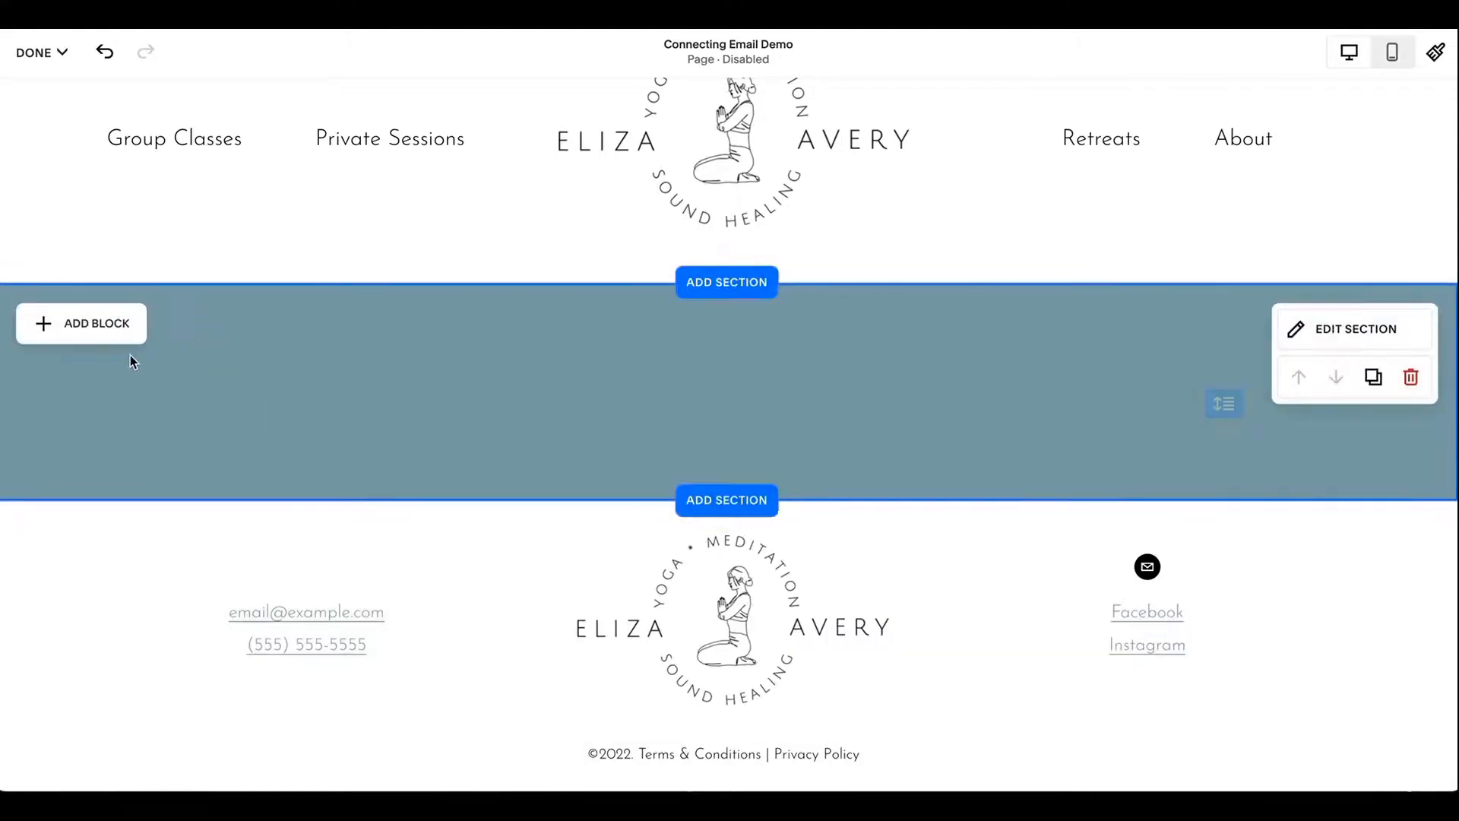
Add a Code block and replace its placeholder HTML with the ConvertKit embed code.
{"action": "left_click", "coordinate": [81, 323]}
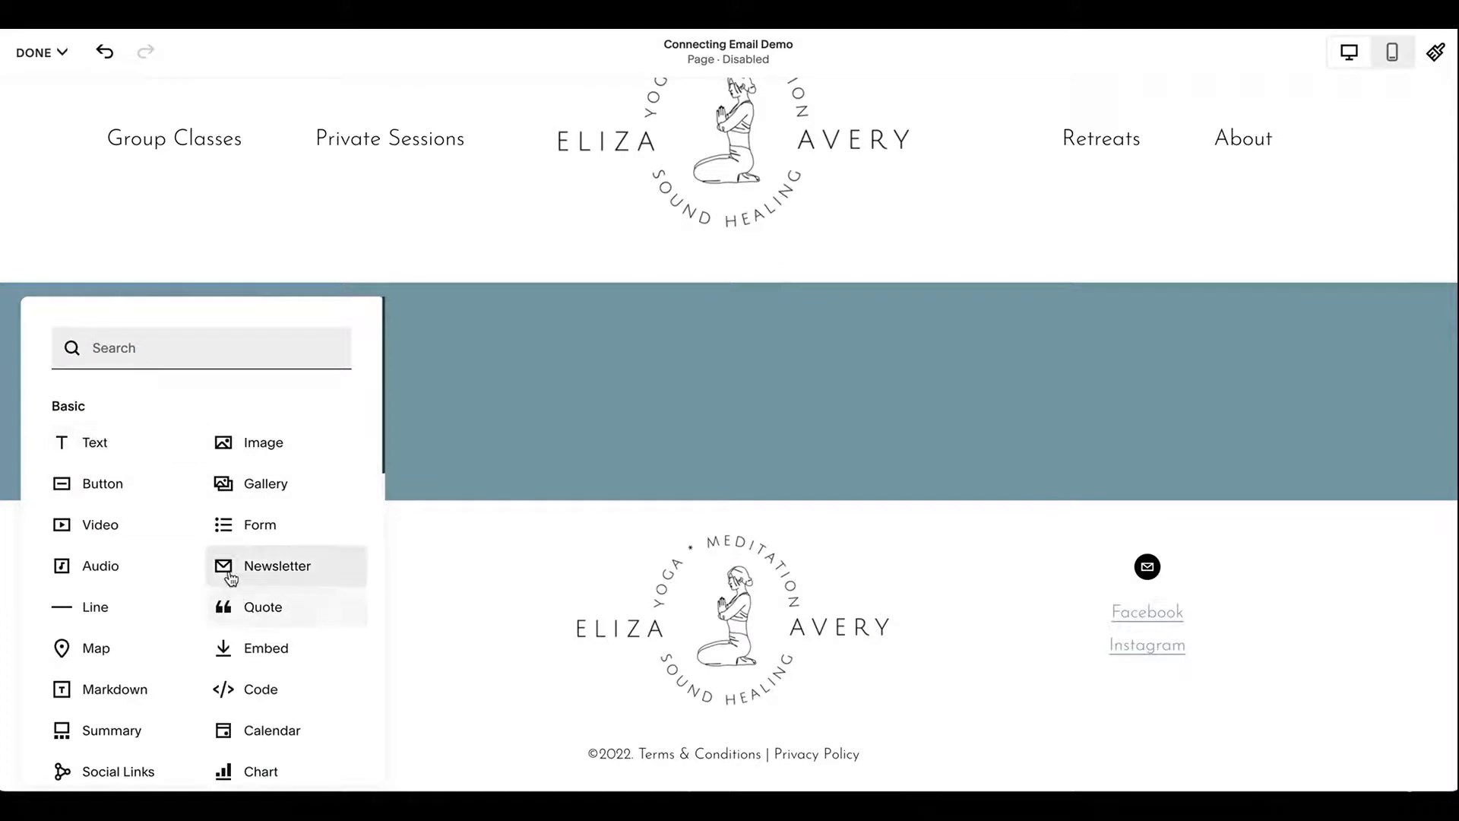
{"action": "mouse_move", "coordinate": [279, 695]}
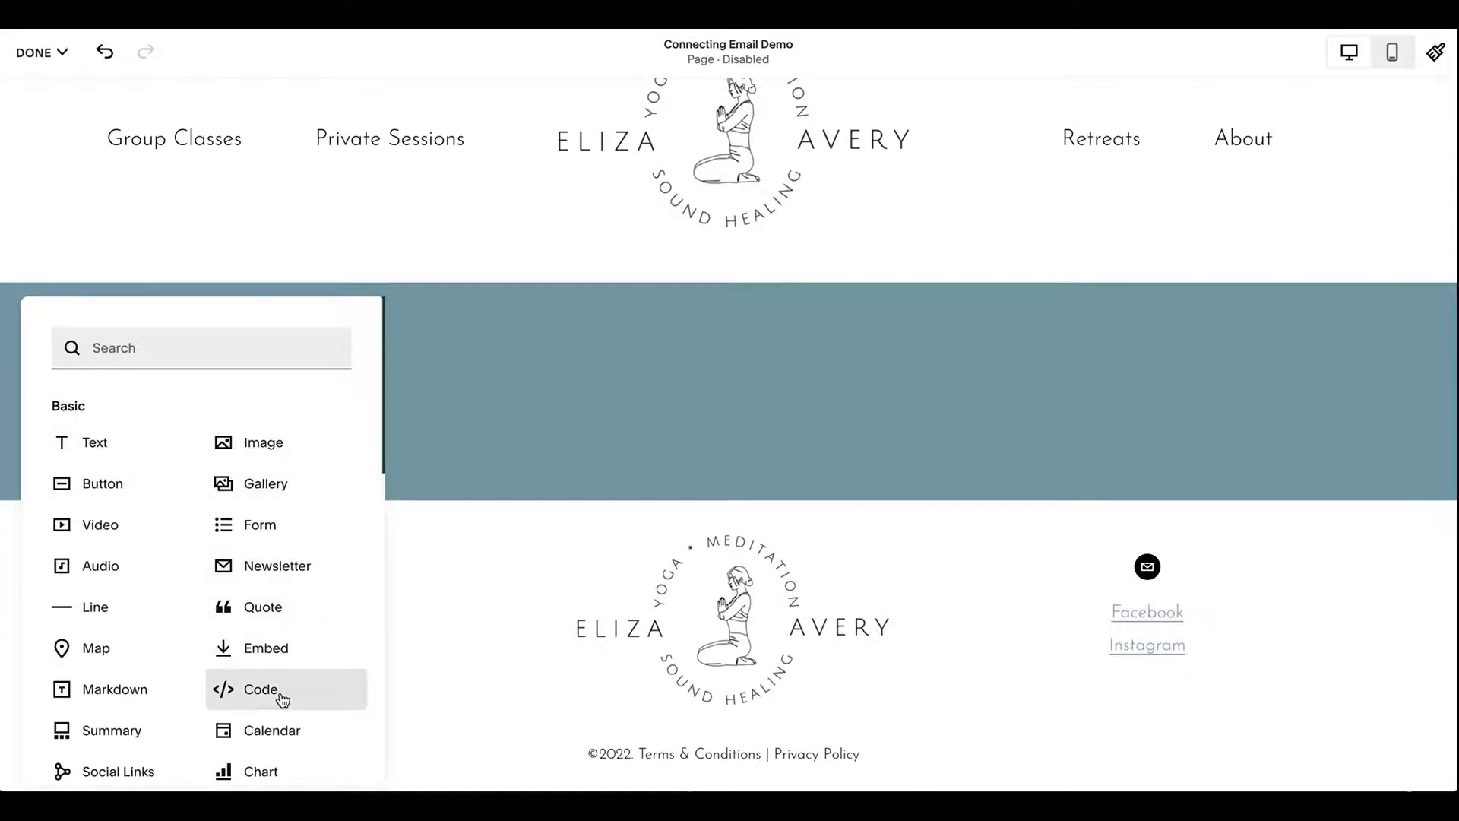
{"action": "left_click", "coordinate": [262, 689]}
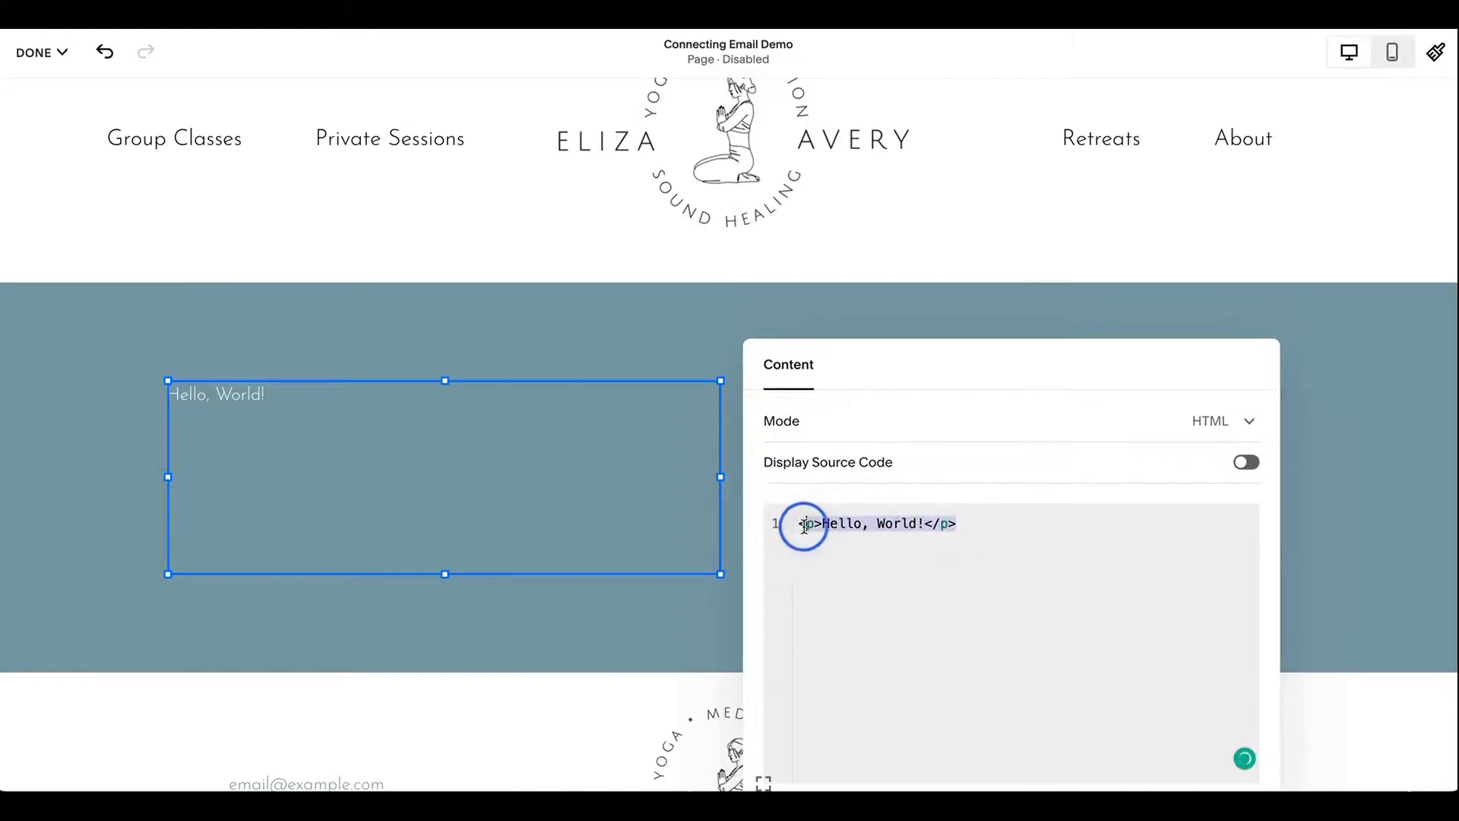
{"action": "key", "text": "Ctrl+a"}
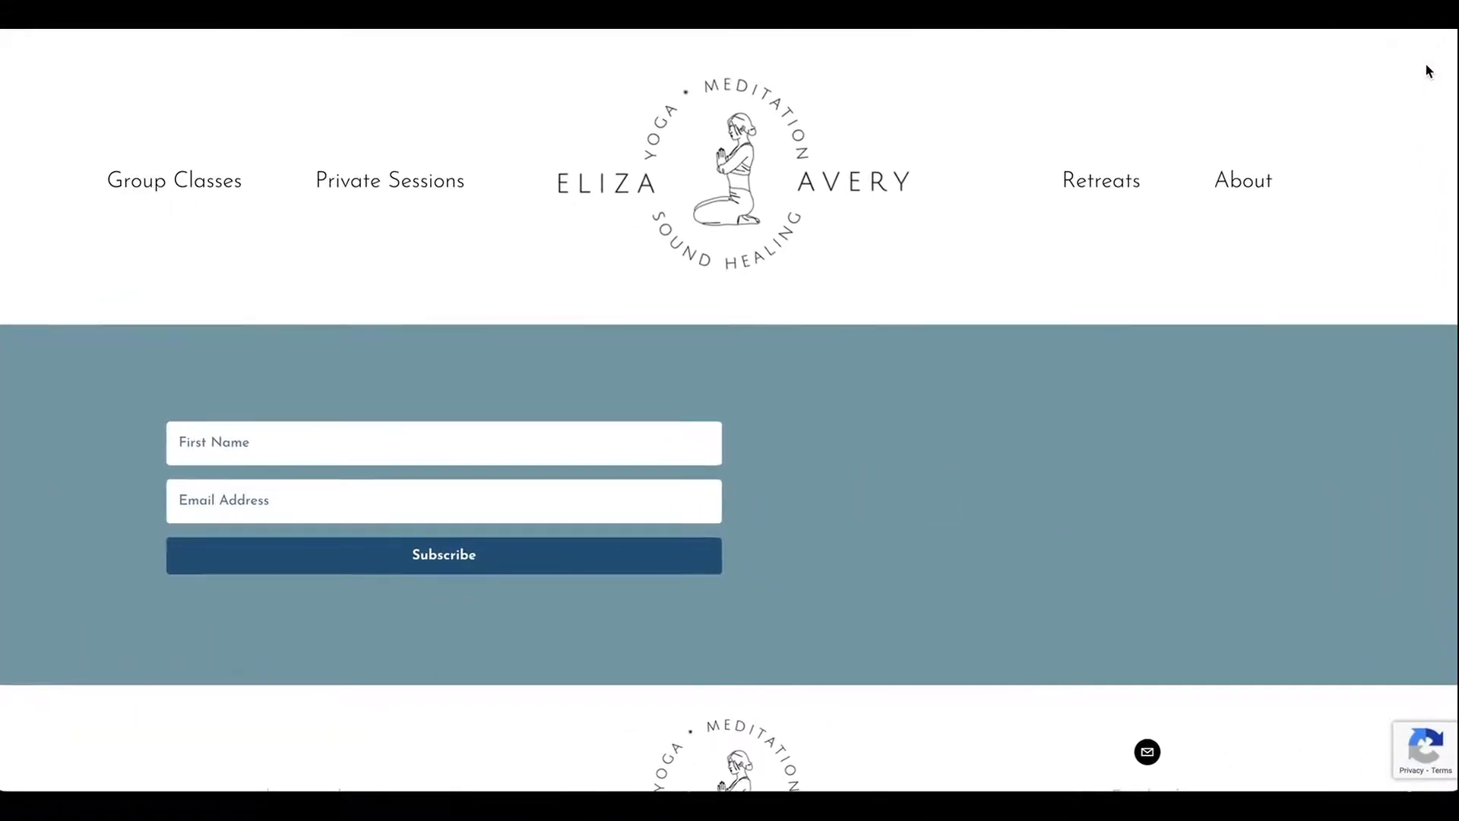
{"action": "mouse_move", "coordinate": [562, 481]}
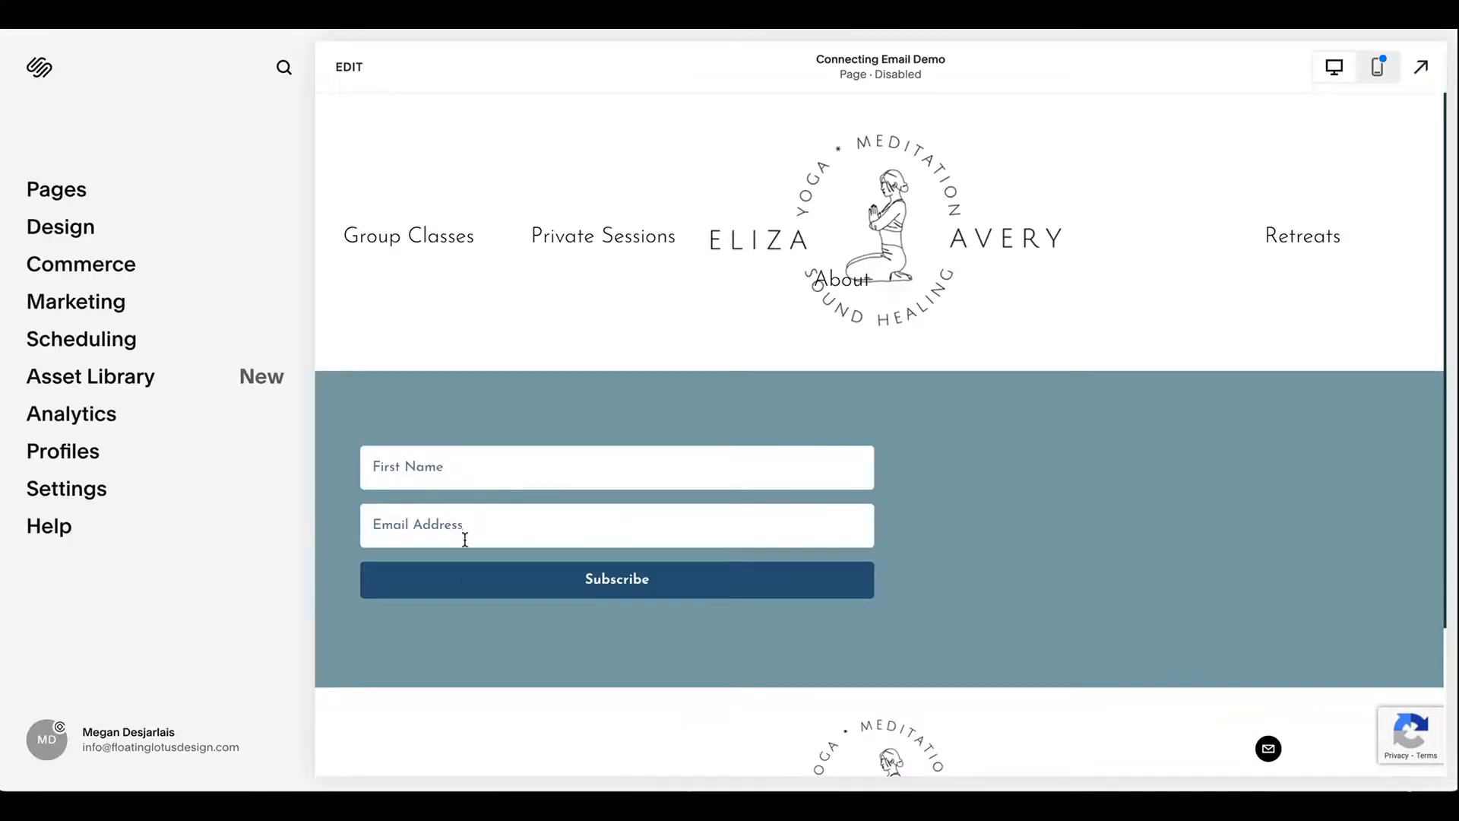
{"action": "mouse_move", "coordinate": [943, 600]}
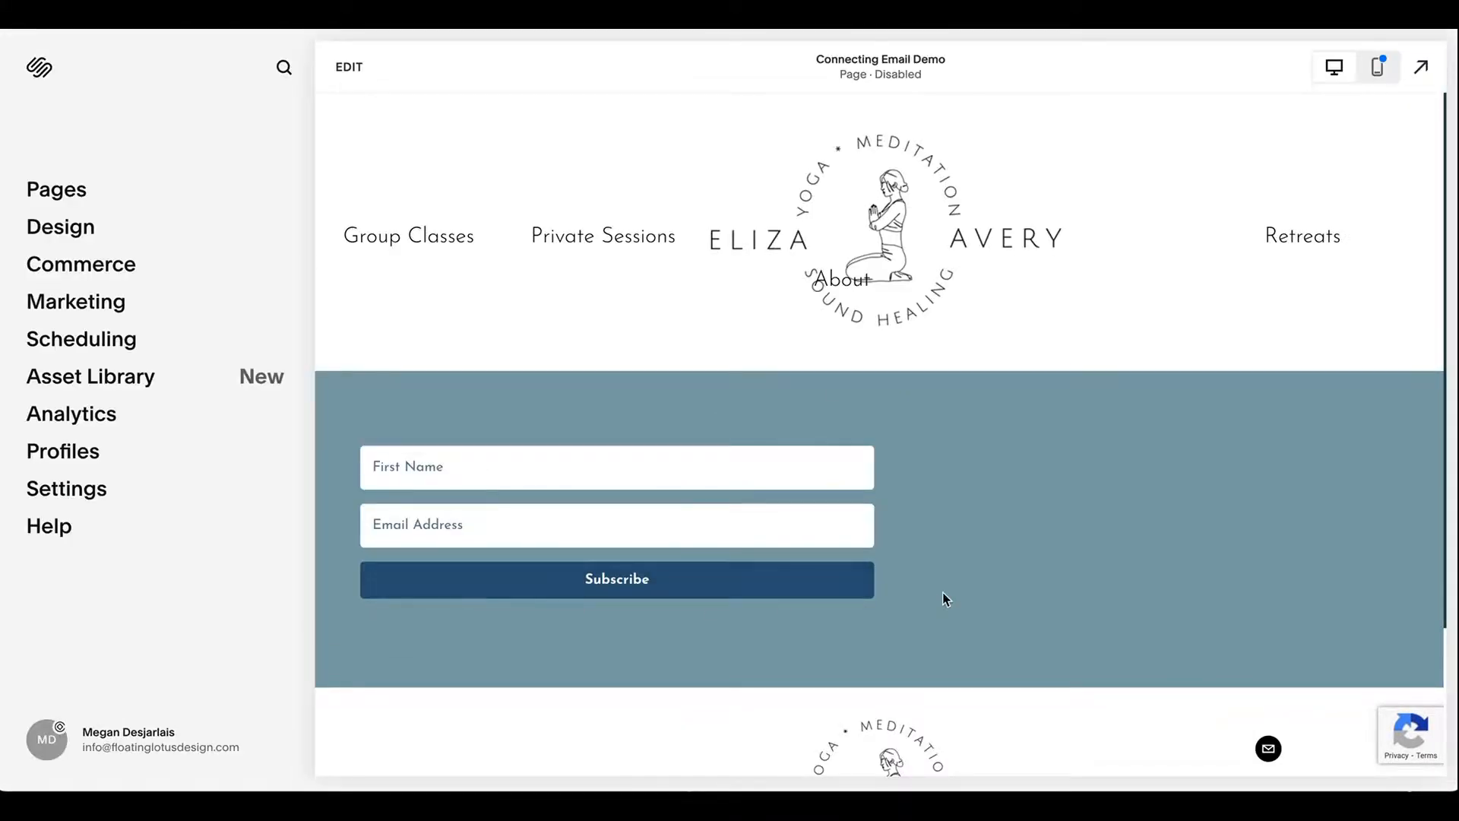
{"action": "mouse_move", "coordinate": [934, 620]}
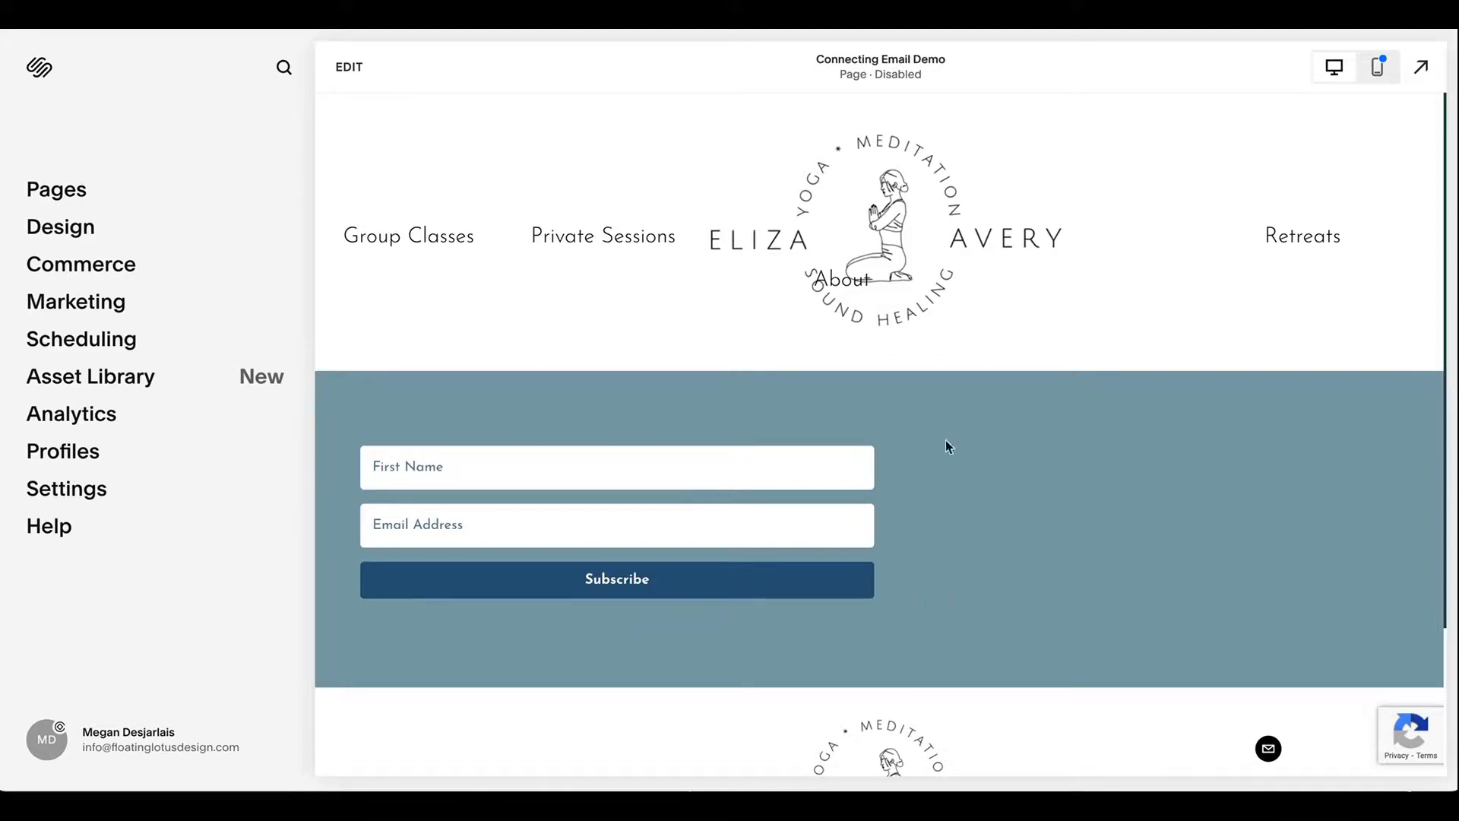
{"action": "mouse_move", "coordinate": [633, 144]}
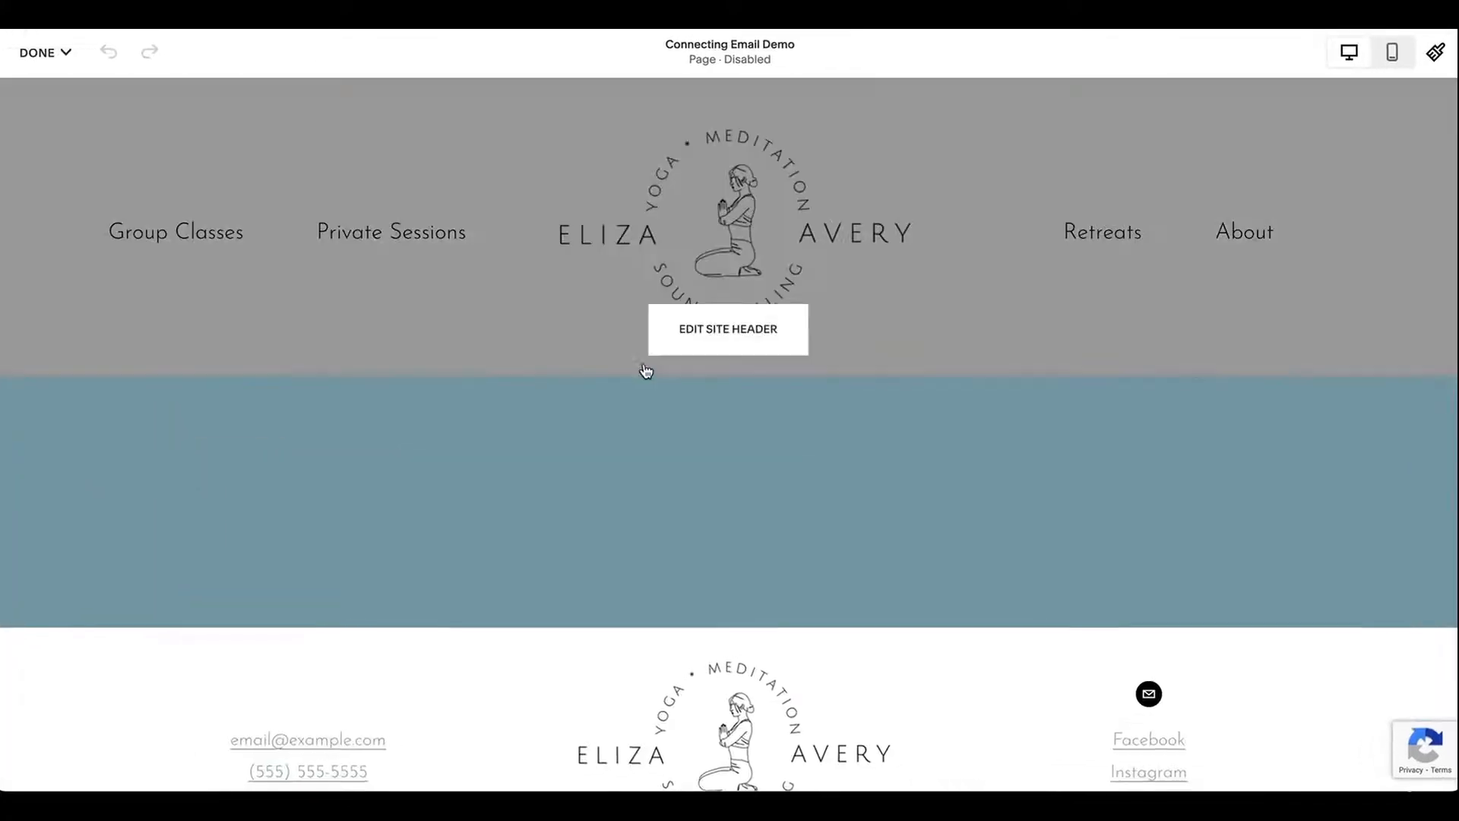
Widen the code block across the section, align it to middle, and save.
{"action": "left_click", "coordinate": [444, 502]}
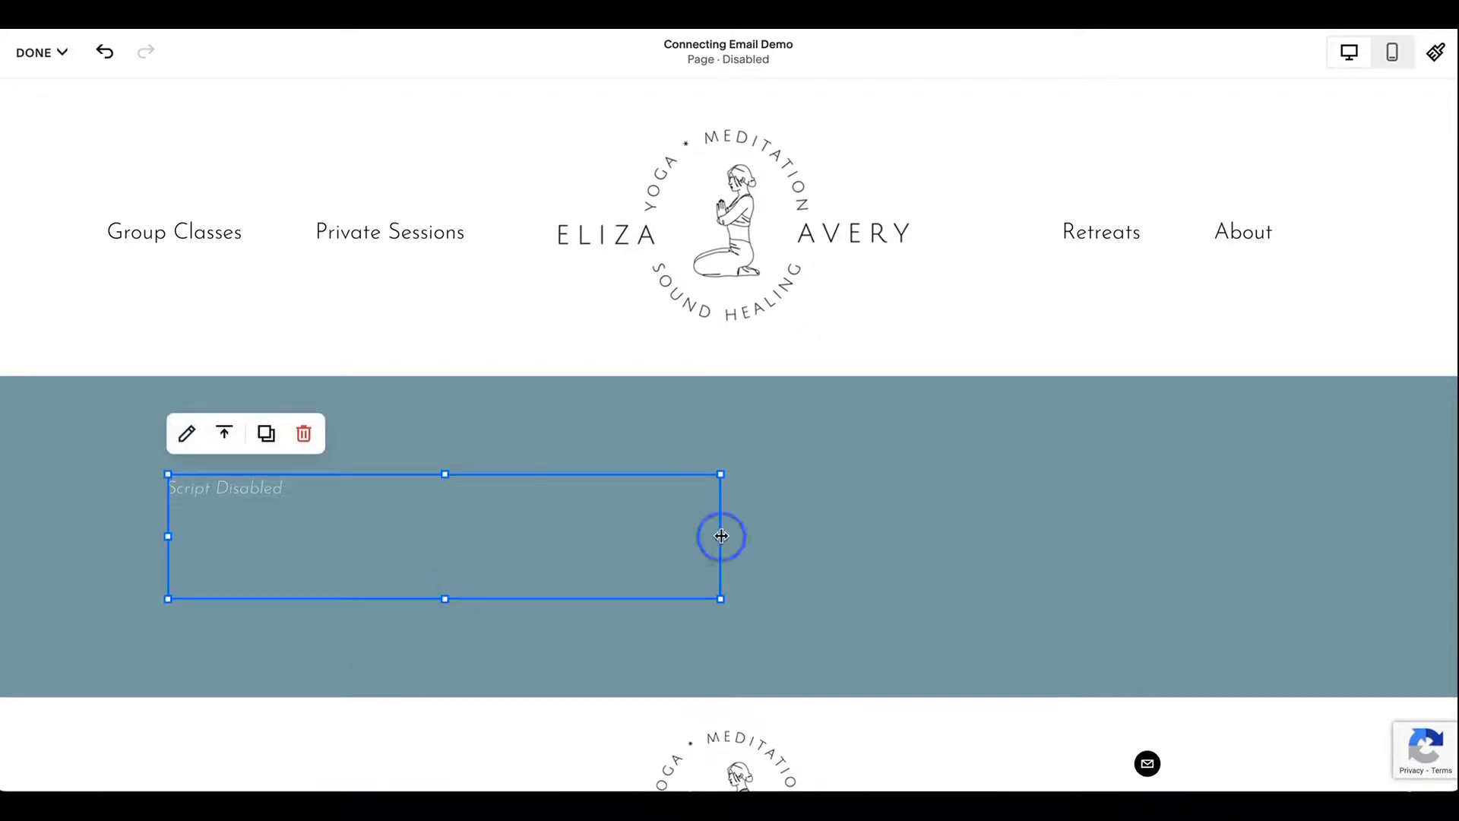
{"action": "left_click_drag", "start_coordinate": [721, 535], "coordinate": [1288, 535]}
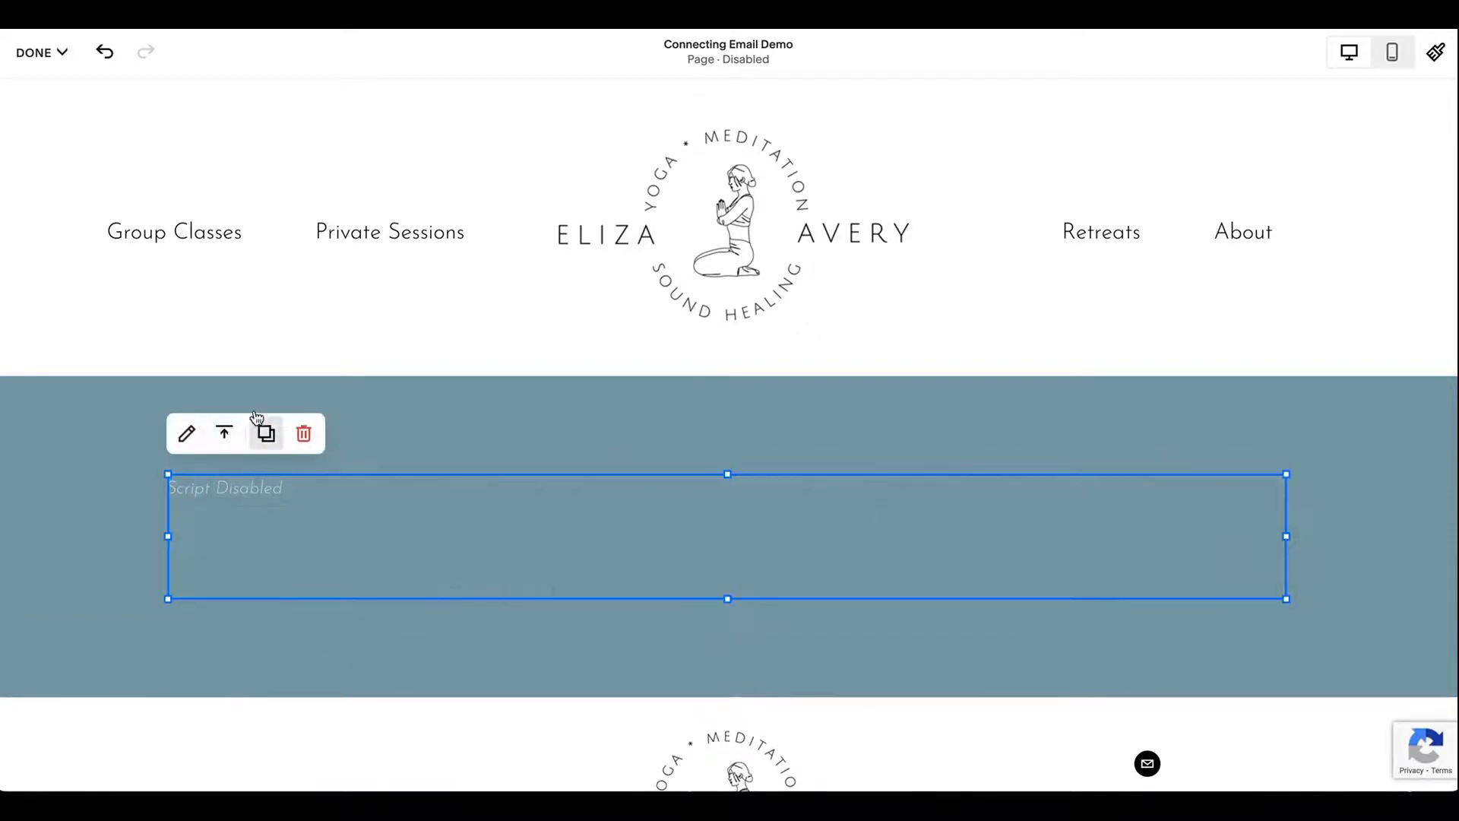
{"action": "left_click", "coordinate": [225, 433]}
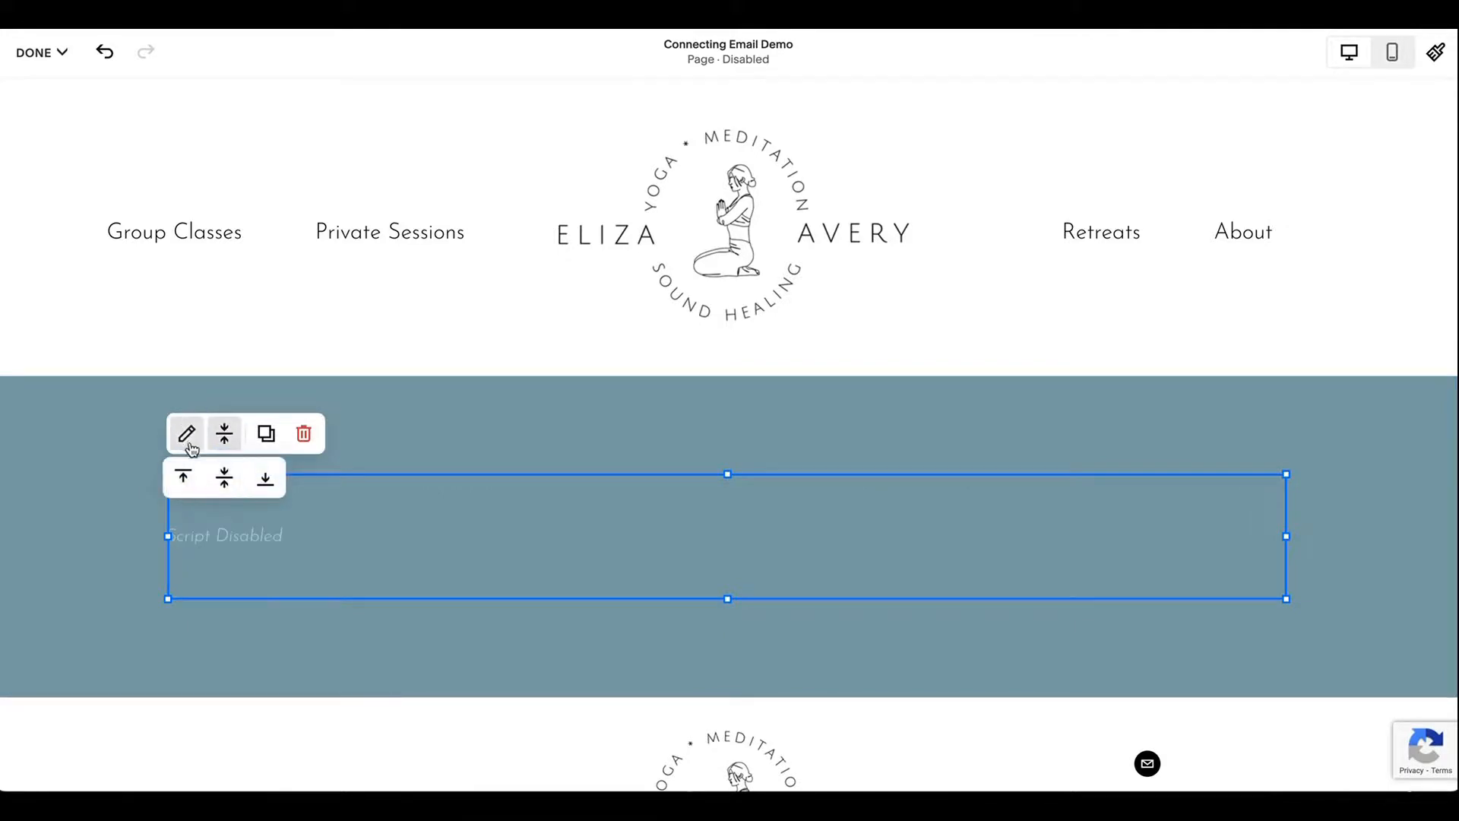
{"action": "left_click", "coordinate": [186, 434]}
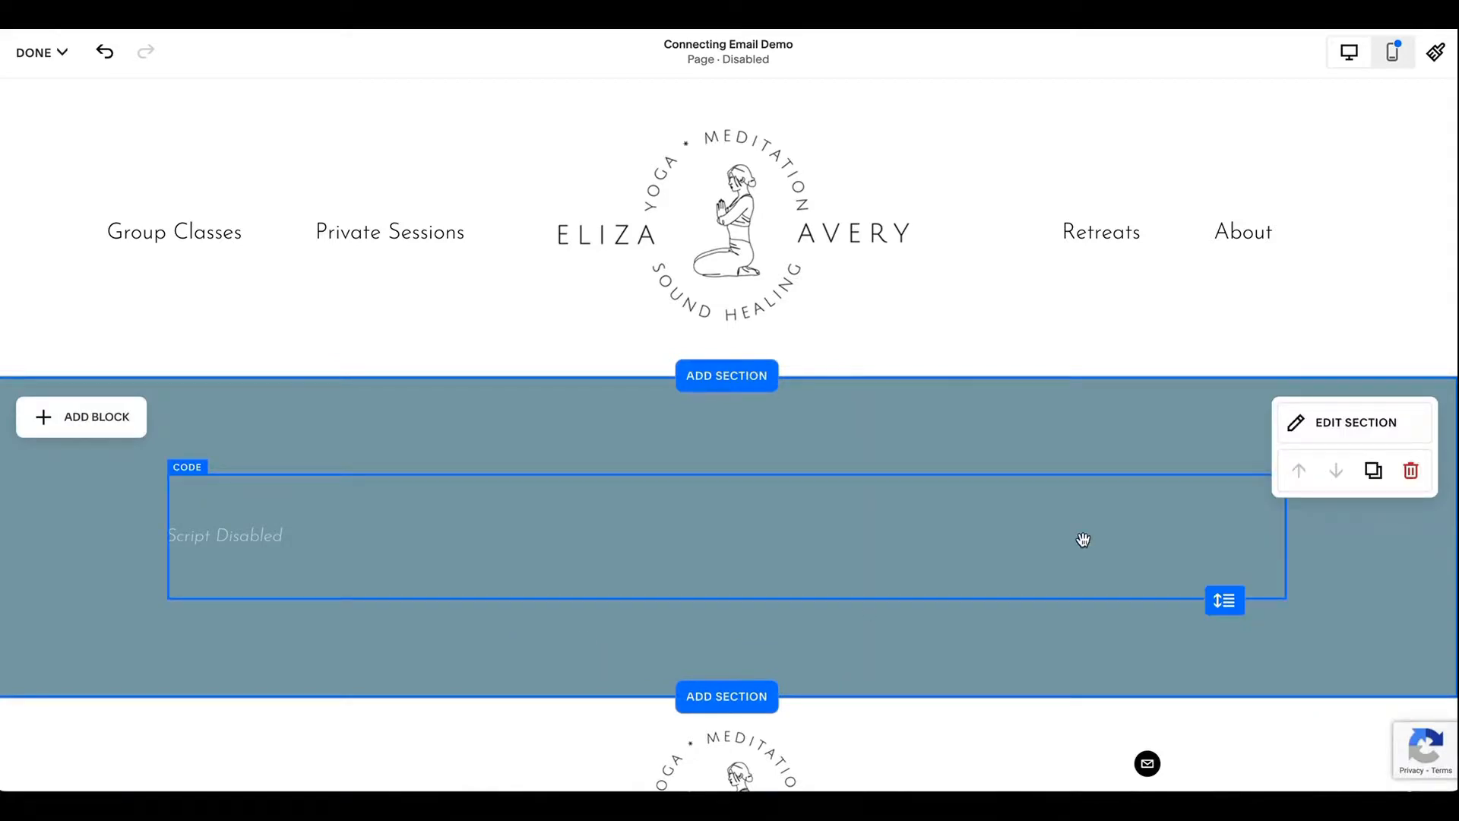
{"action": "left_click", "coordinate": [41, 52]}
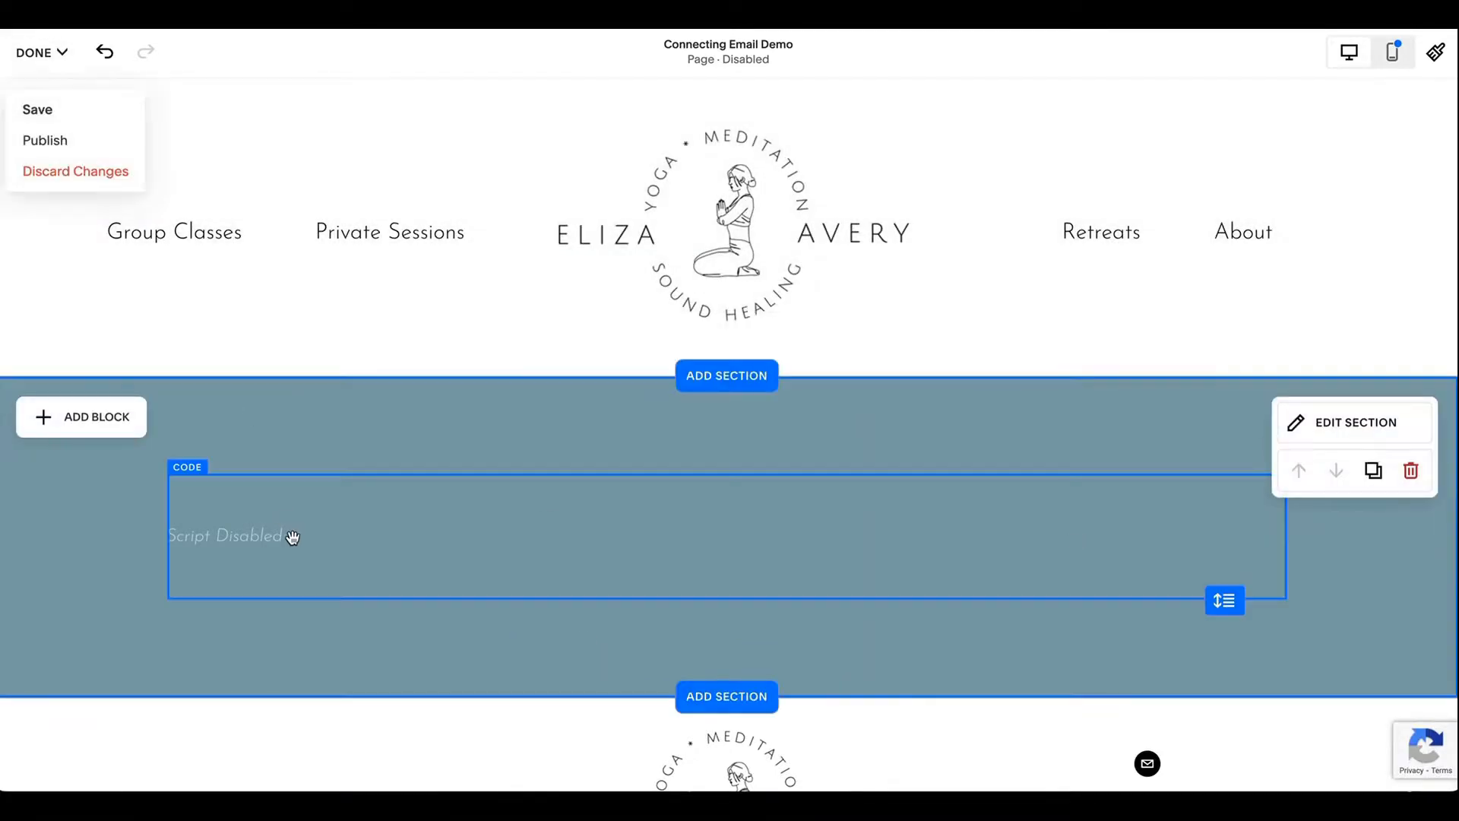
{"action": "left_click", "coordinate": [41, 51]}
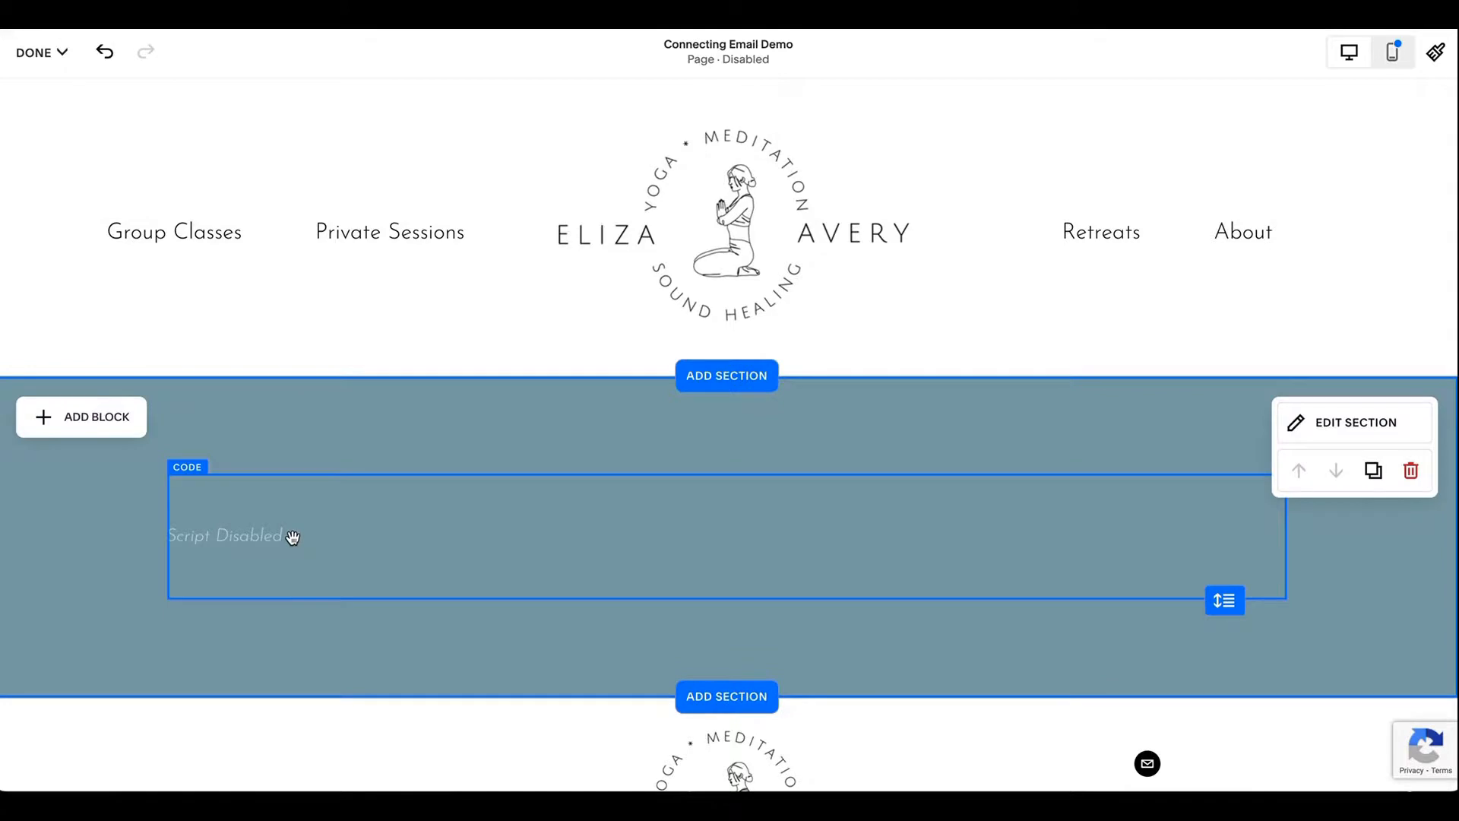
{"action": "mouse_move", "coordinate": [272, 559]}
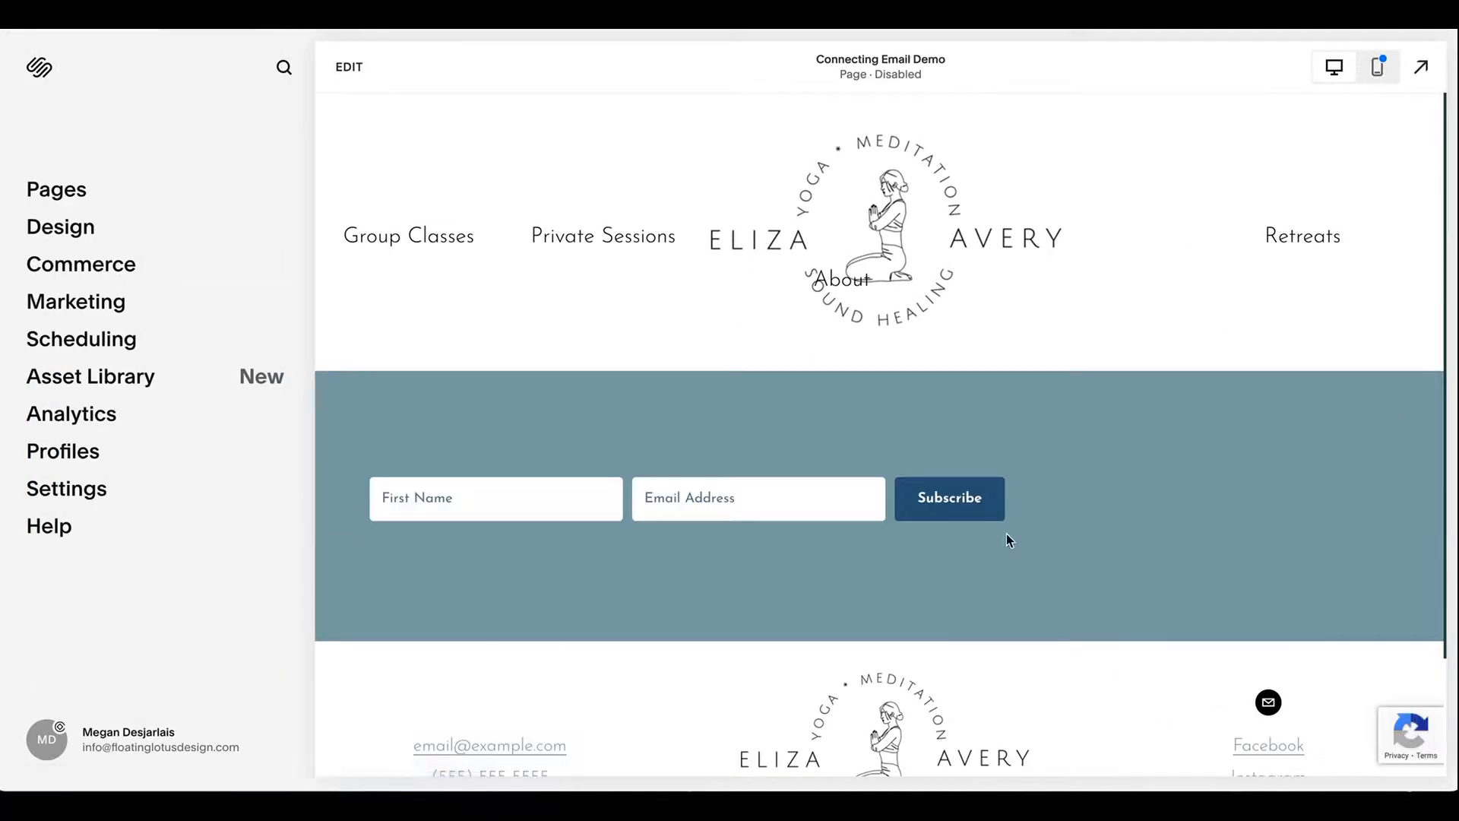
{"action": "mouse_move", "coordinate": [1124, 513]}
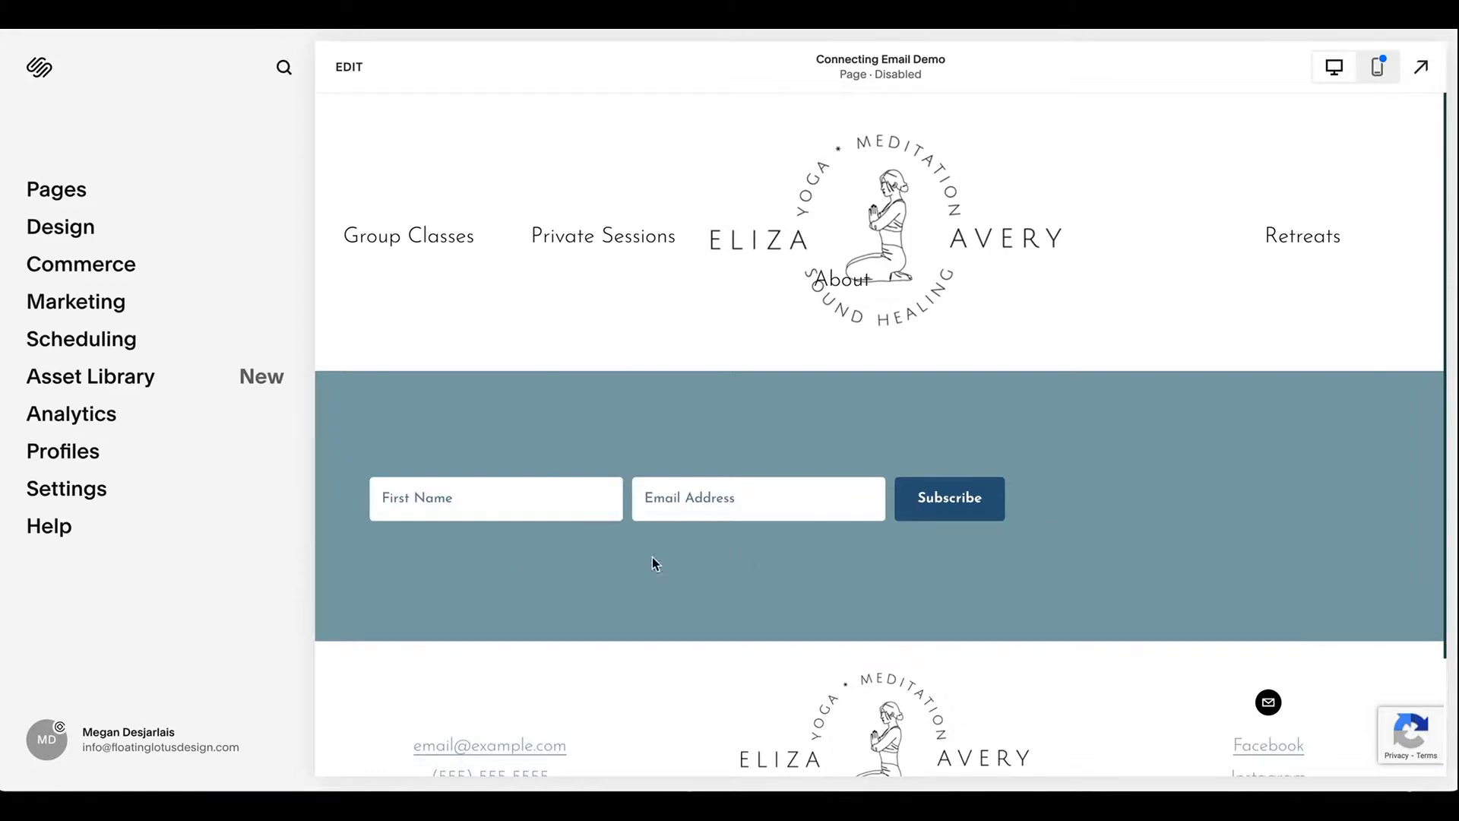
{"action": "mouse_move", "coordinate": [927, 418]}
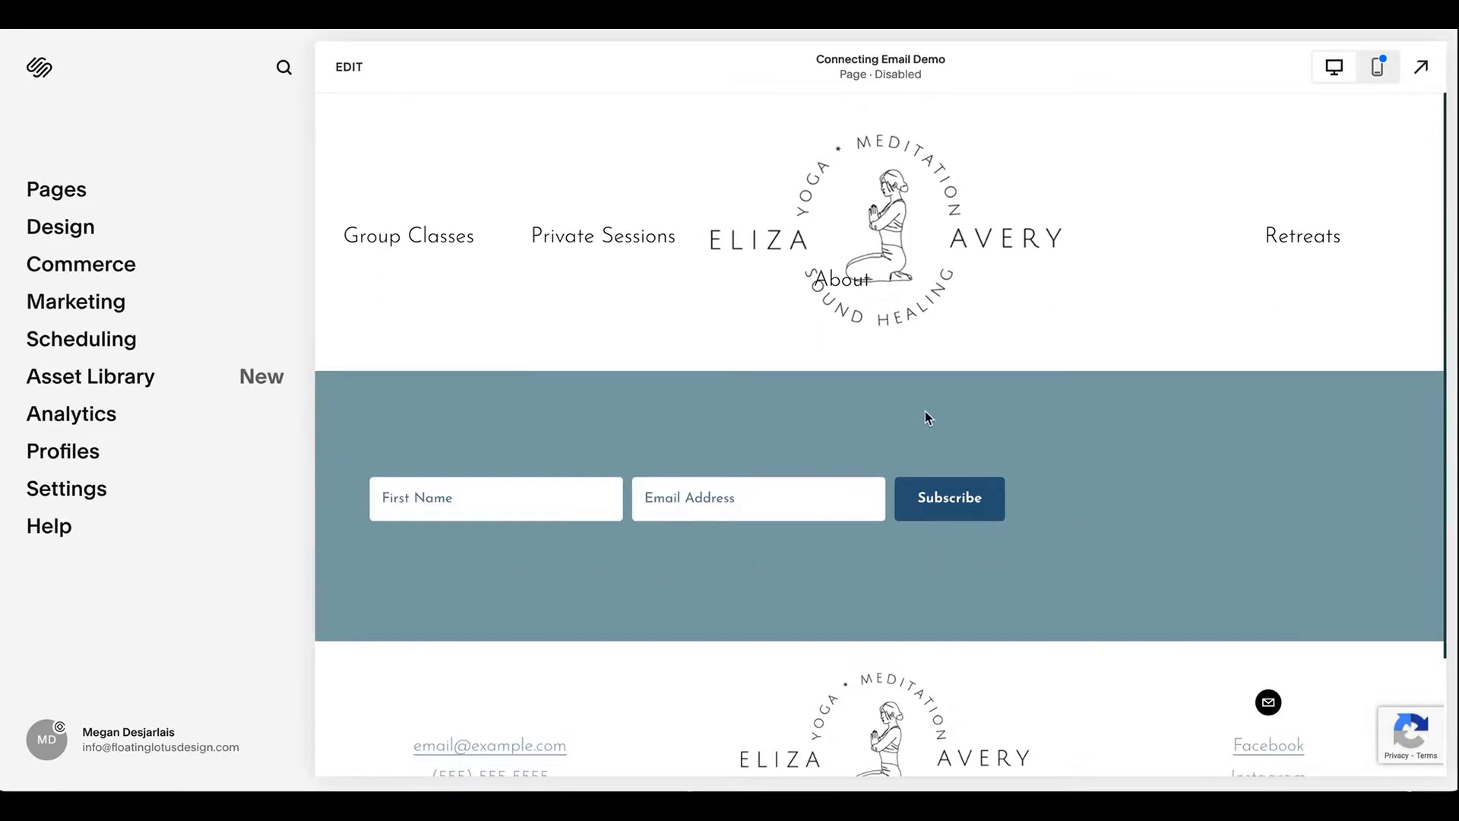
{"action": "mouse_move", "coordinate": [1157, 462]}
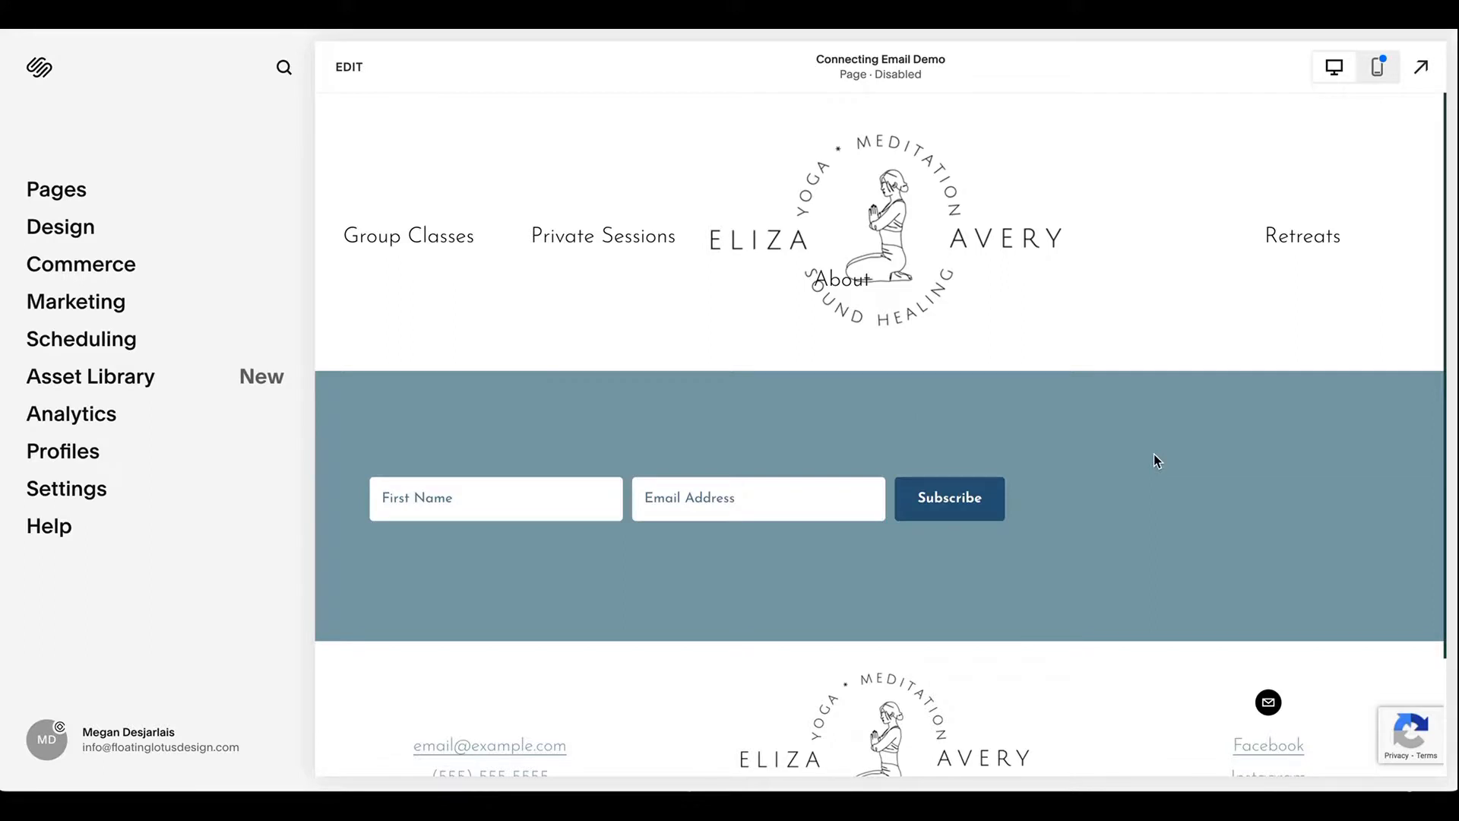
{"action": "mouse_move", "coordinate": [1246, 507]}
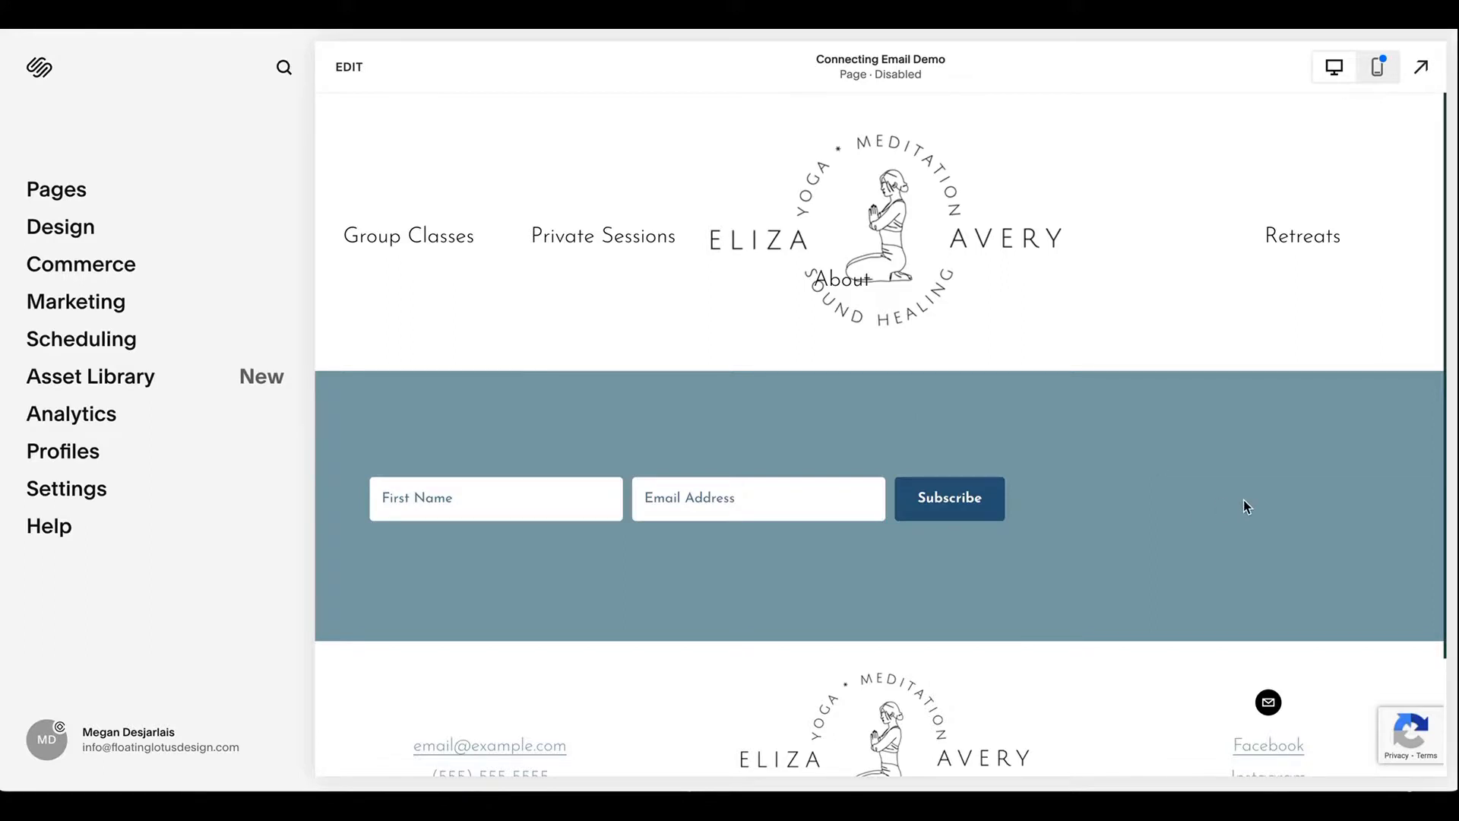
{"action": "mouse_move", "coordinate": [778, 543]}
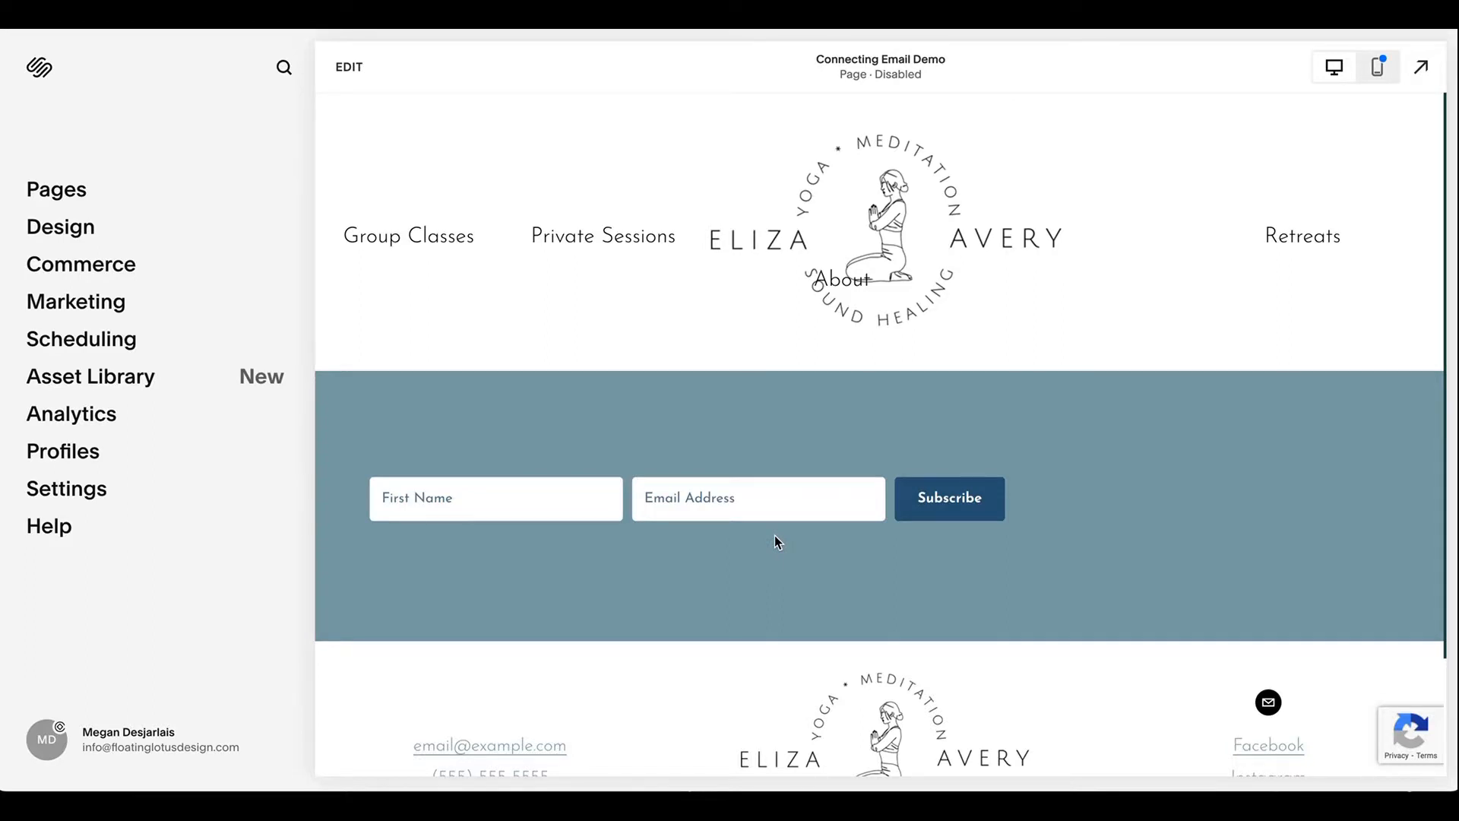
Submit the previewed signup form empty to confirm it demands an email.
{"action": "left_click", "coordinate": [950, 499]}
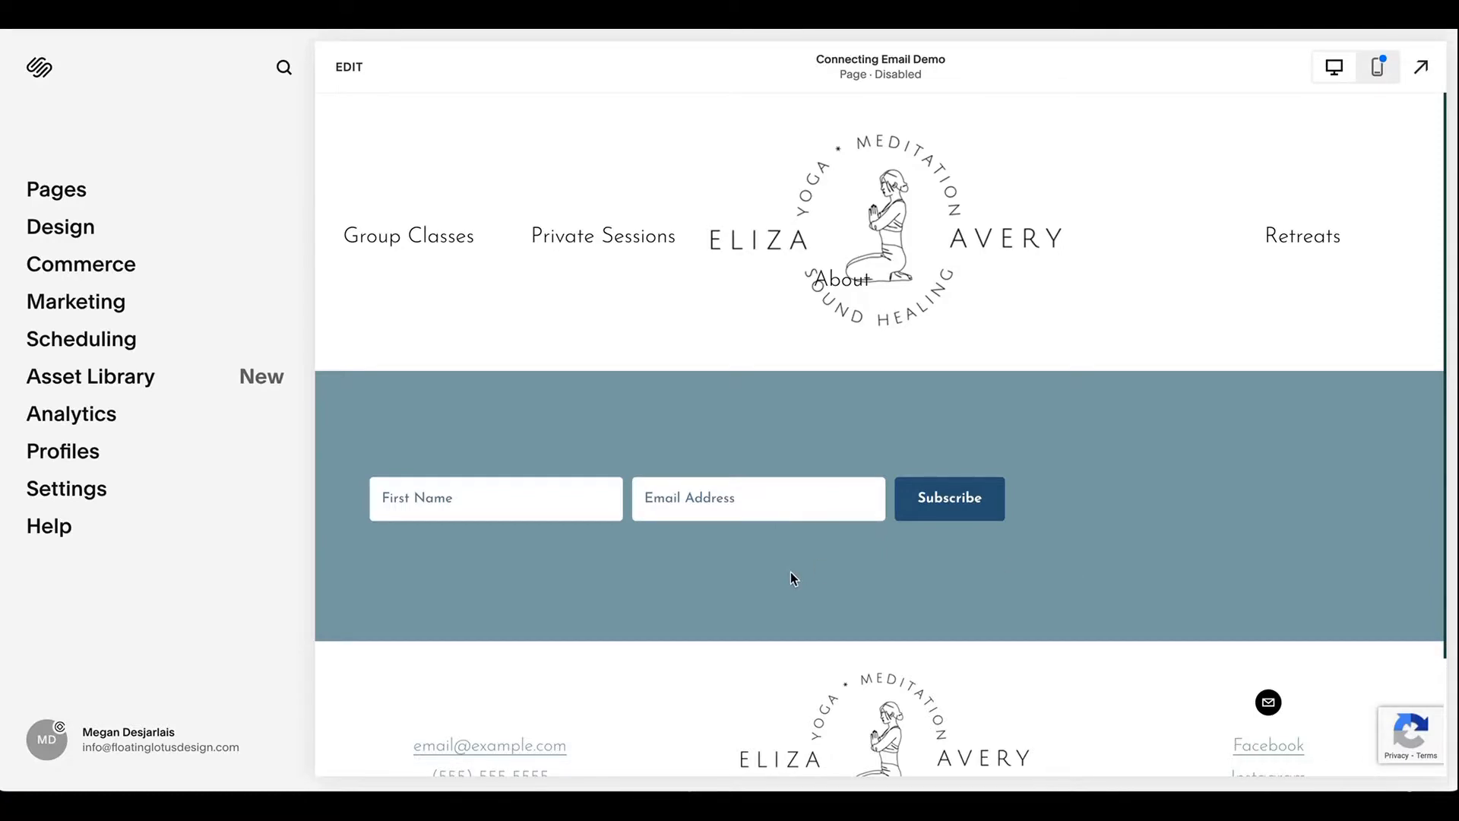
{"action": "mouse_move", "coordinate": [846, 499]}
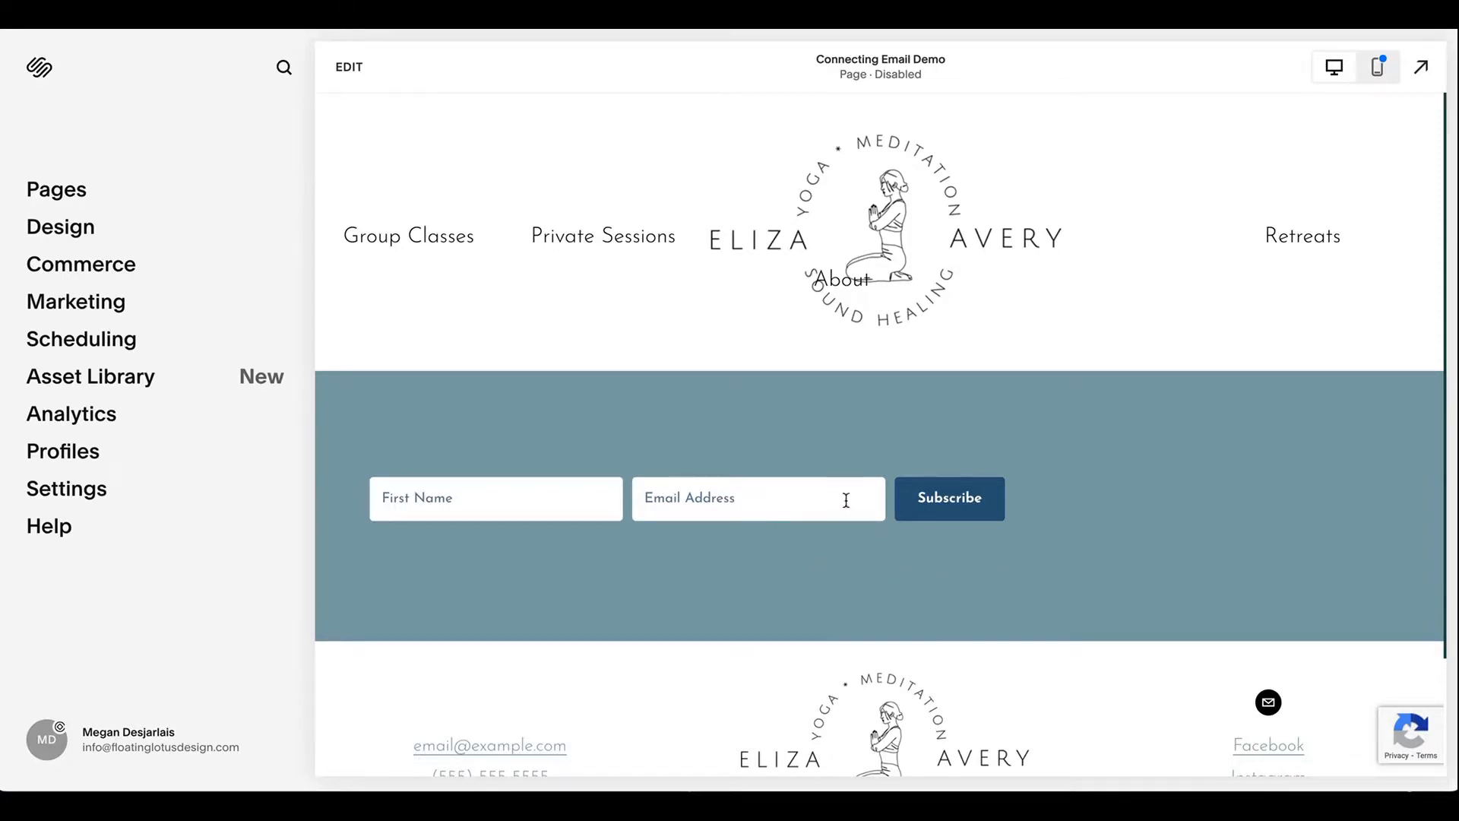
{"action": "left_click", "coordinate": [949, 498]}
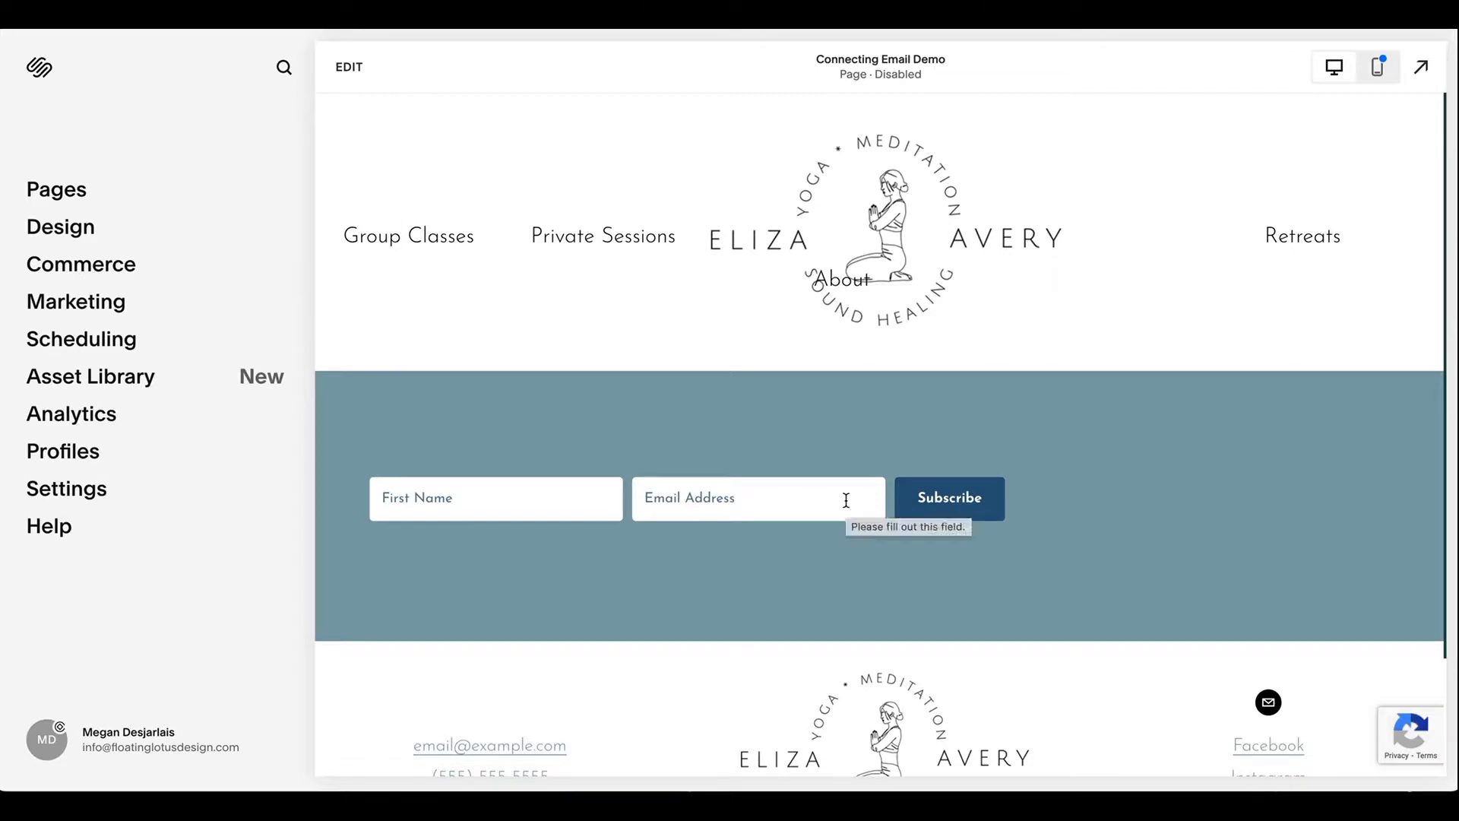